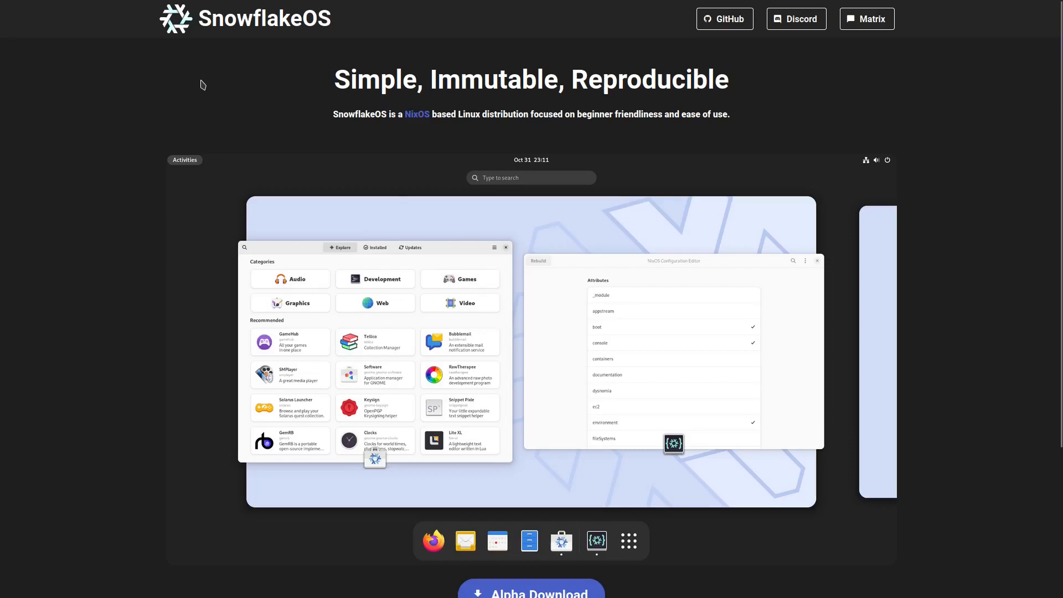
pyautogui.moveTo(447, 178)
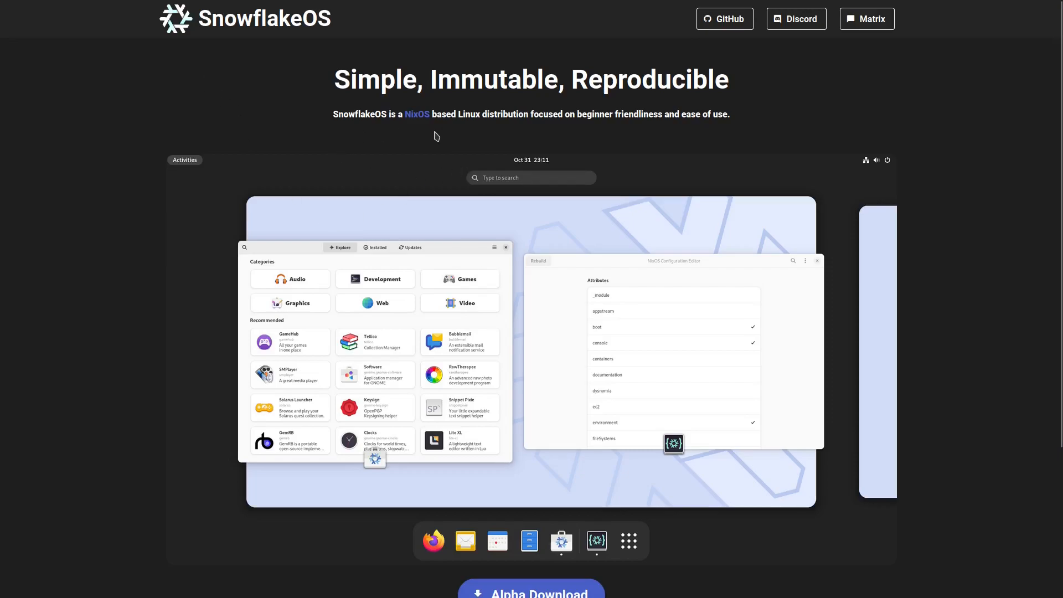
pyautogui.moveTo(572, 150)
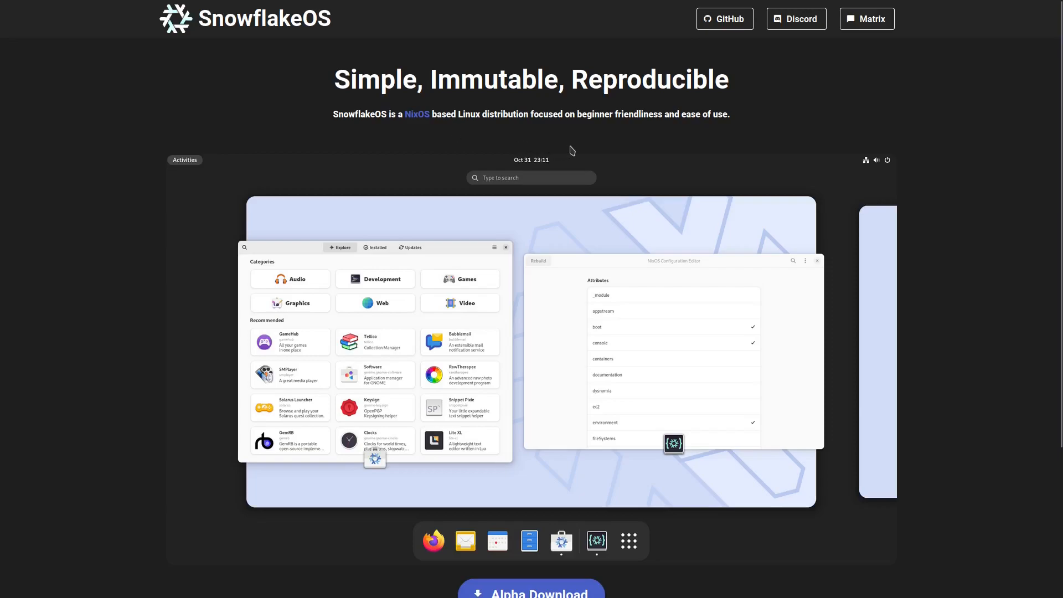
pyautogui.moveTo(638, 145)
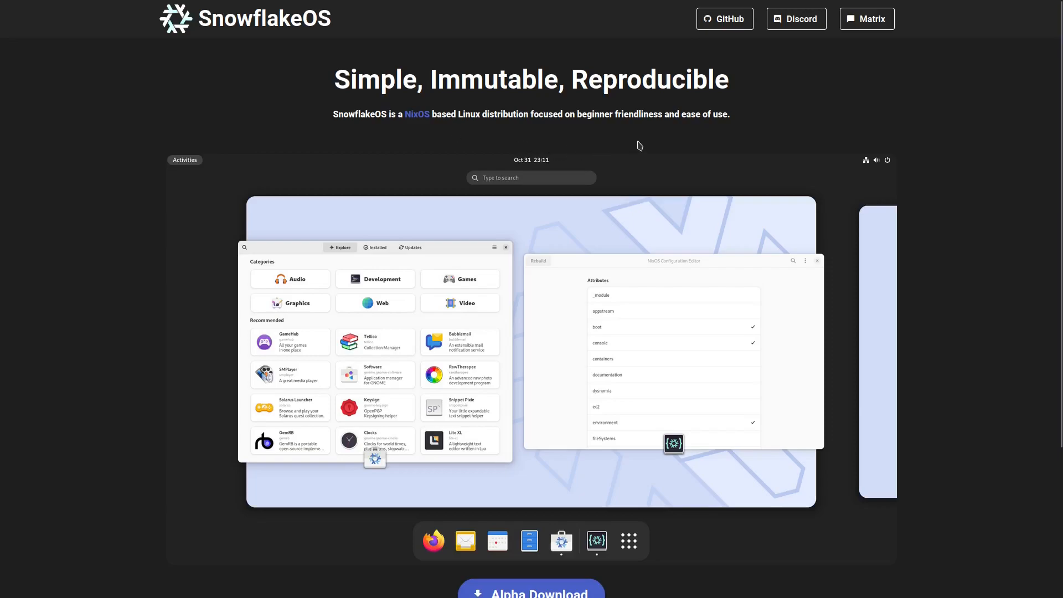
pyautogui.moveTo(614, 194)
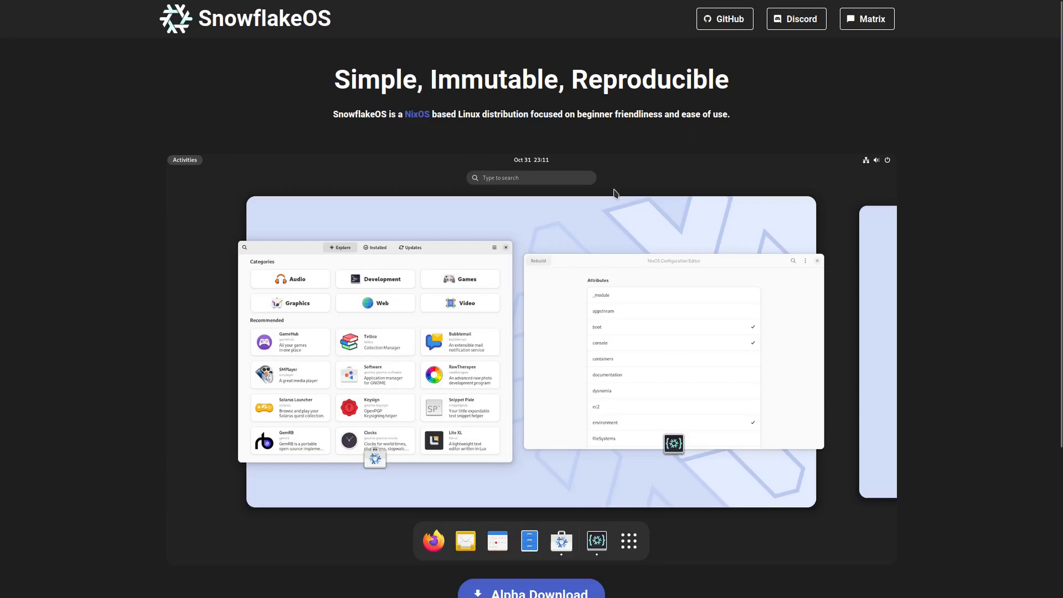
pyautogui.moveTo(469, 249)
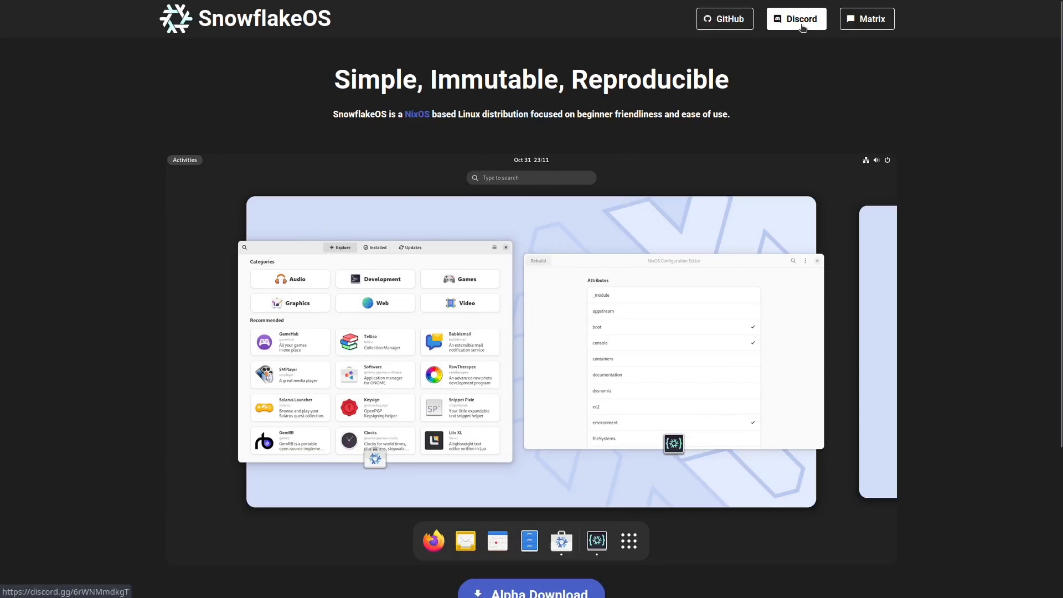
pyautogui.moveTo(478, 358)
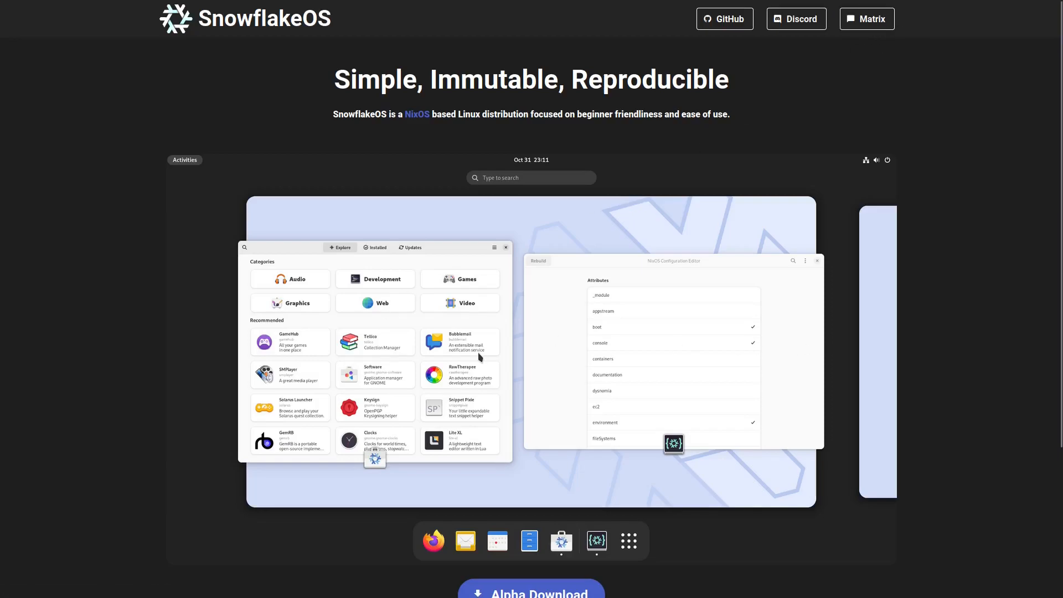
# Scroll the SnowflakeOS homepage down to the Alpha Download button and footer links.
pyautogui.scroll(-3)
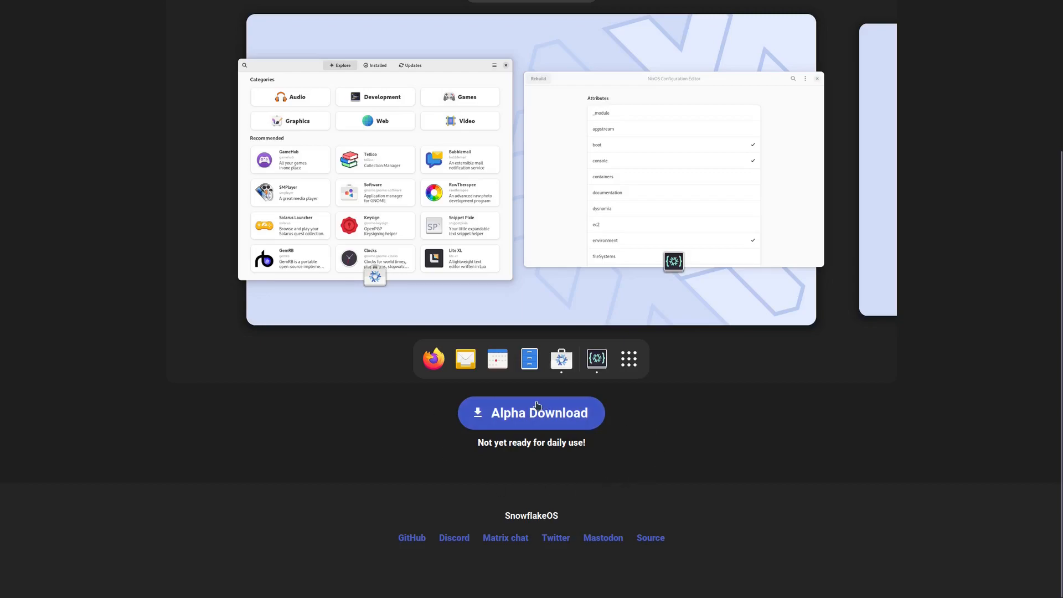
pyautogui.moveTo(554, 454)
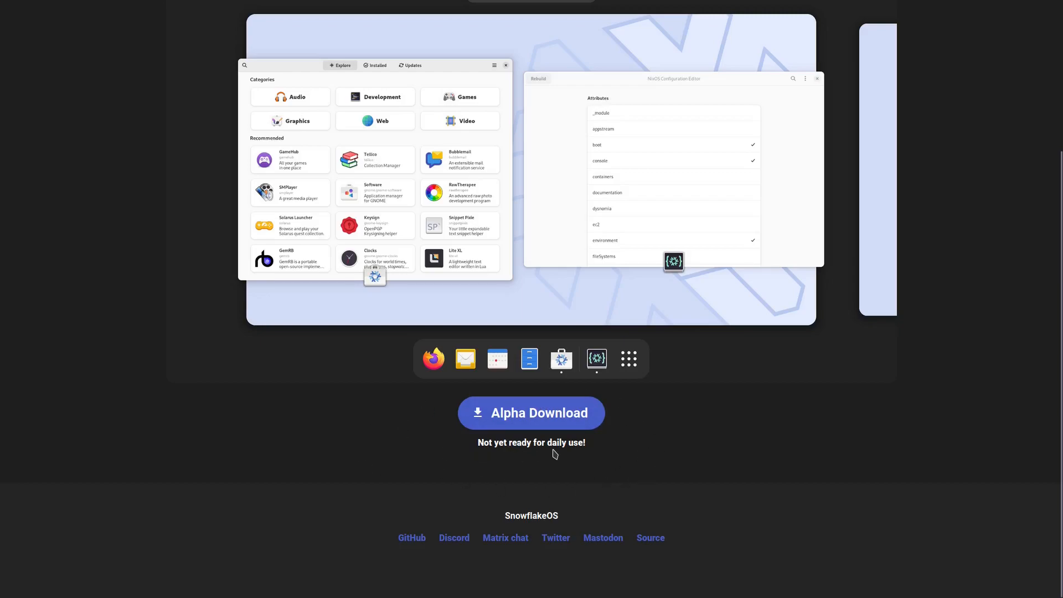
pyautogui.moveTo(682, 286)
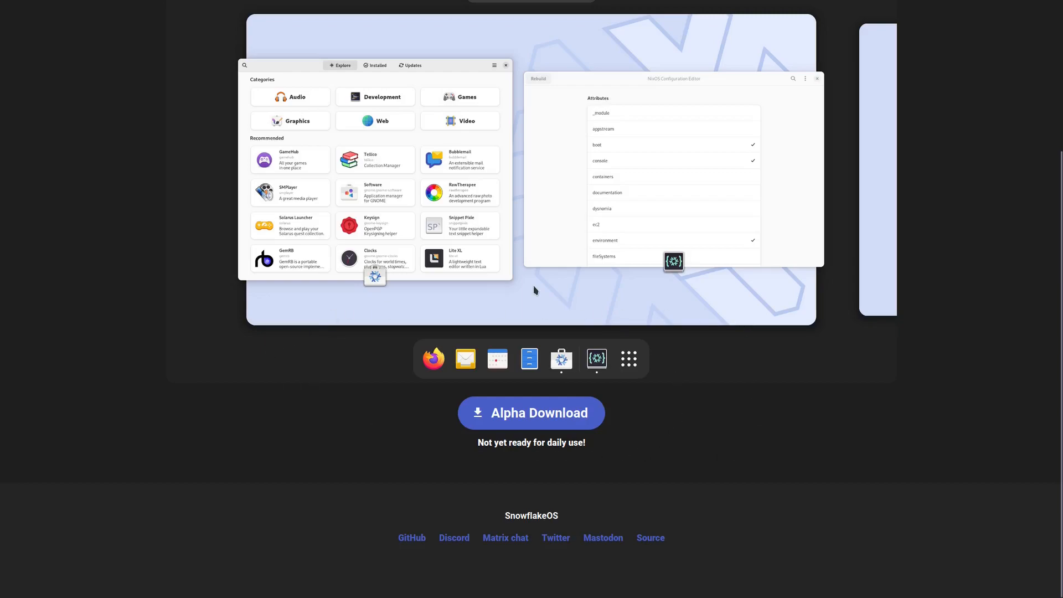
pyautogui.moveTo(581, 402)
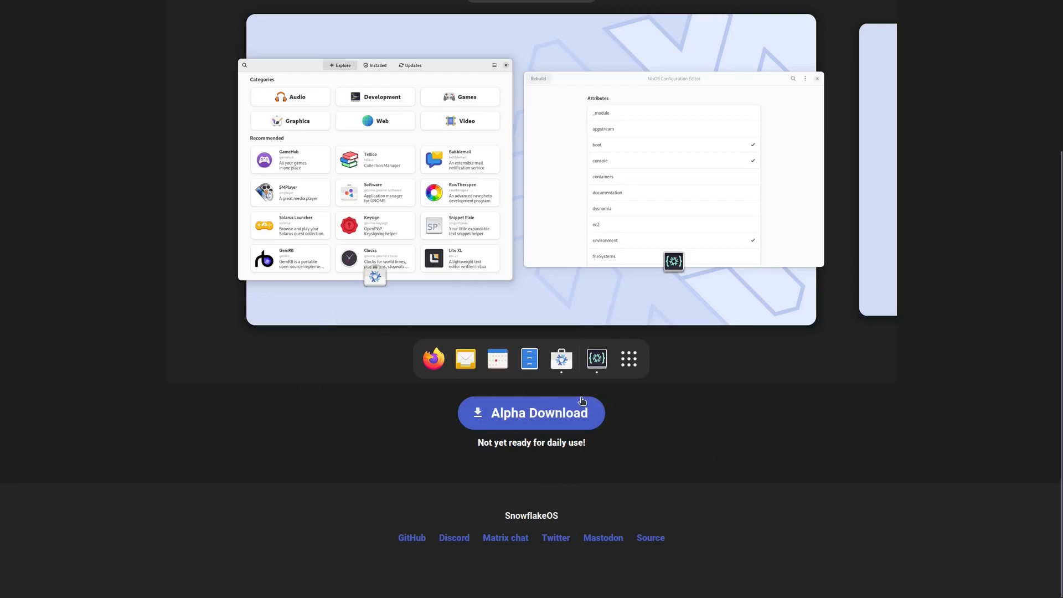
pyautogui.moveTo(525, 429)
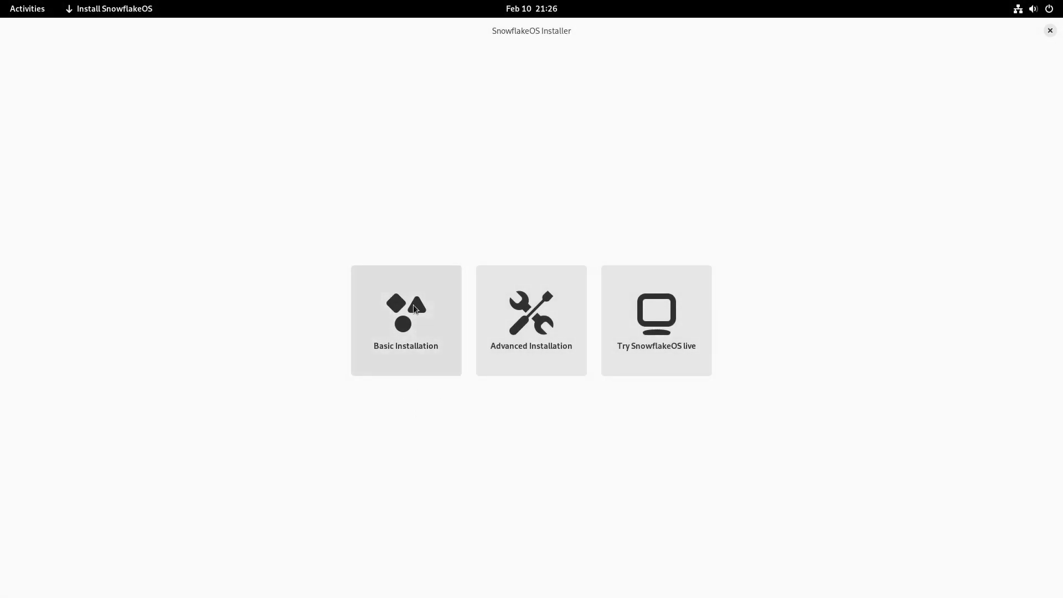
pyautogui.moveTo(323, 353)
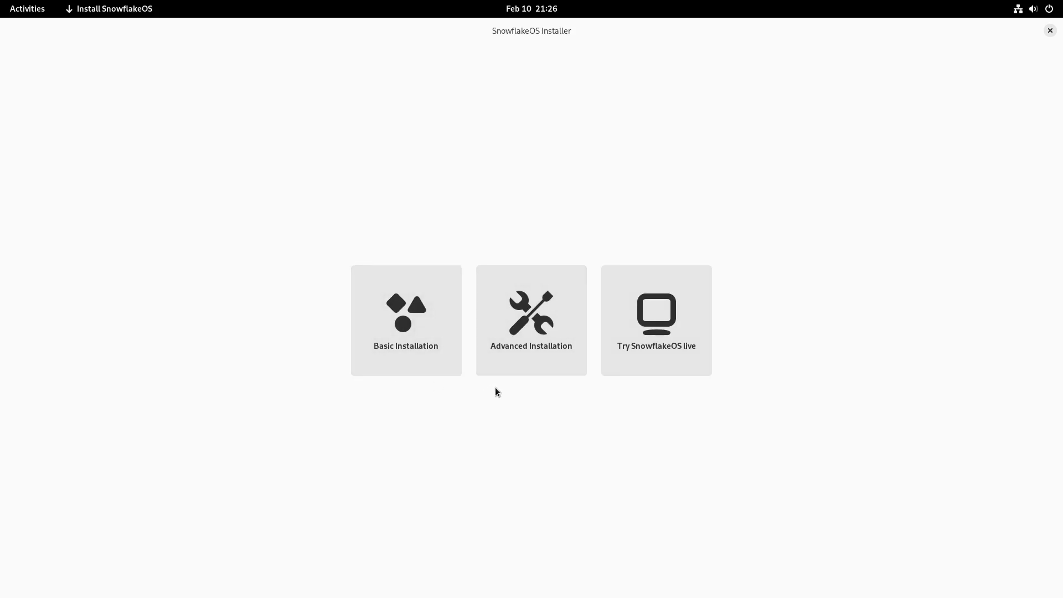
pyautogui.moveTo(493, 390)
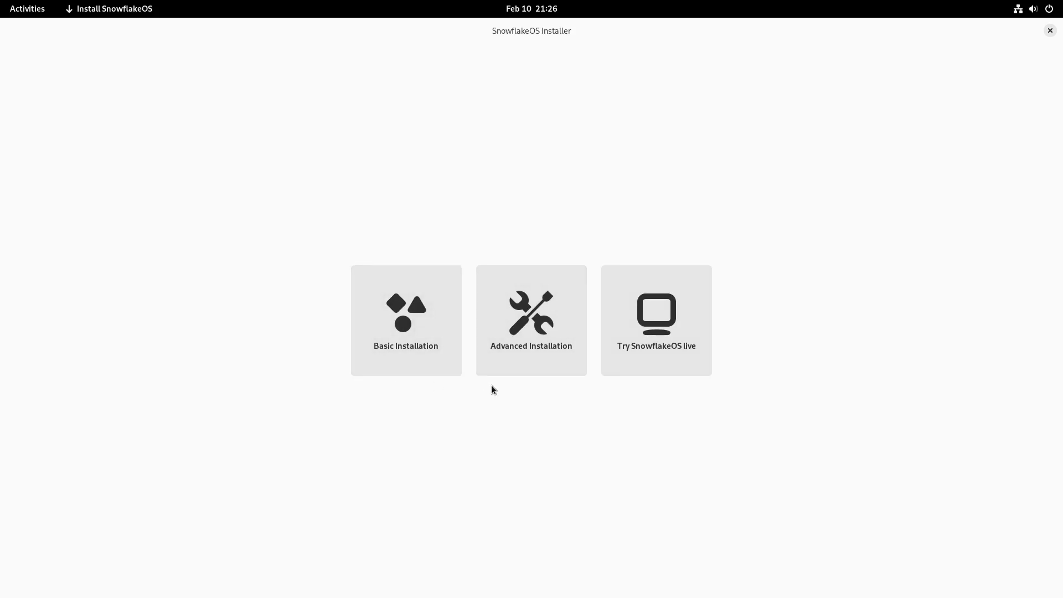
pyautogui.moveTo(656, 326)
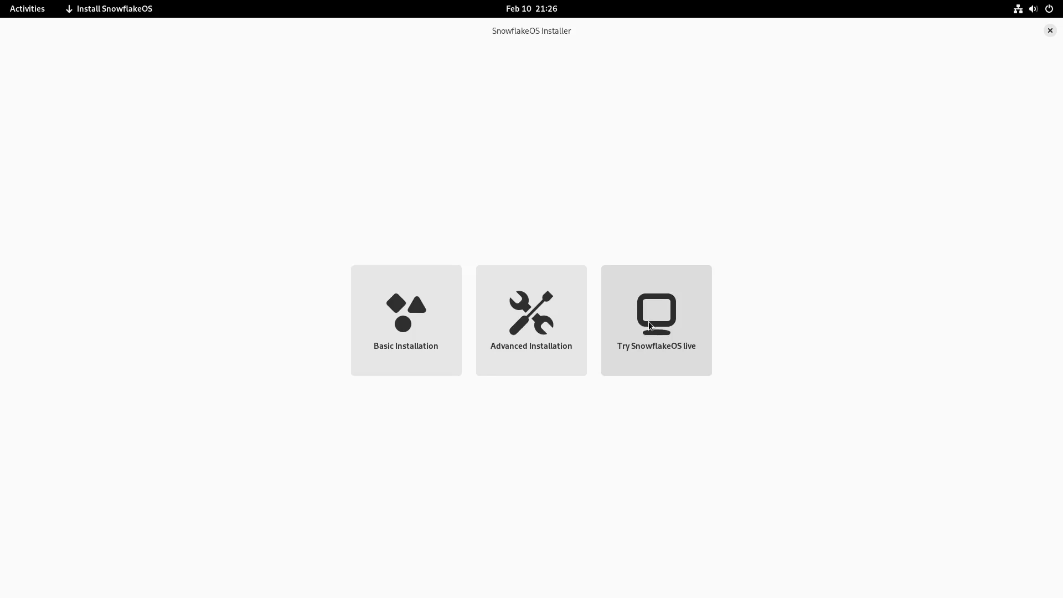
# Choose Try SnowflakeOS live to close the installer and reach the snowflake desktop.
pyautogui.click(1051, 31)
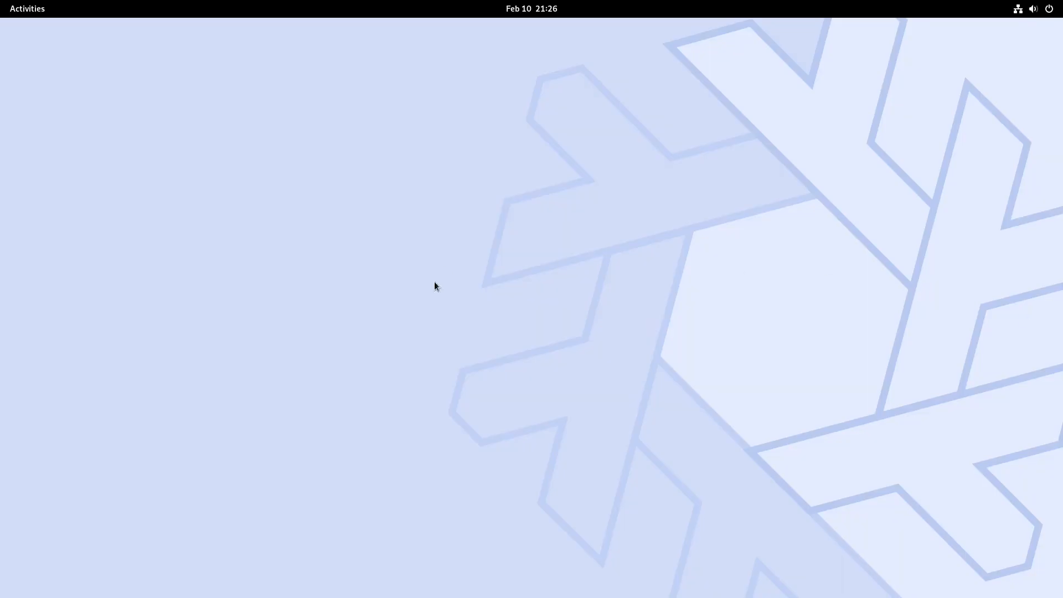
pyautogui.moveTo(318, 377)
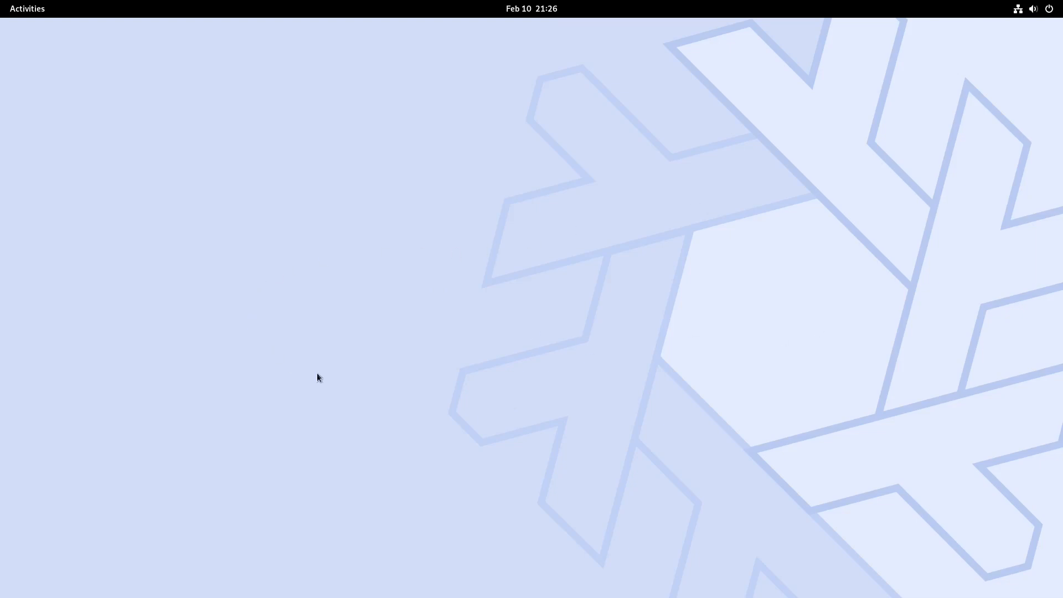
pyautogui.moveTo(362, 432)
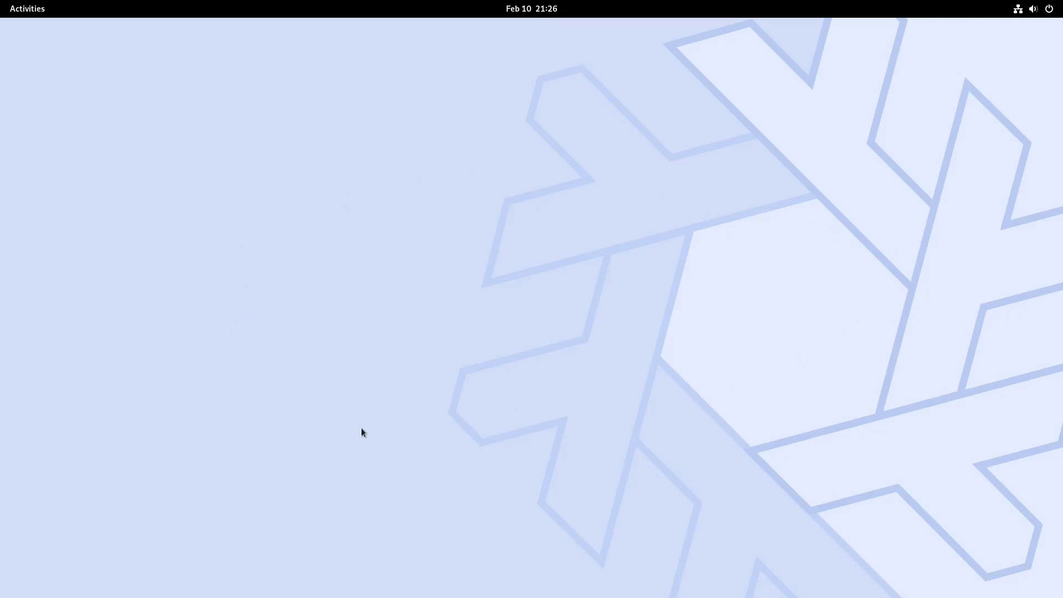
pyautogui.moveTo(438, 411)
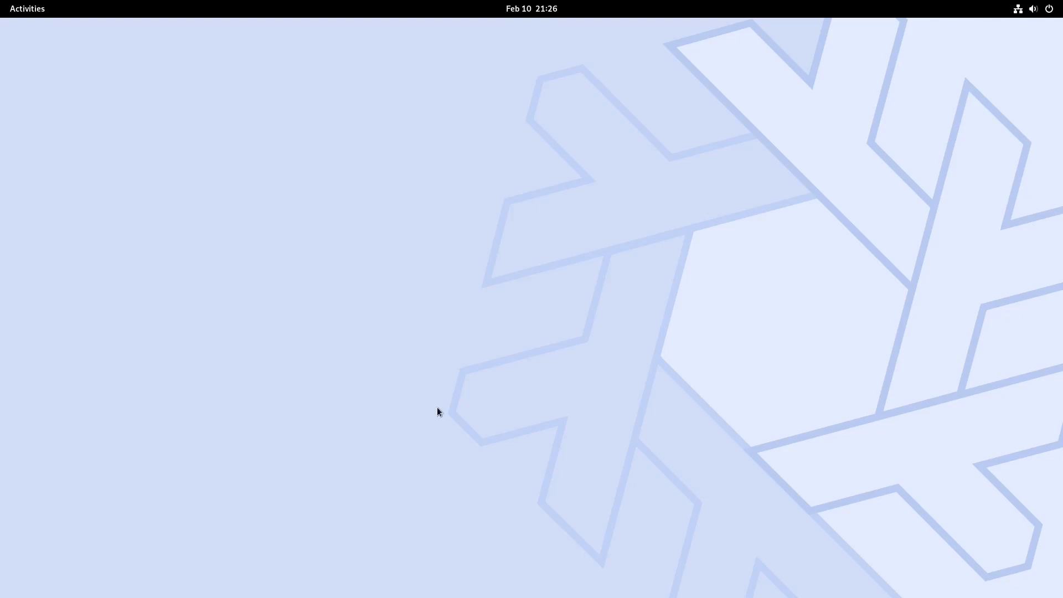
pyautogui.moveTo(465, 5)
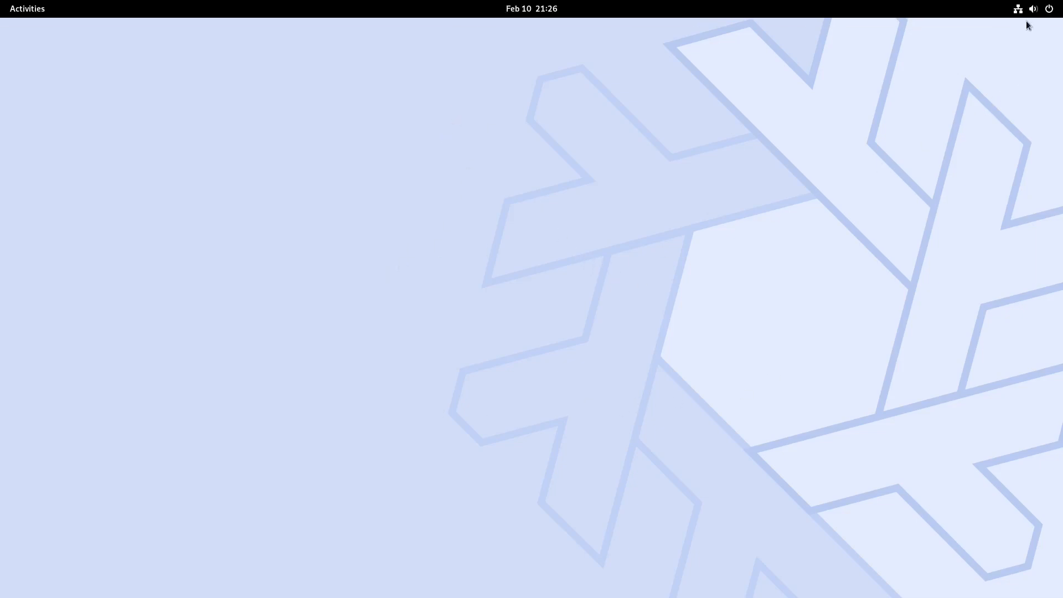
pyautogui.moveTo(25, 22)
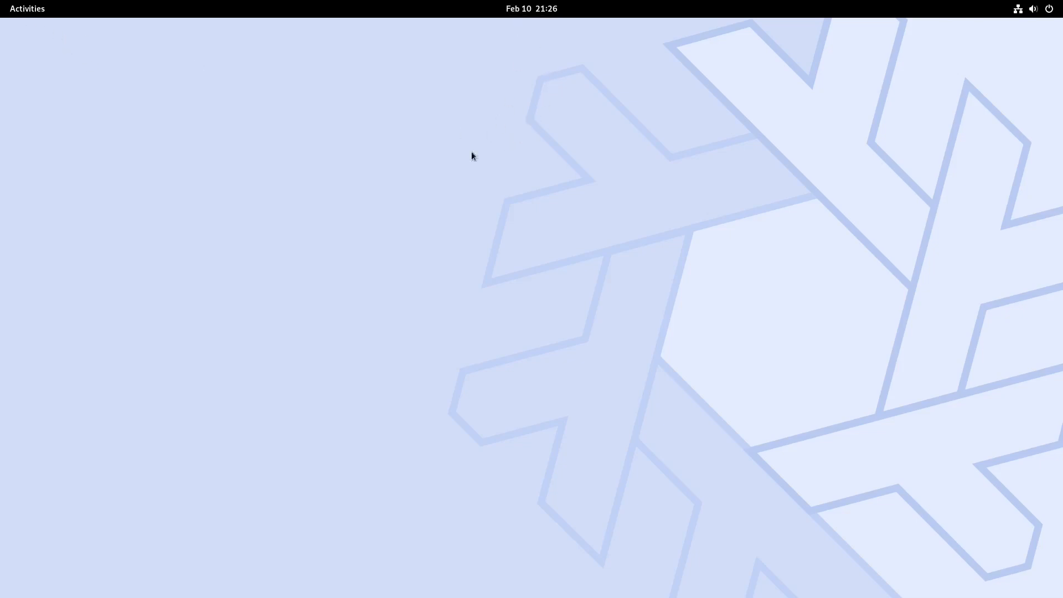
# Open Activities and show the full app grid with Geary, Settings, Text Editor and XTerm.
pyautogui.click(27, 8)
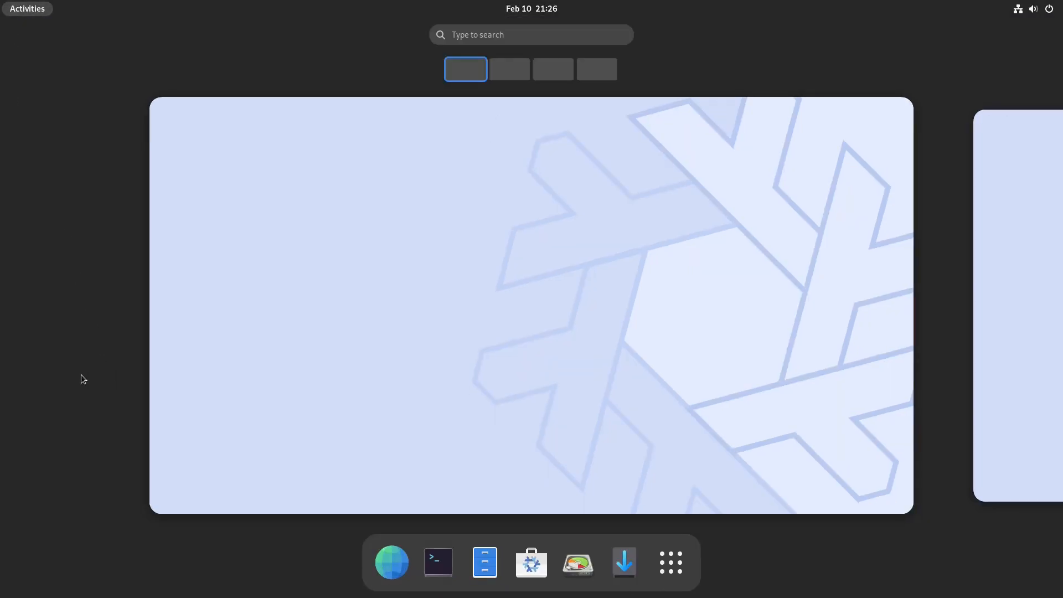
pyautogui.moveTo(670, 562)
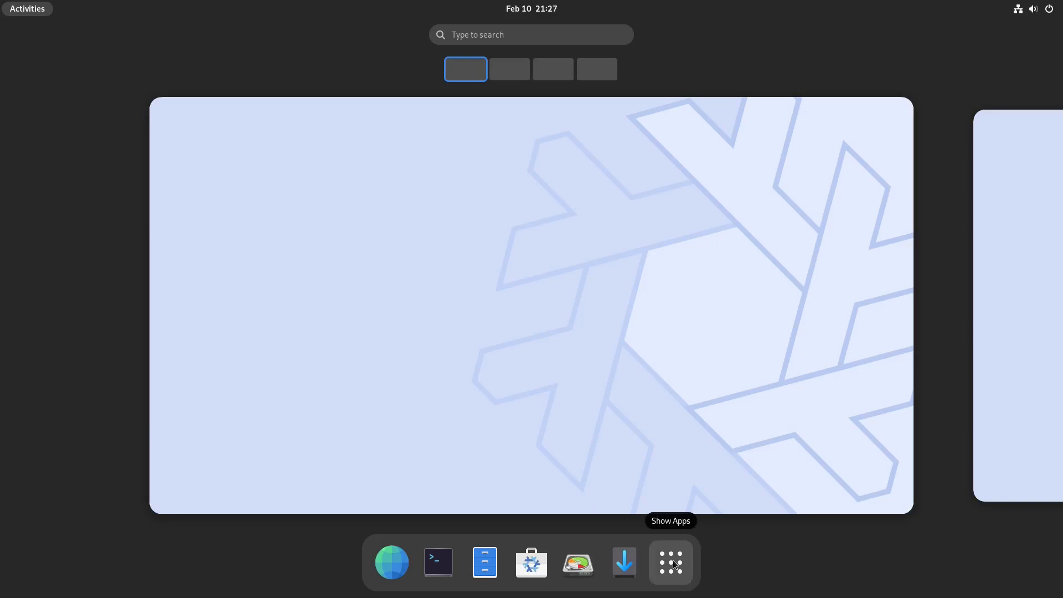
pyautogui.click(670, 562)
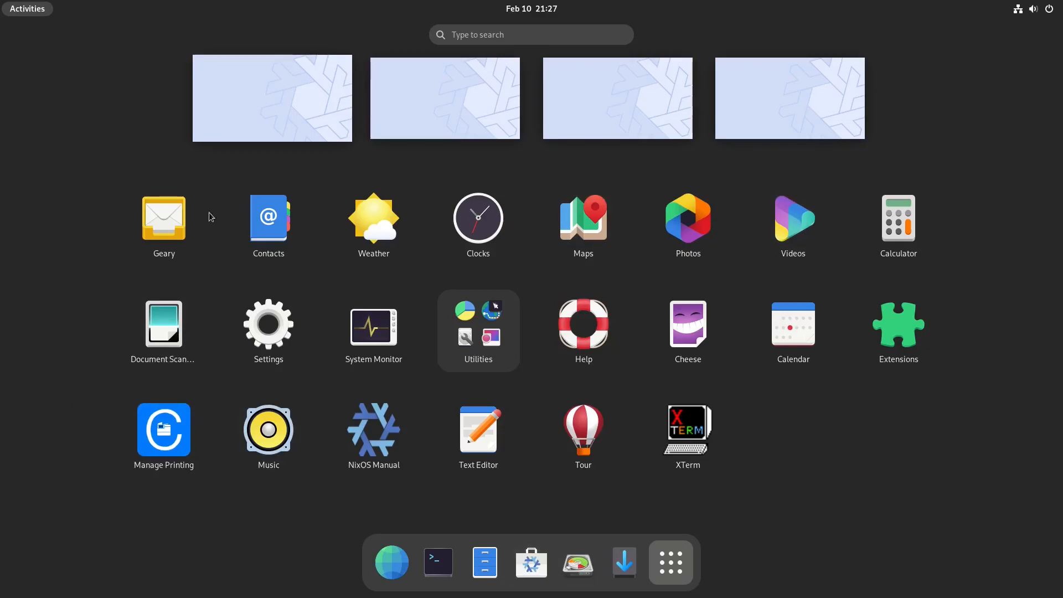
pyautogui.moveTo(754, 477)
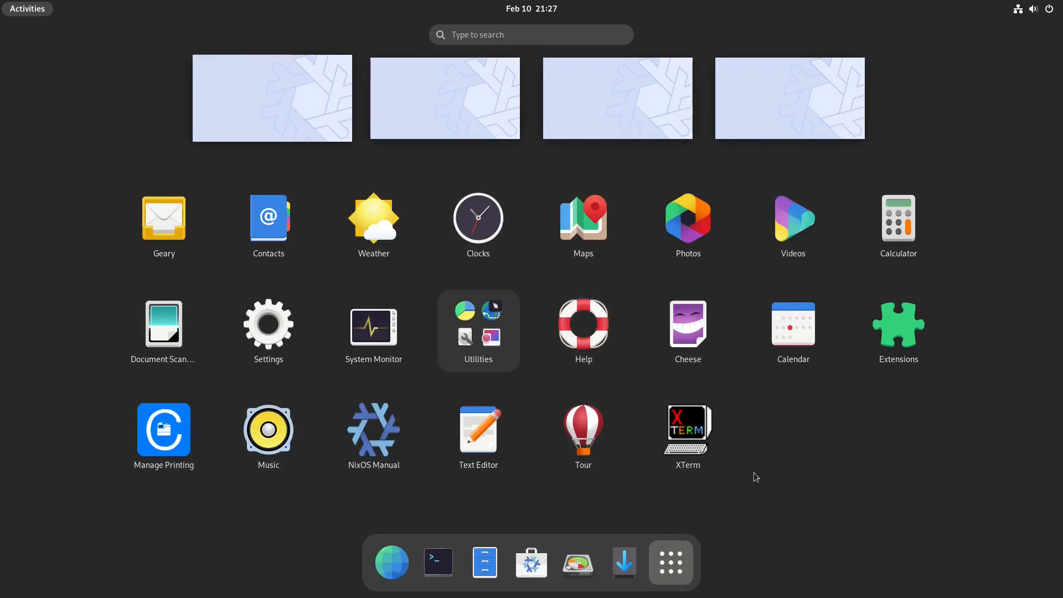
pyautogui.moveTo(940, 457)
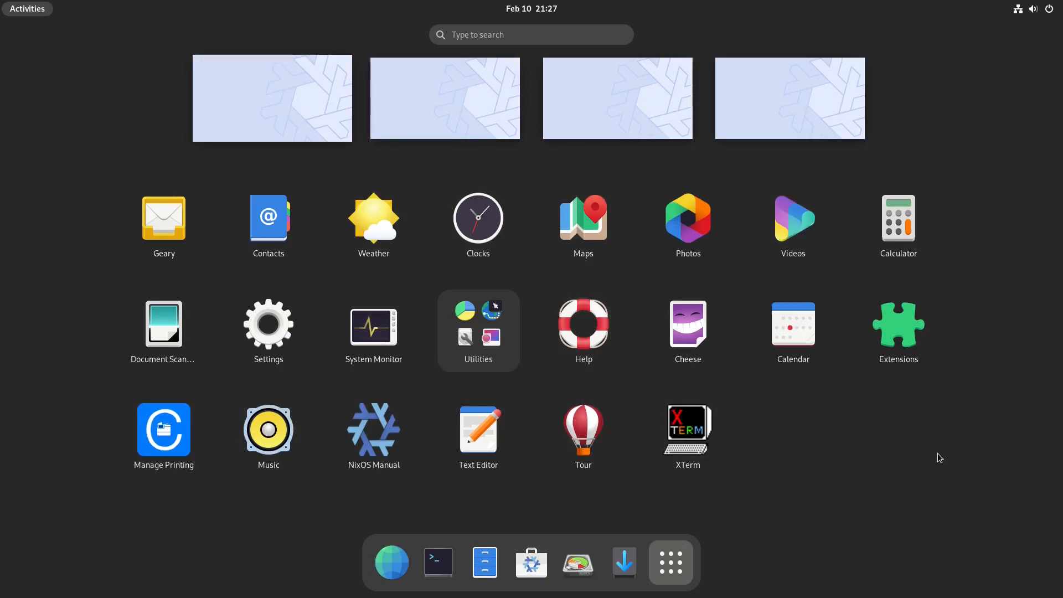
pyautogui.moveTo(916, 465)
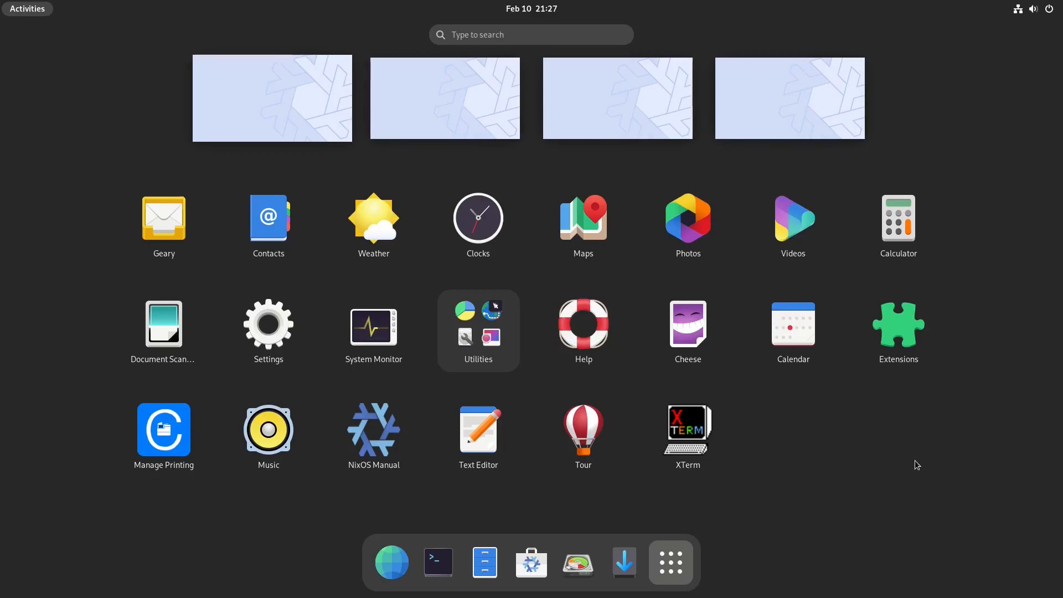
pyautogui.moveTo(477, 435)
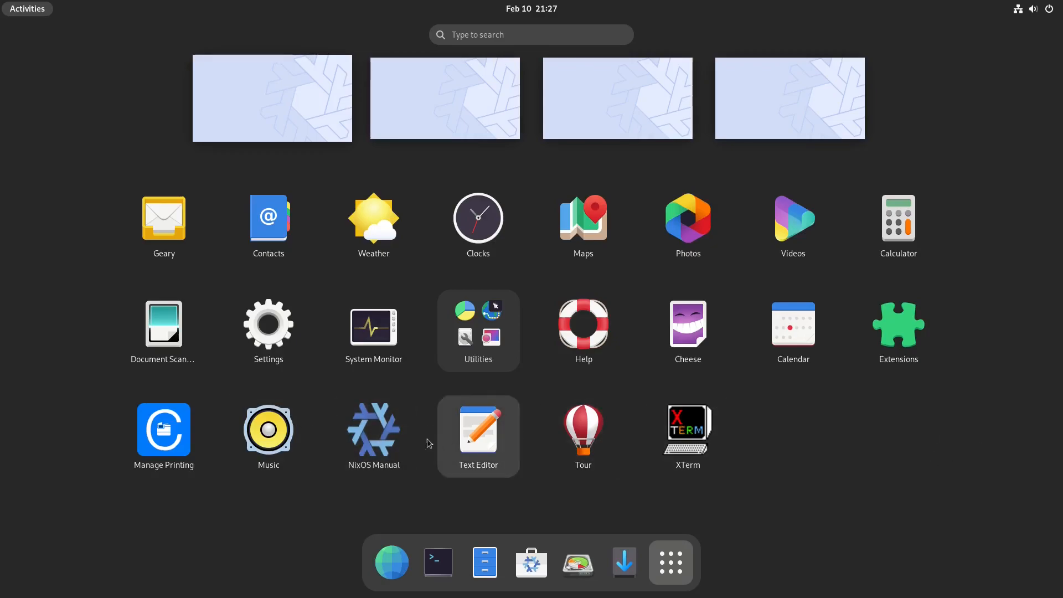
pyautogui.moveTo(1008, 254)
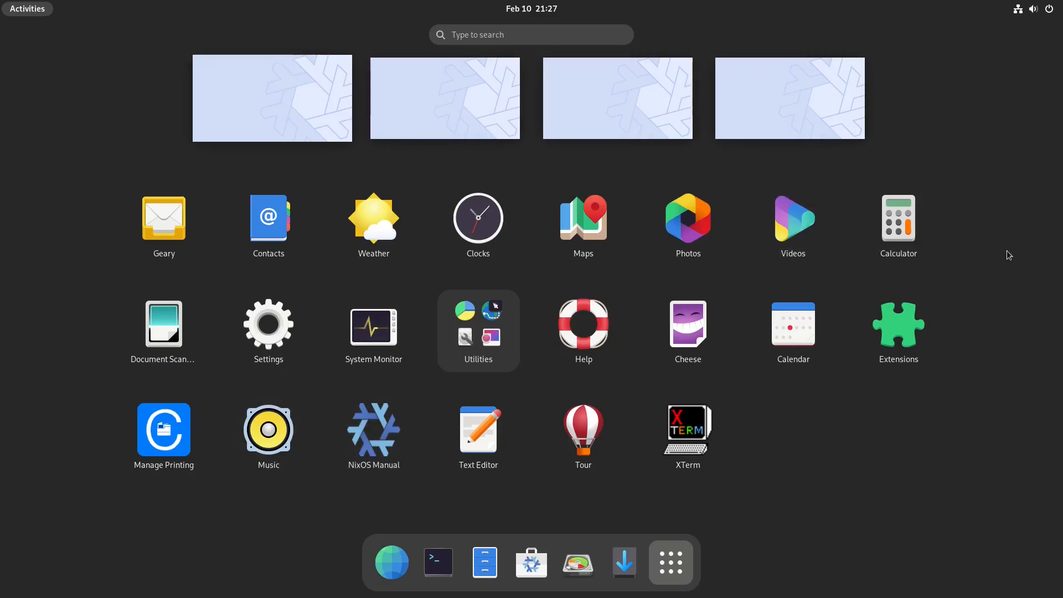
pyautogui.moveTo(917, 467)
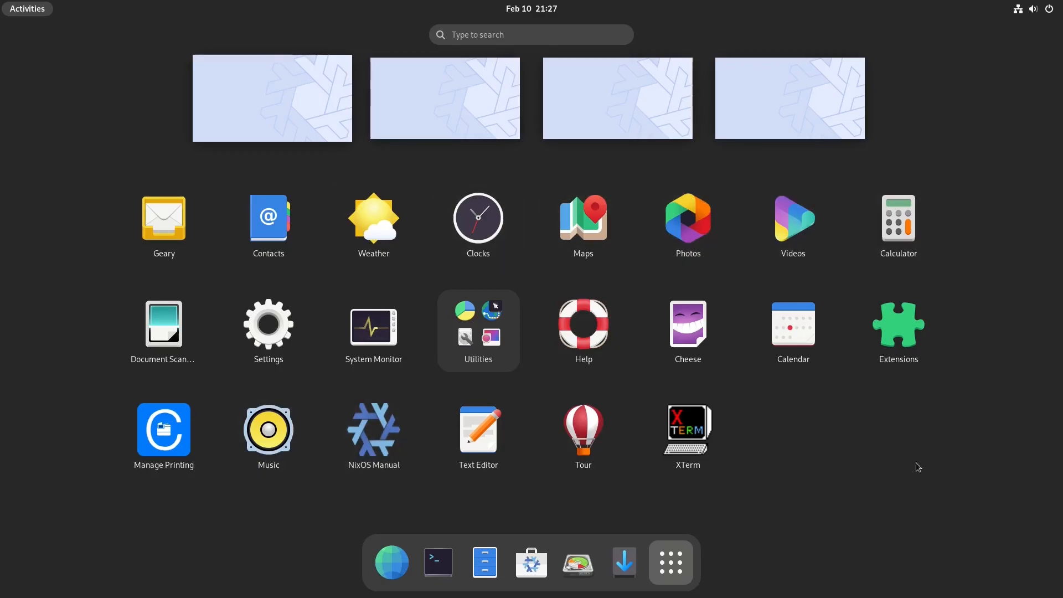
pyautogui.moveTo(587, 483)
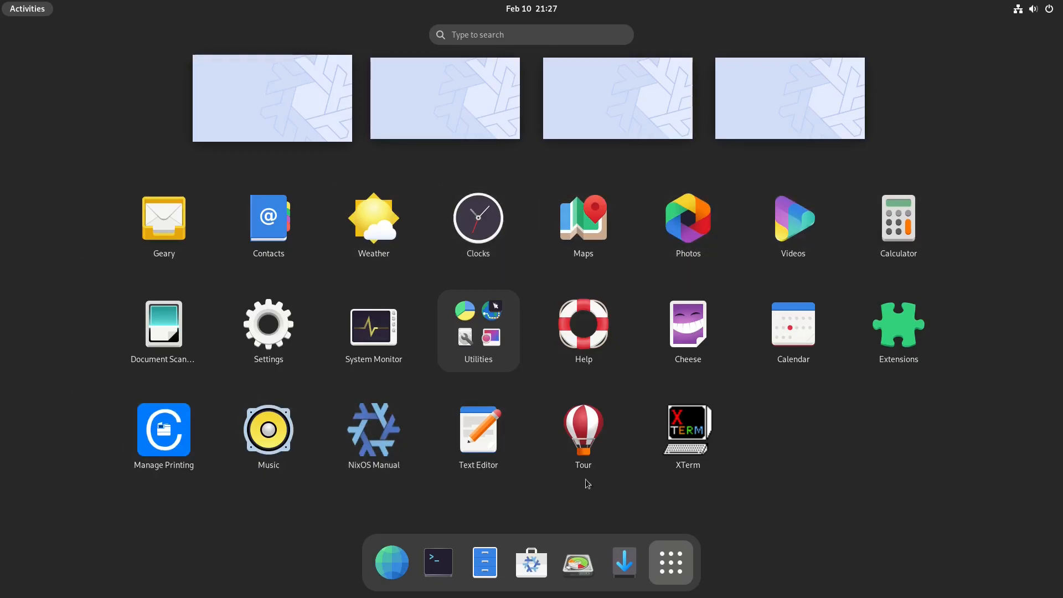
pyautogui.moveTo(898, 224)
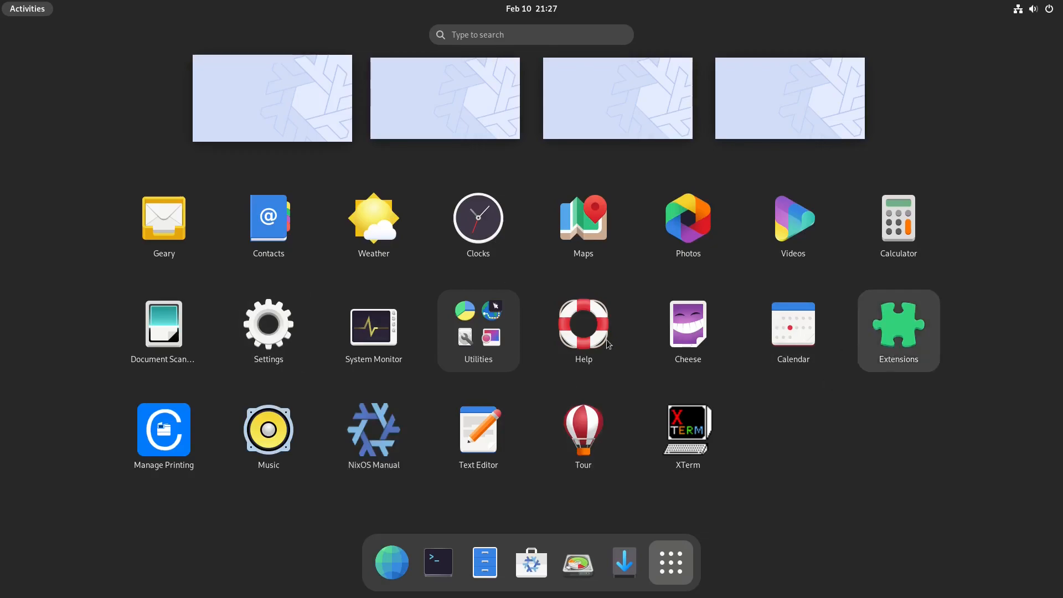
pyautogui.moveTo(374, 435)
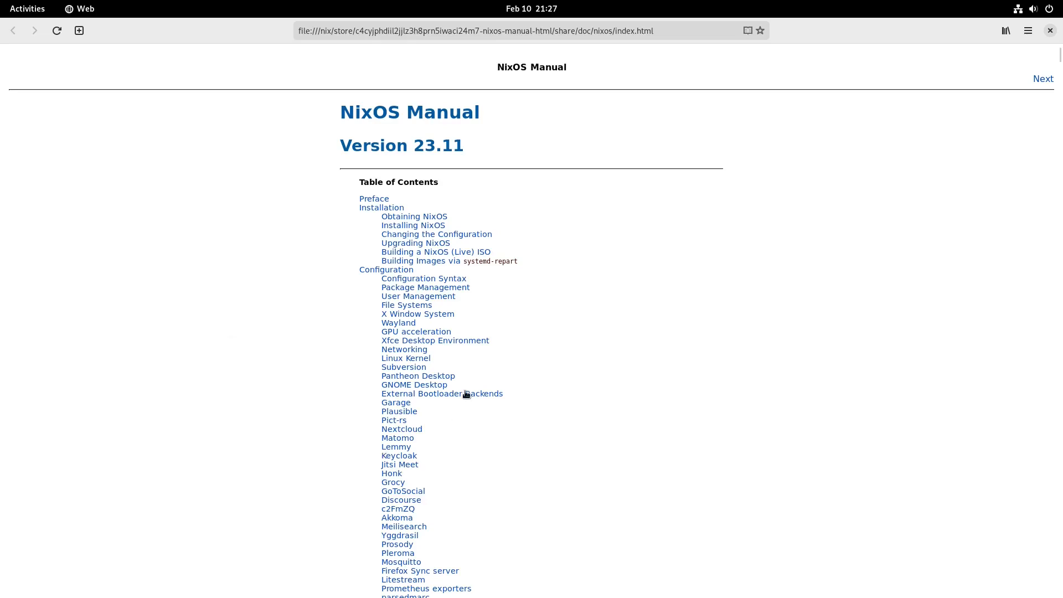
pyautogui.moveTo(407, 202)
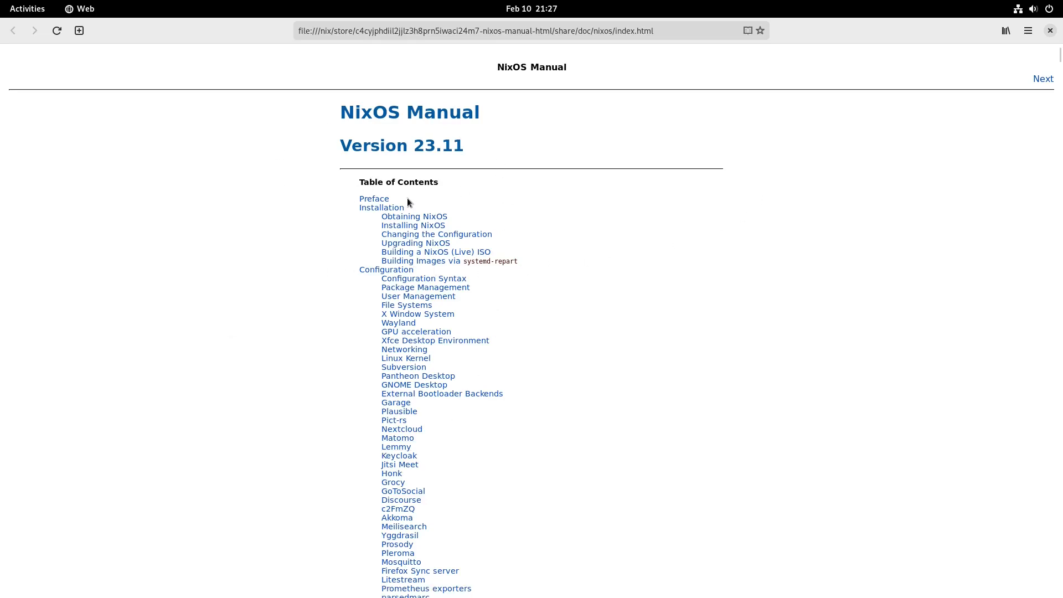
pyautogui.moveTo(436, 233)
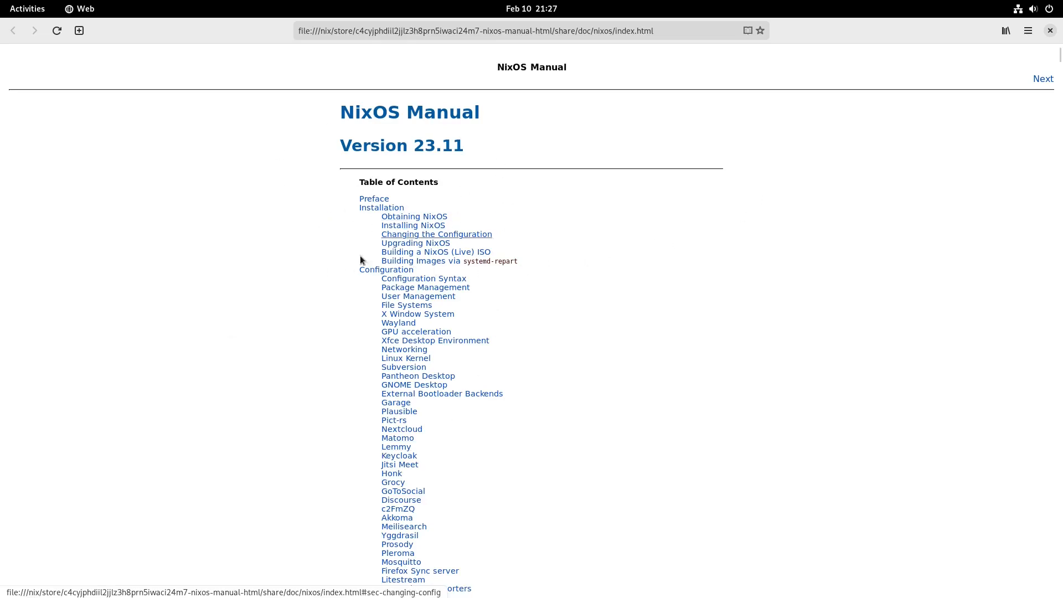
# Scroll the NixOS Manual past Installing NixOS and Manual Installation to the Formatting section.
pyautogui.scroll(-3)
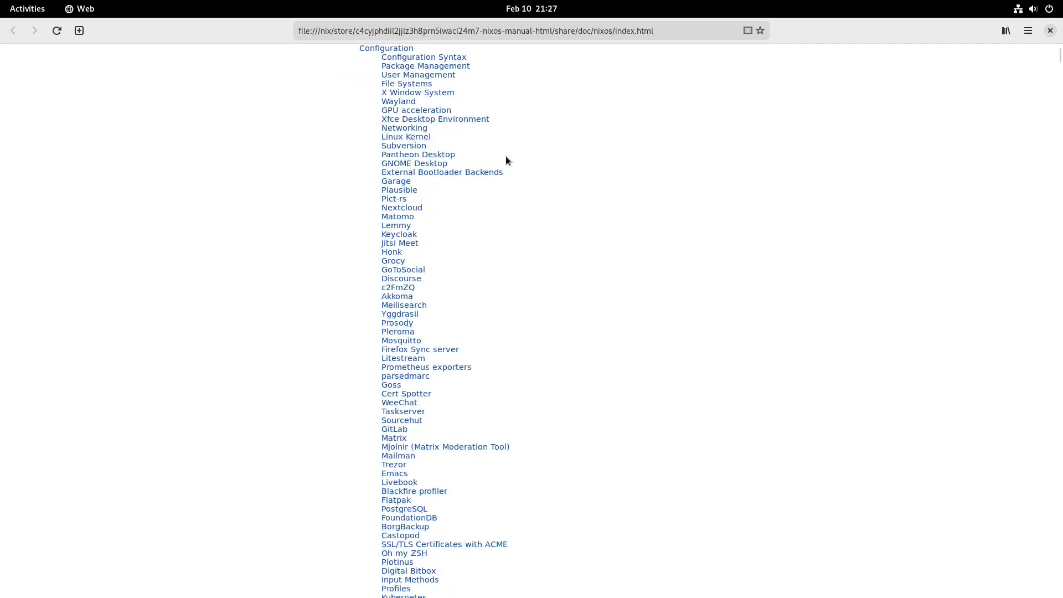
pyautogui.scroll(-3)
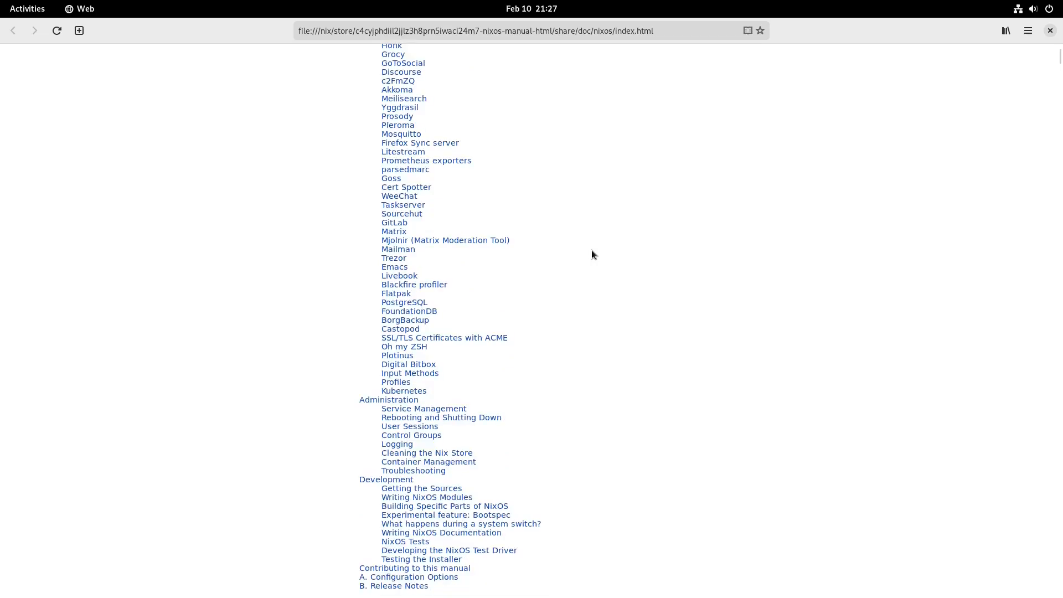
pyautogui.scroll(-3)
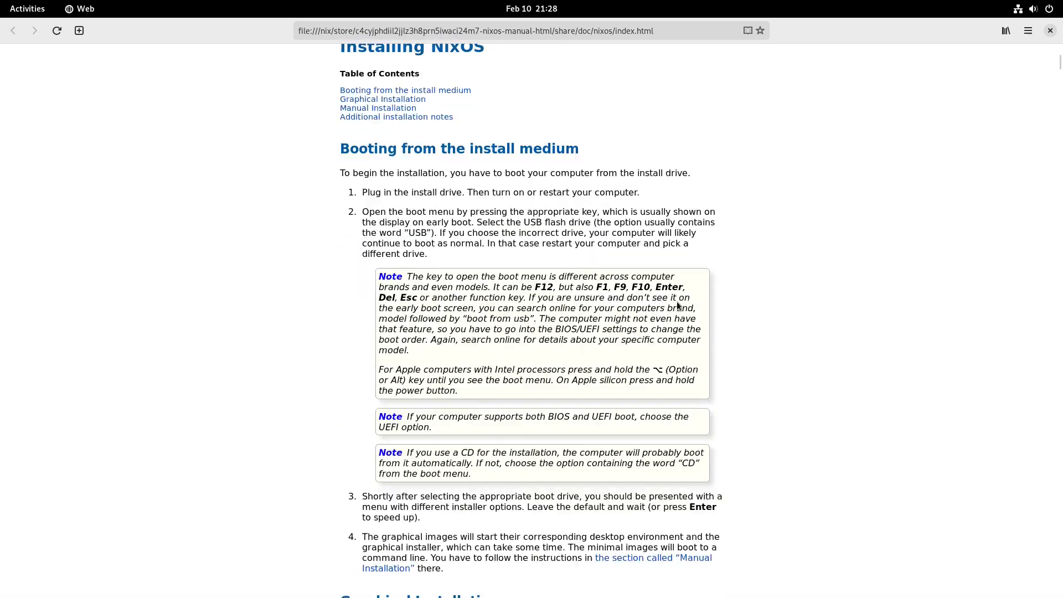
pyautogui.scroll(-3)
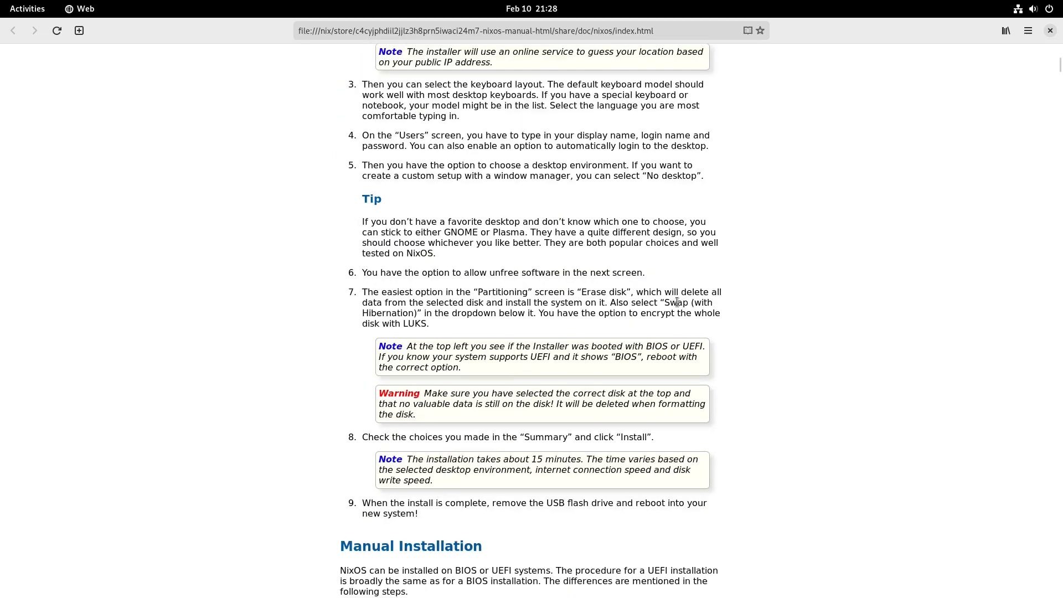
pyautogui.scroll(-3)
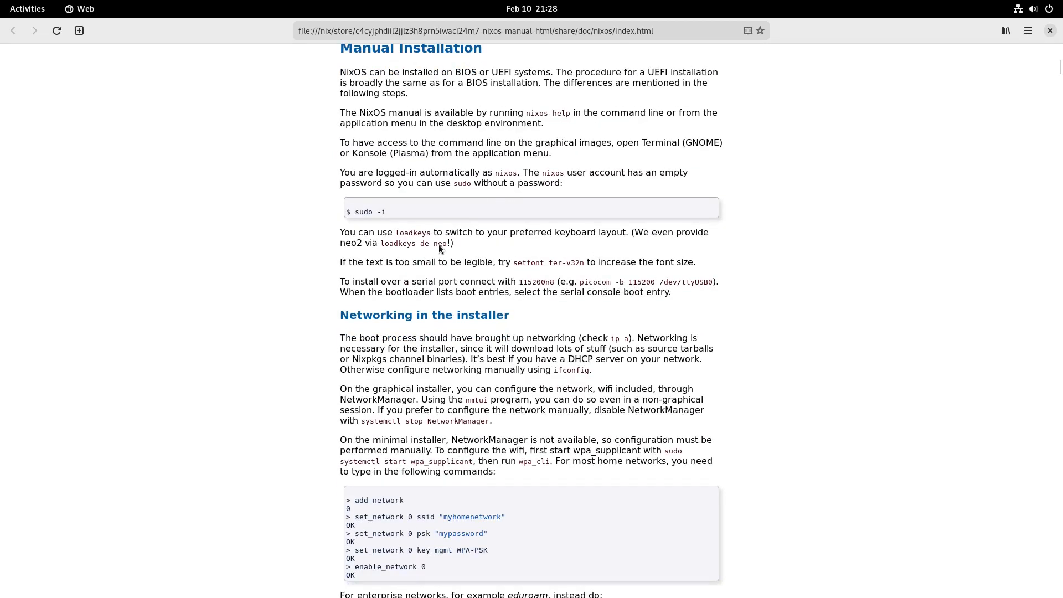
pyautogui.moveTo(381, 374)
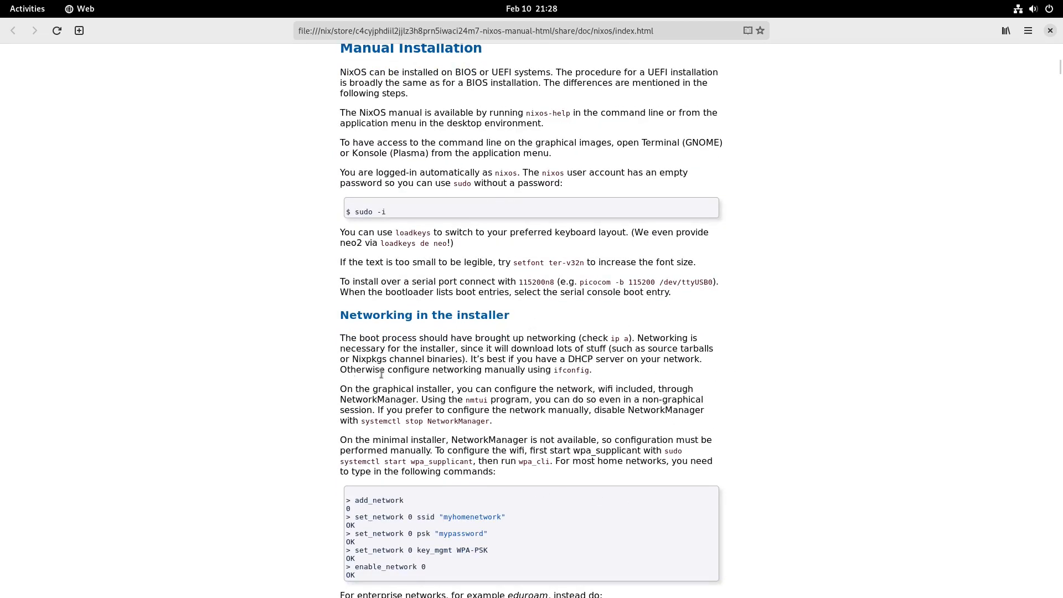
pyautogui.scroll(-3)
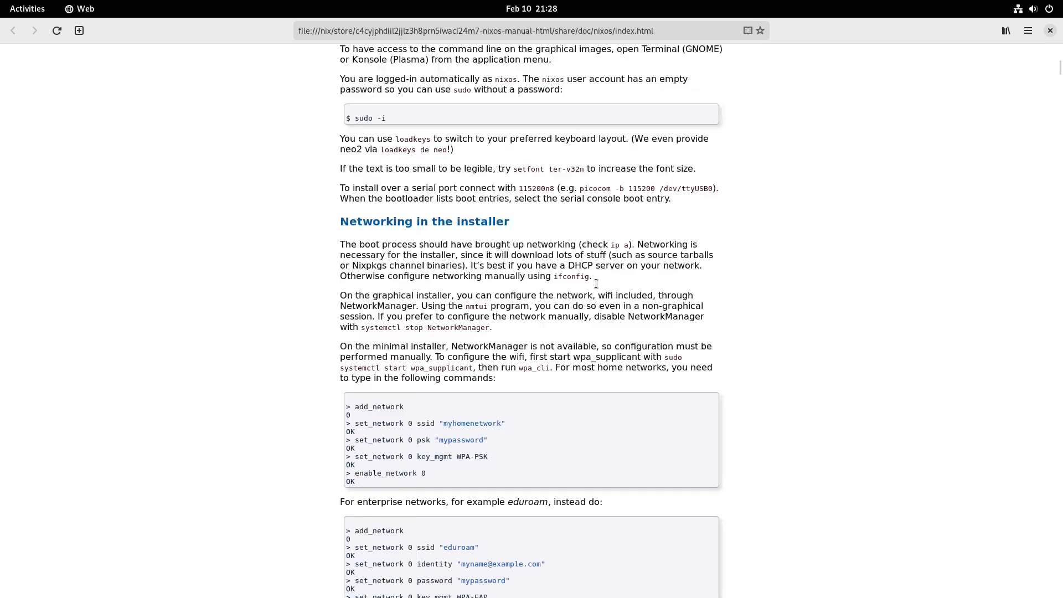
pyautogui.scroll(-3)
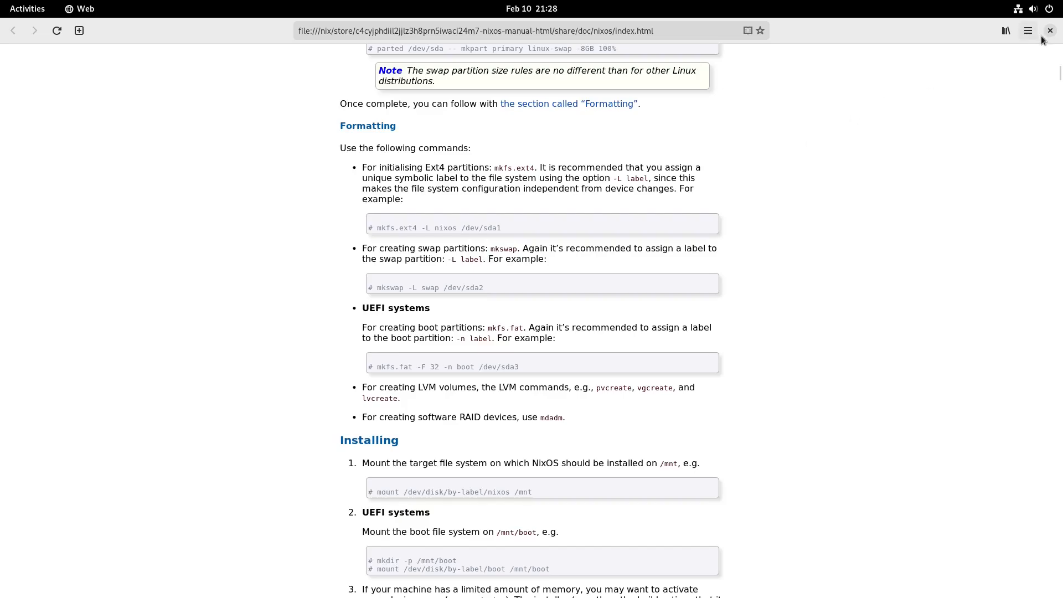
pyautogui.click(1028, 31)
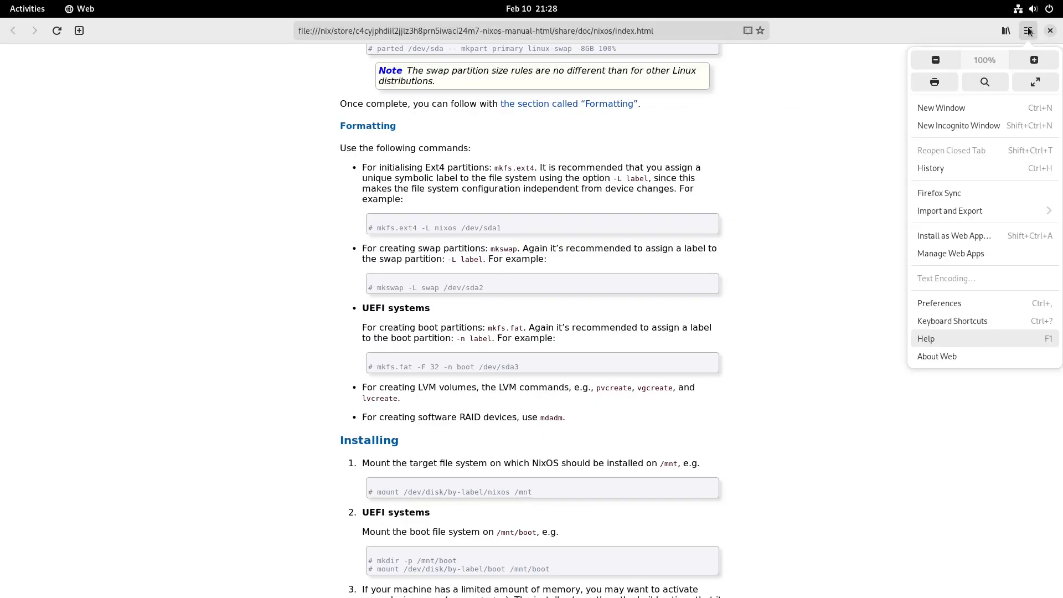
# View GNOME Web's About dialog showing version 44.6, then dismiss it.
pyautogui.click(937, 356)
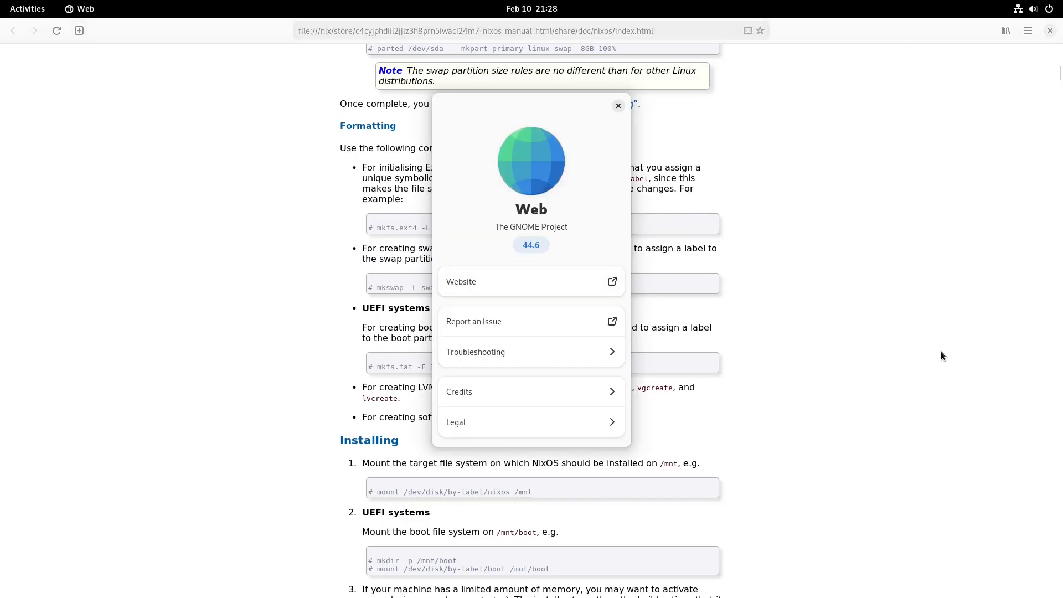
pyautogui.moveTo(638, 235)
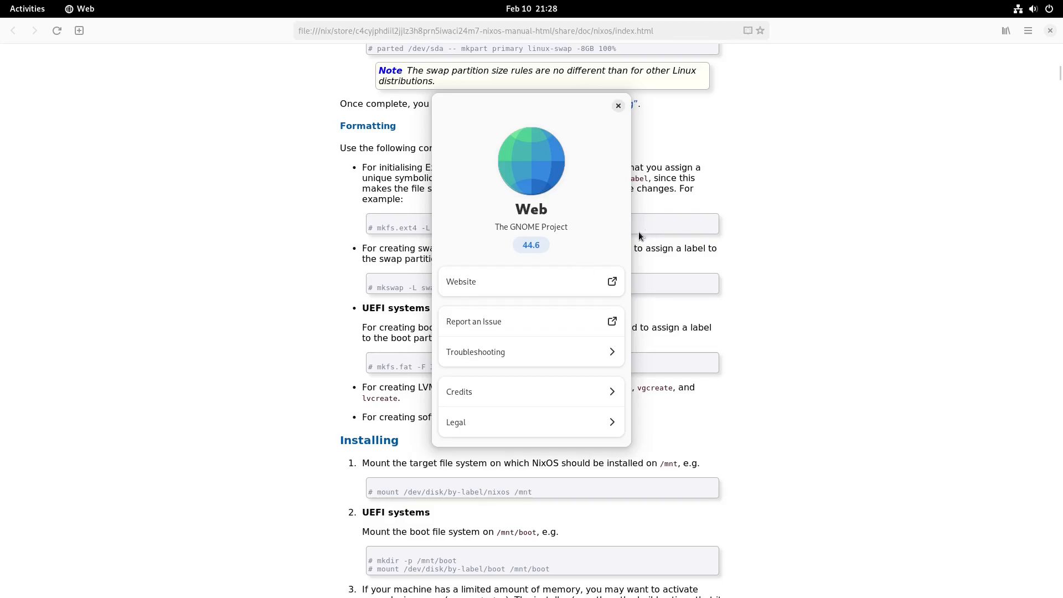
pyautogui.moveTo(546, 253)
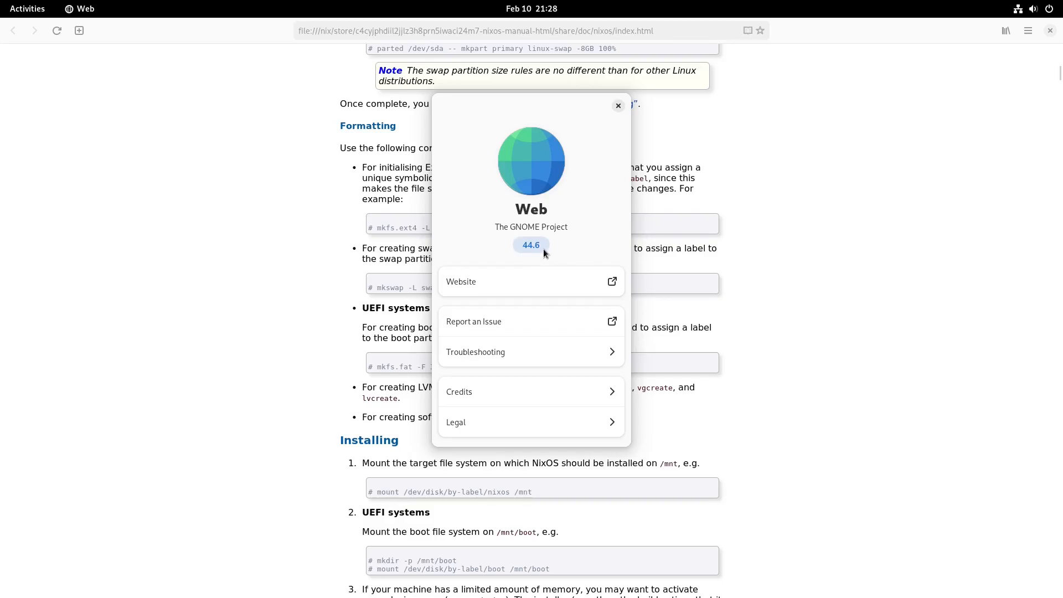
pyautogui.moveTo(468, 263)
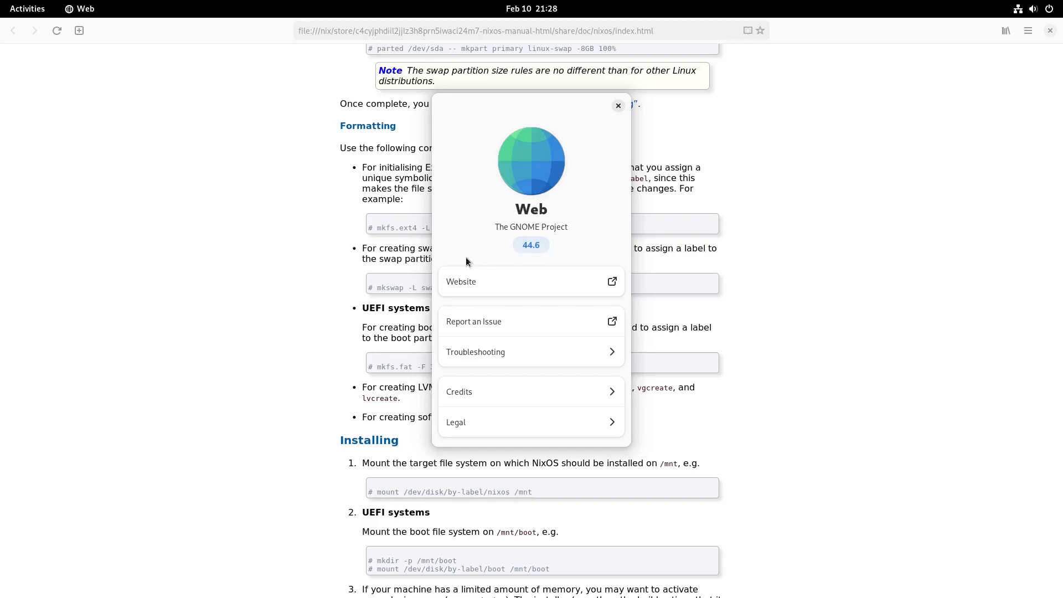
pyautogui.moveTo(554, 262)
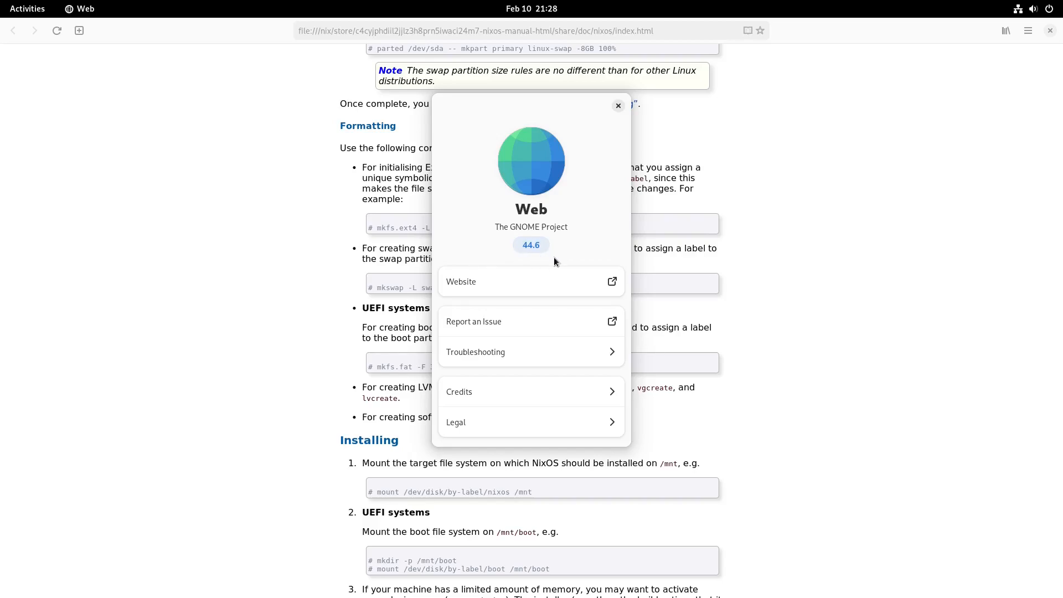
pyautogui.click(617, 105)
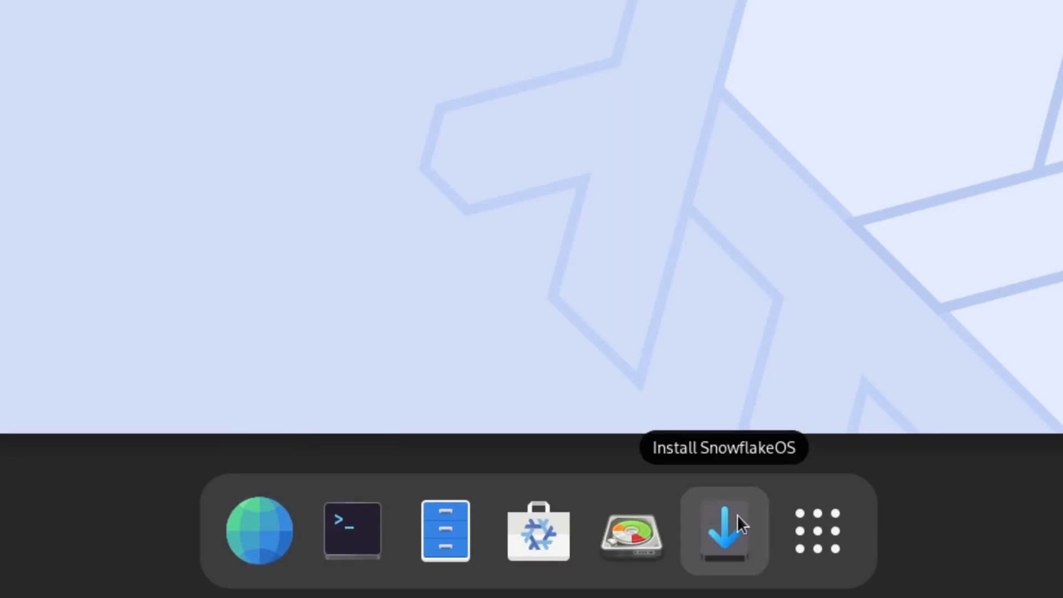
pyautogui.moveTo(630, 531)
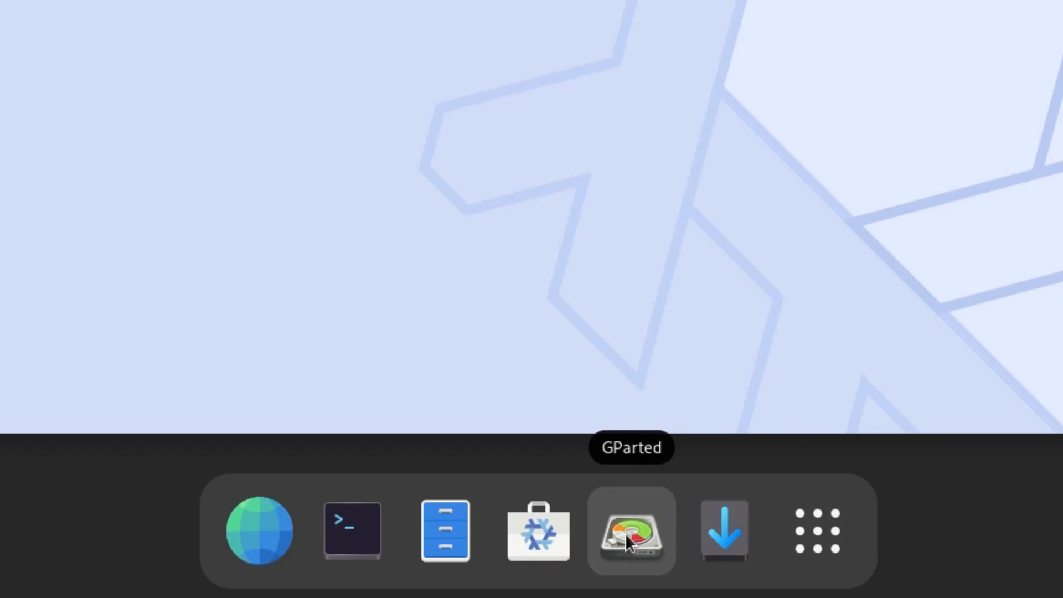
pyautogui.moveTo(538, 531)
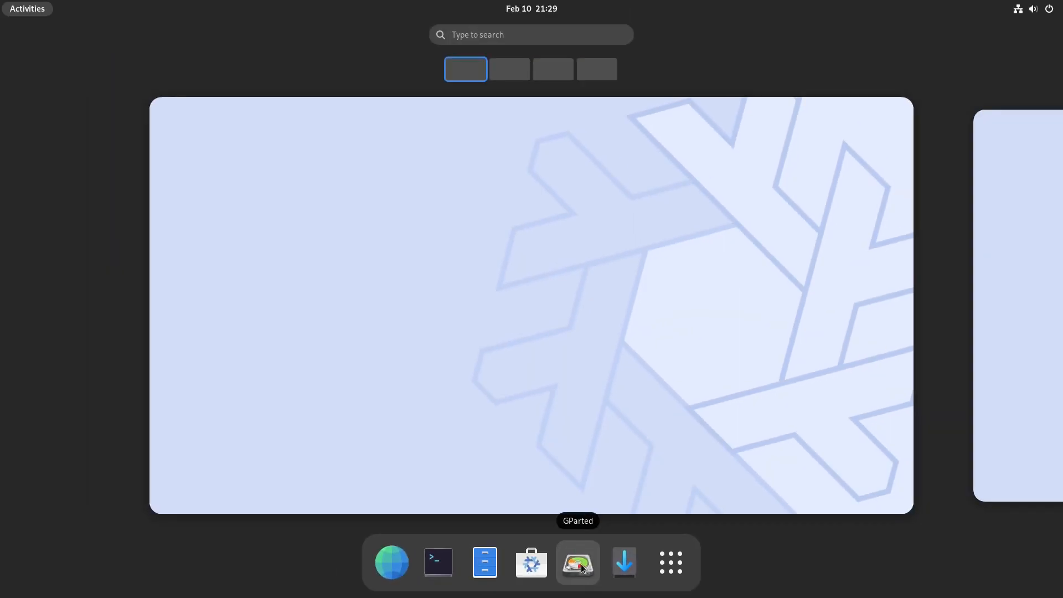
# Launch GParted maximized, browse its menus and About dialog (version 1.5.0), then quit.
pyautogui.click(577, 562)
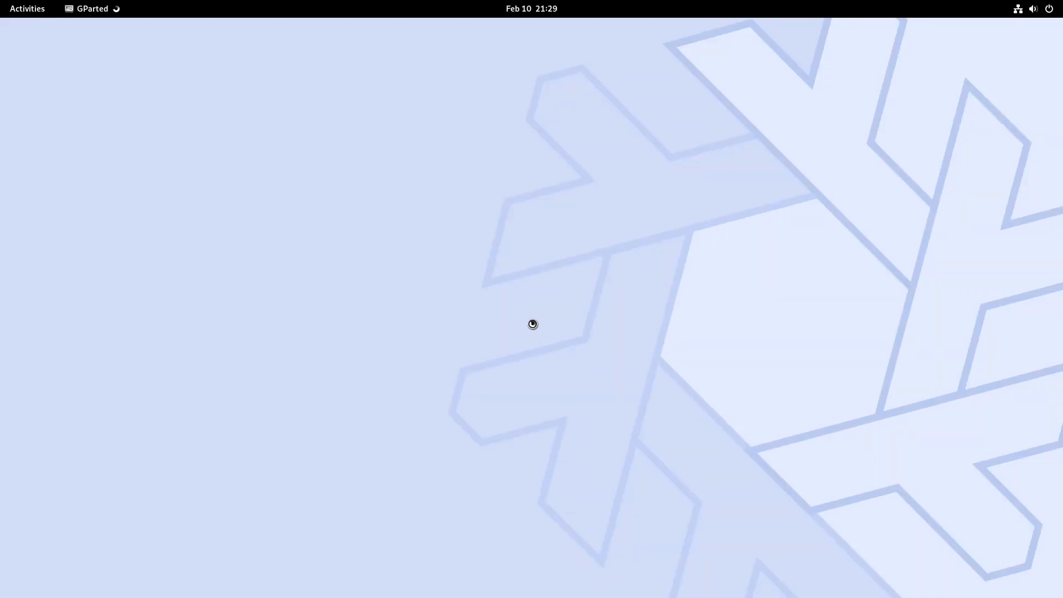
pyautogui.moveTo(670, 327)
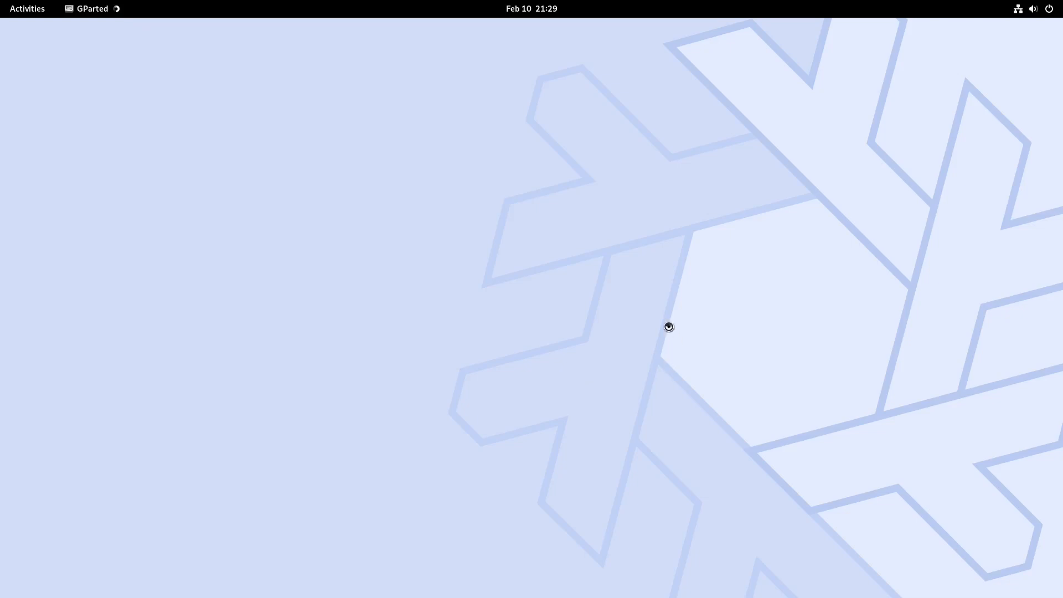
pyautogui.moveTo(458, 319)
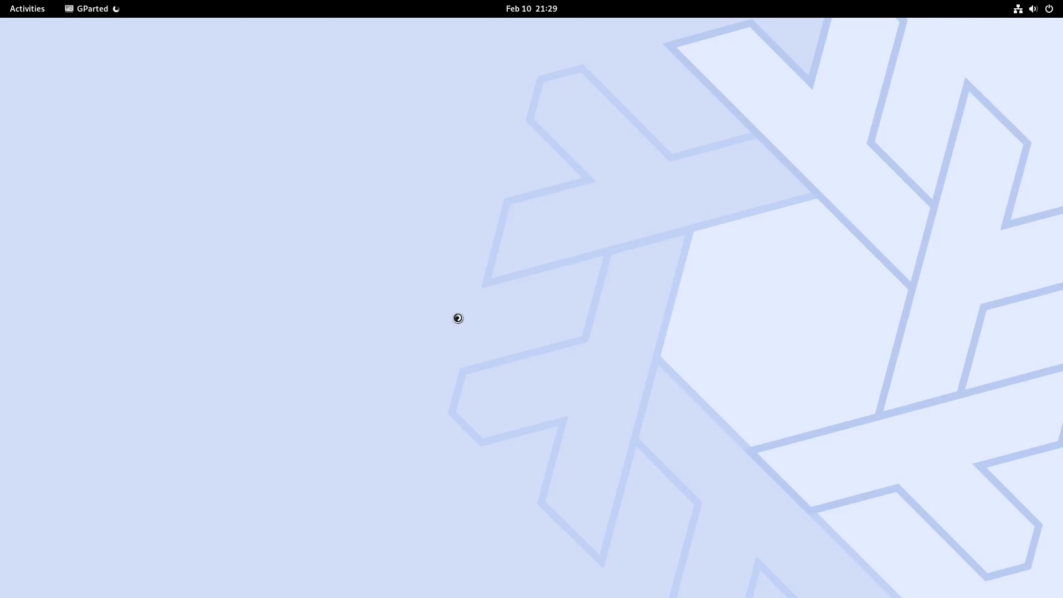
pyautogui.moveTo(311, 227)
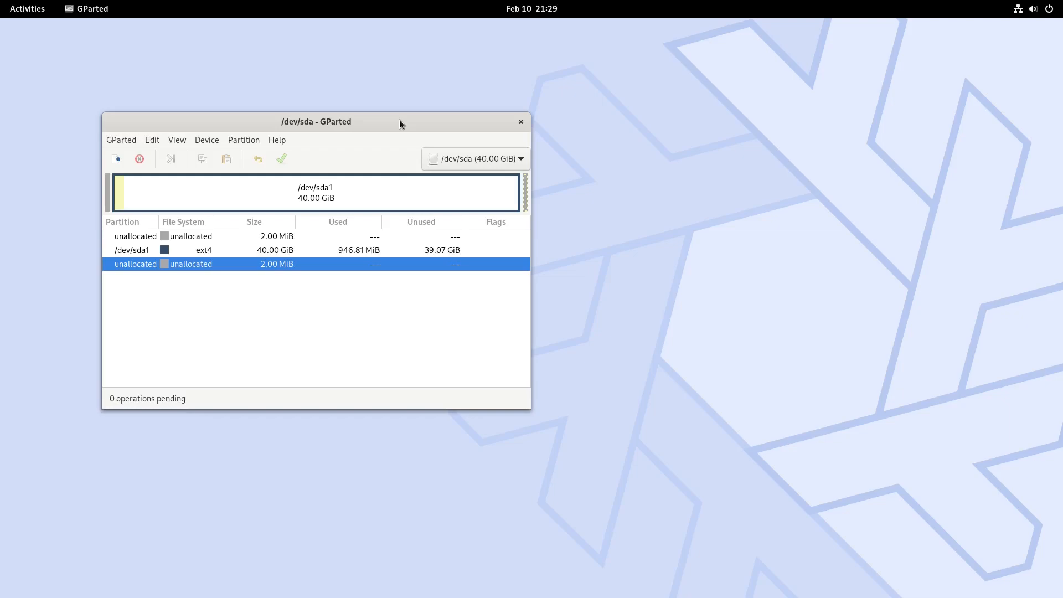
pyautogui.doubleClick(316, 121)
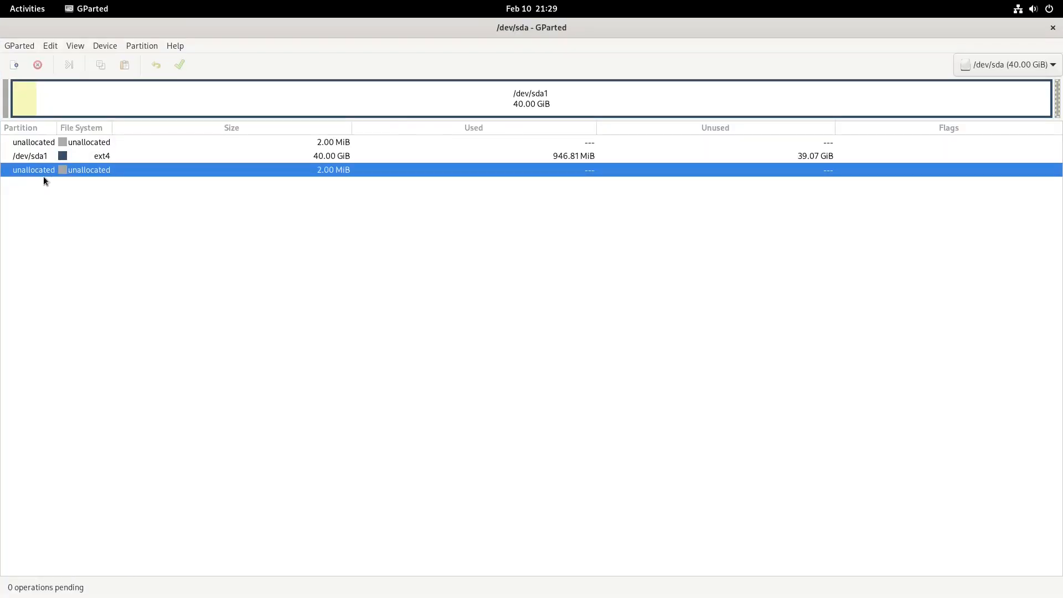
pyautogui.moveTo(322, 155)
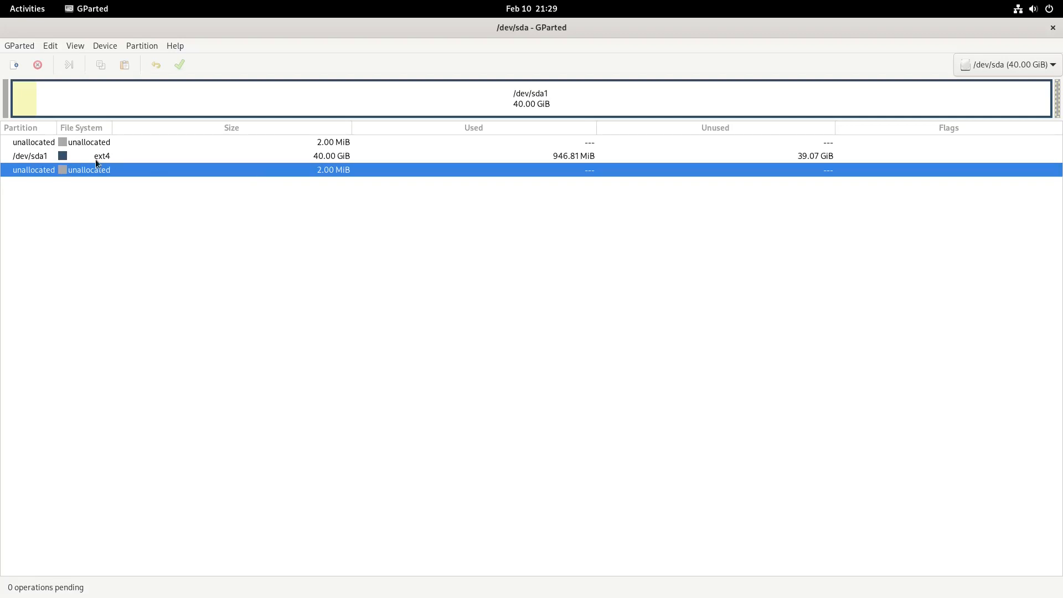
pyautogui.click(19, 45)
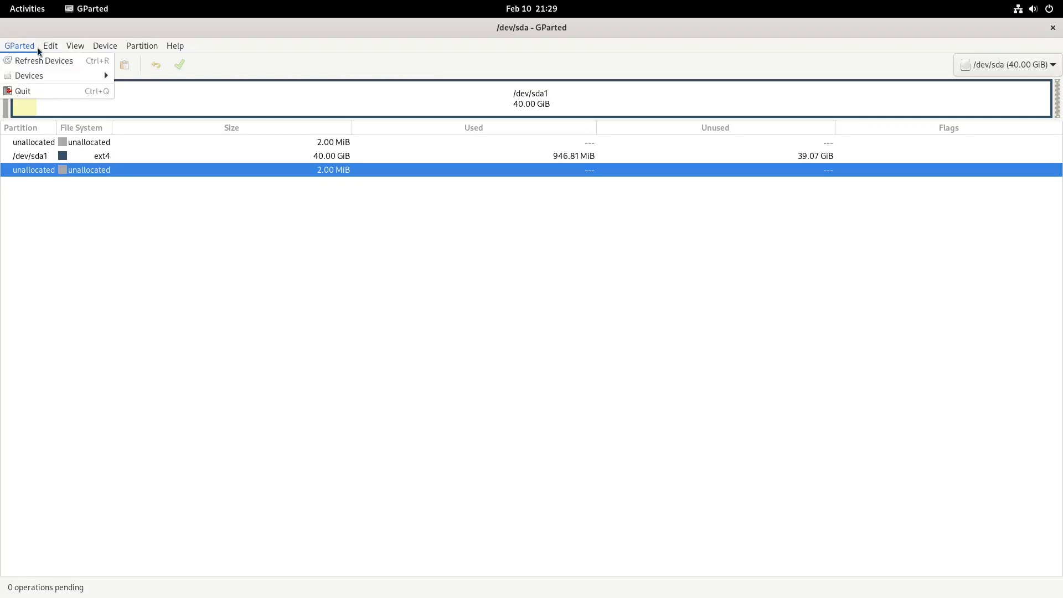
pyautogui.click(104, 46)
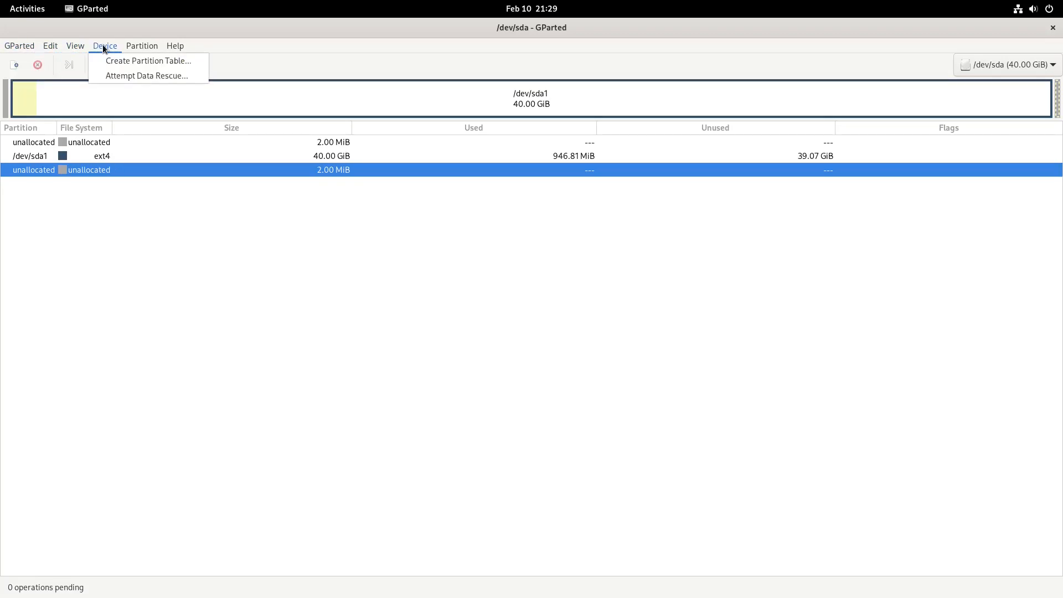
pyautogui.click(175, 45)
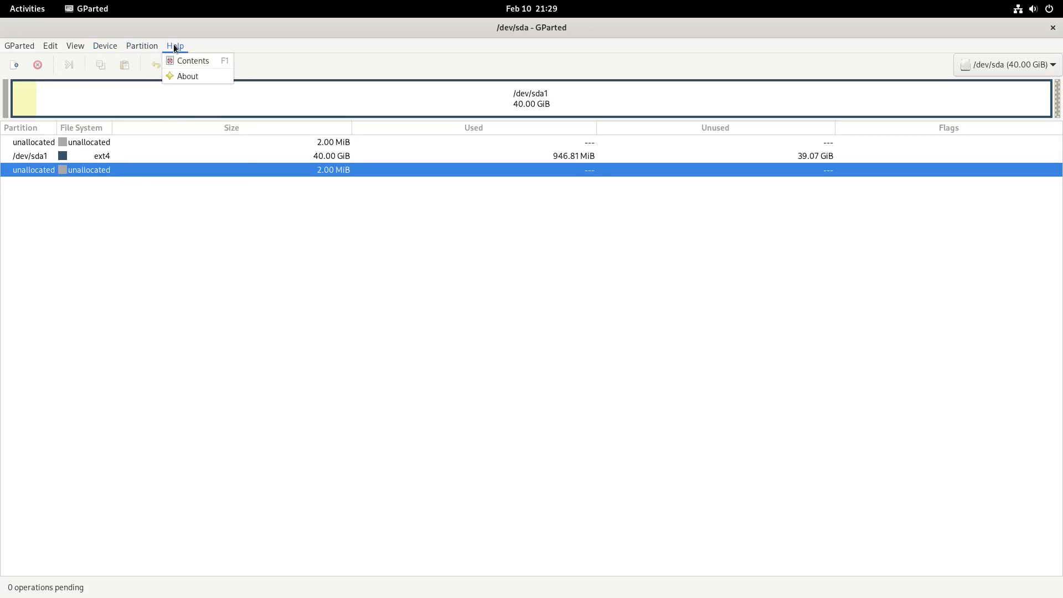
pyautogui.click(187, 76)
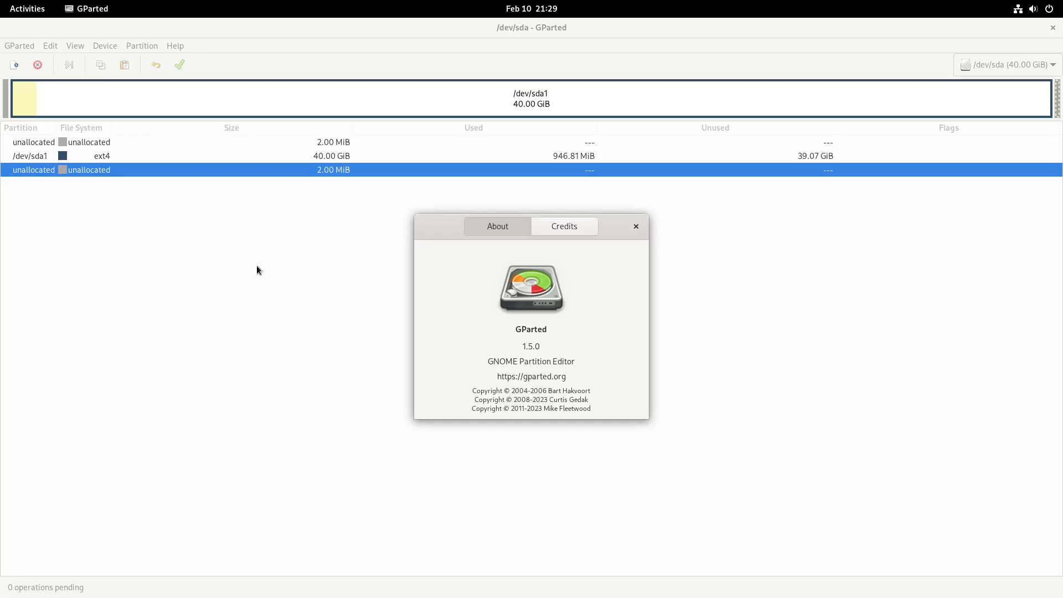
pyautogui.click(635, 226)
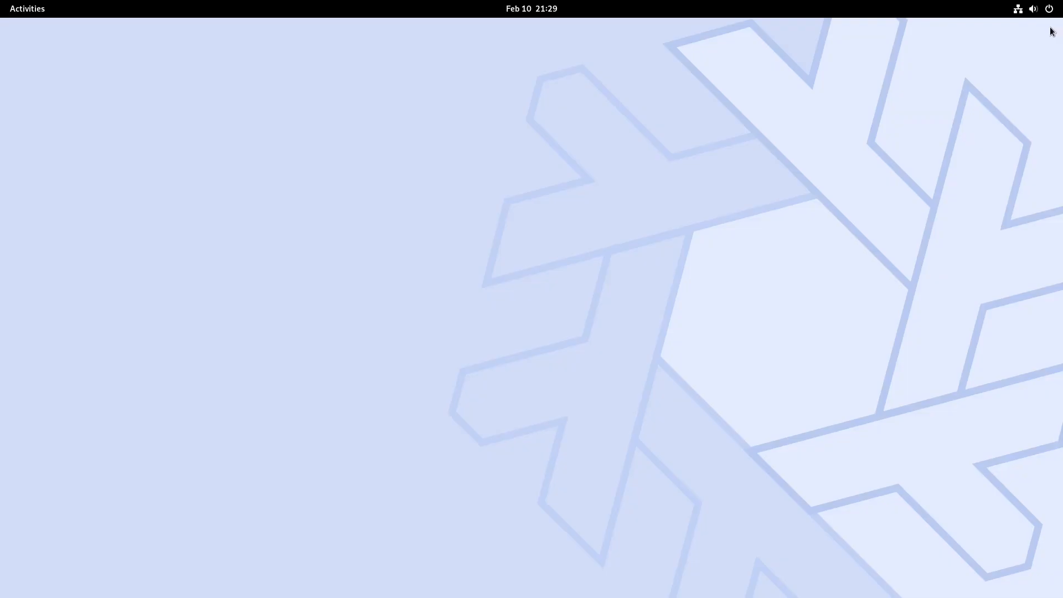
# Launch Nix Software Center from the dash and return to its loaded Explore page.
pyautogui.click(27, 8)
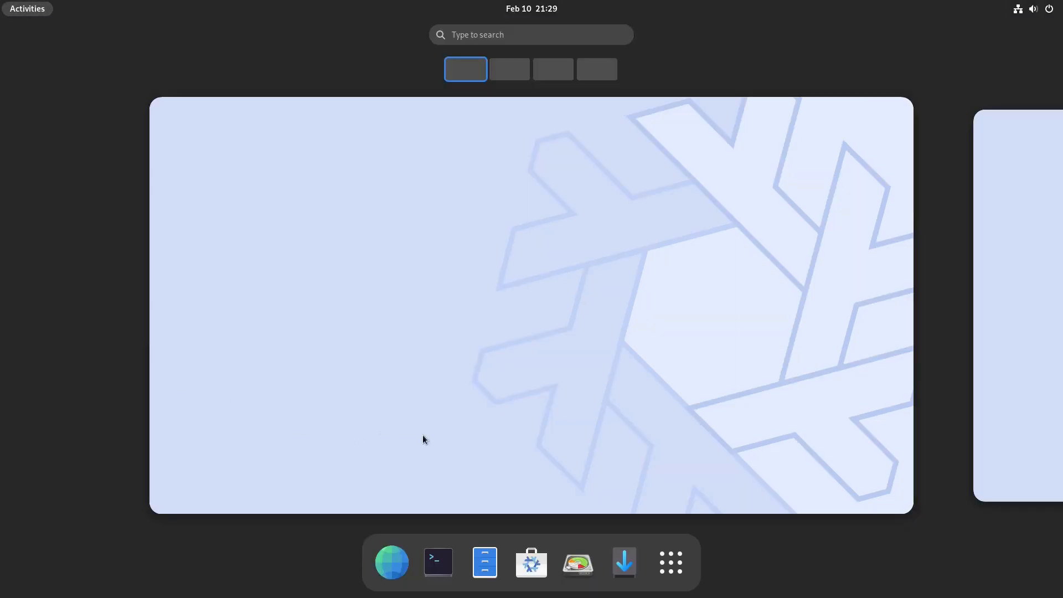
pyautogui.moveTo(531, 562)
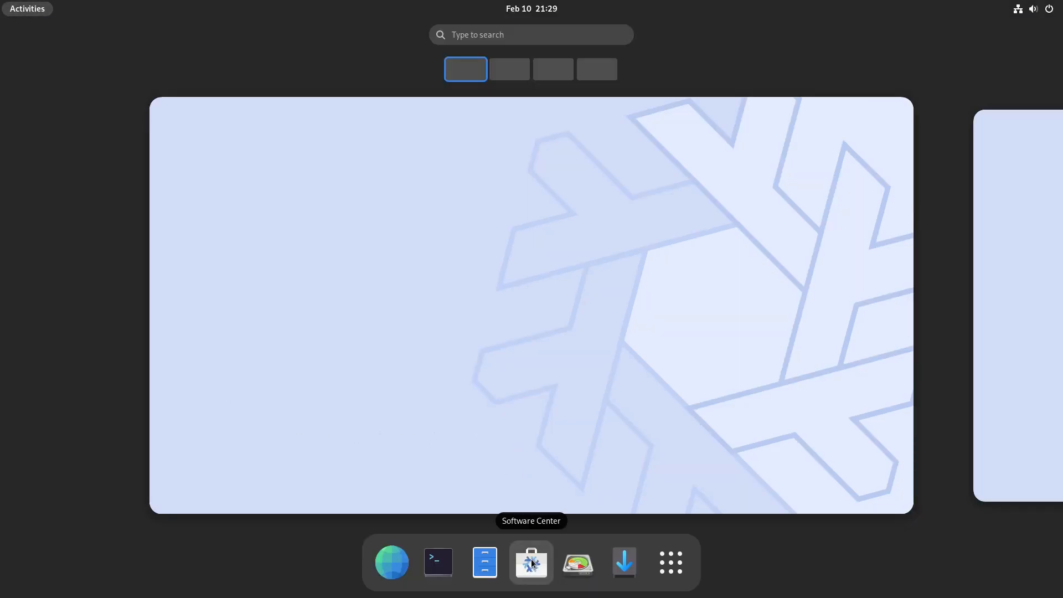
pyautogui.click(531, 562)
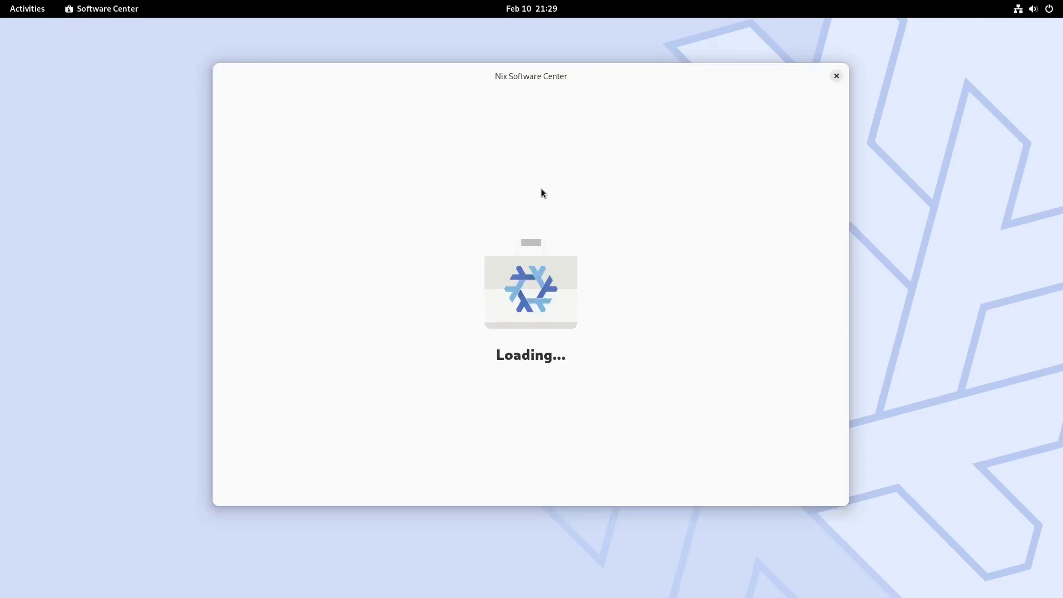
pyautogui.moveTo(474, 190)
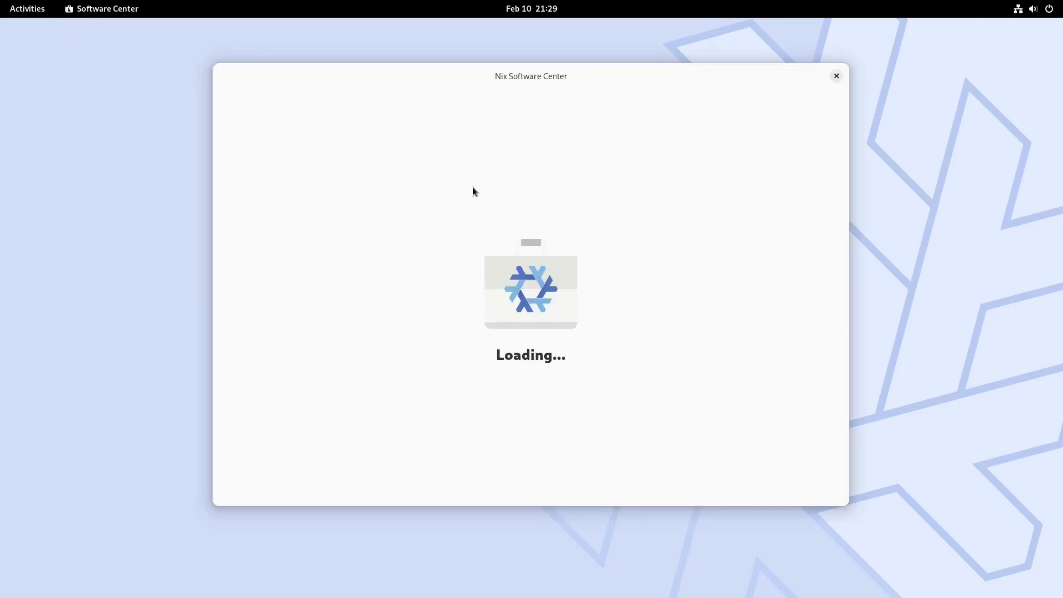
pyautogui.click(27, 8)
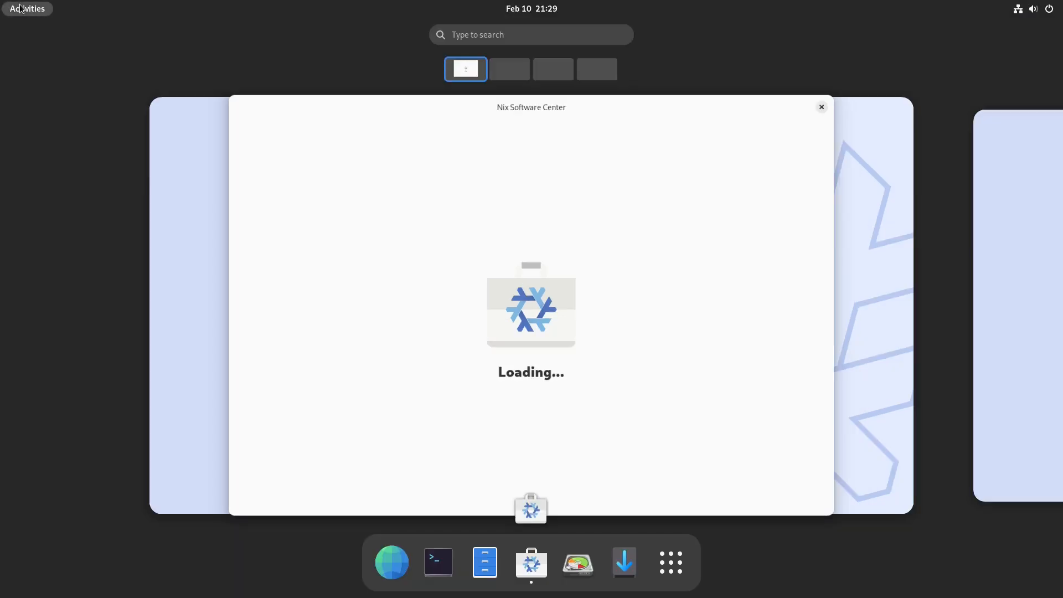
pyautogui.click(669, 562)
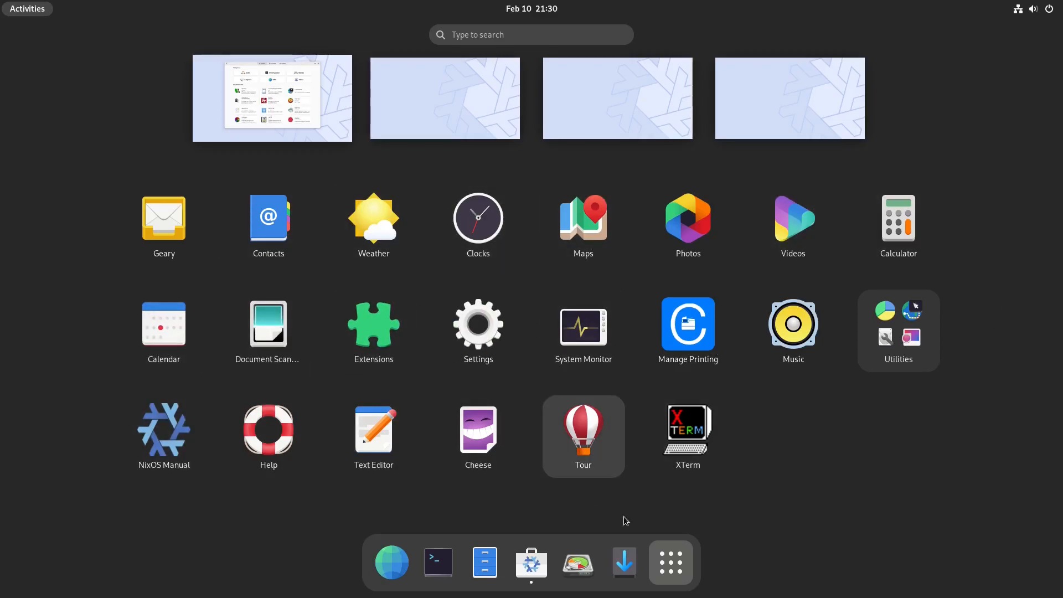
pyautogui.moveTo(670, 562)
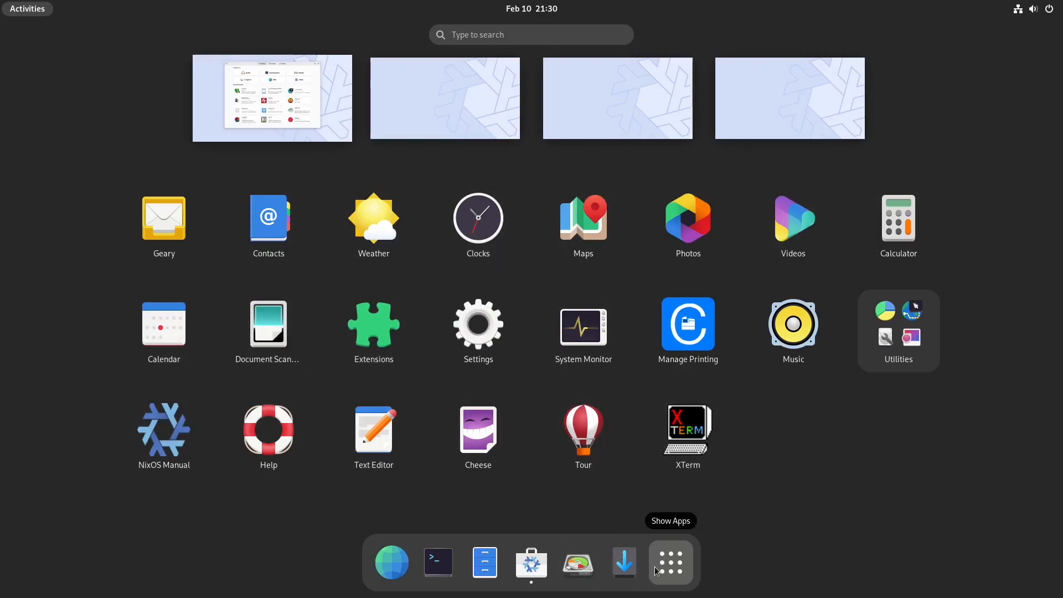
pyautogui.click(531, 562)
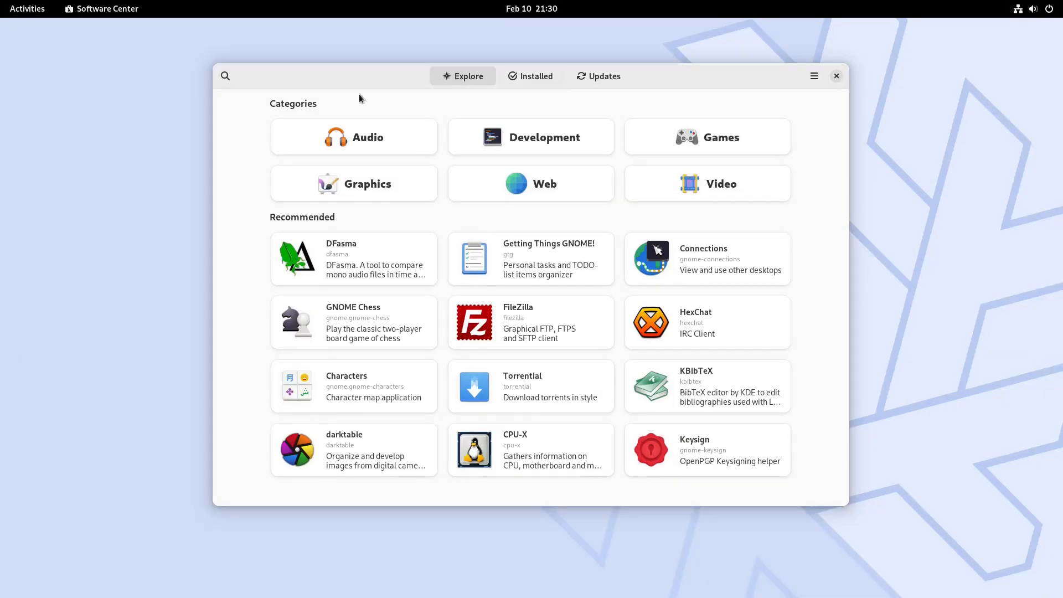
# Search packages for 'gimp', open GNU Image Manipulation Program and launch it.
pyautogui.click(225, 76)
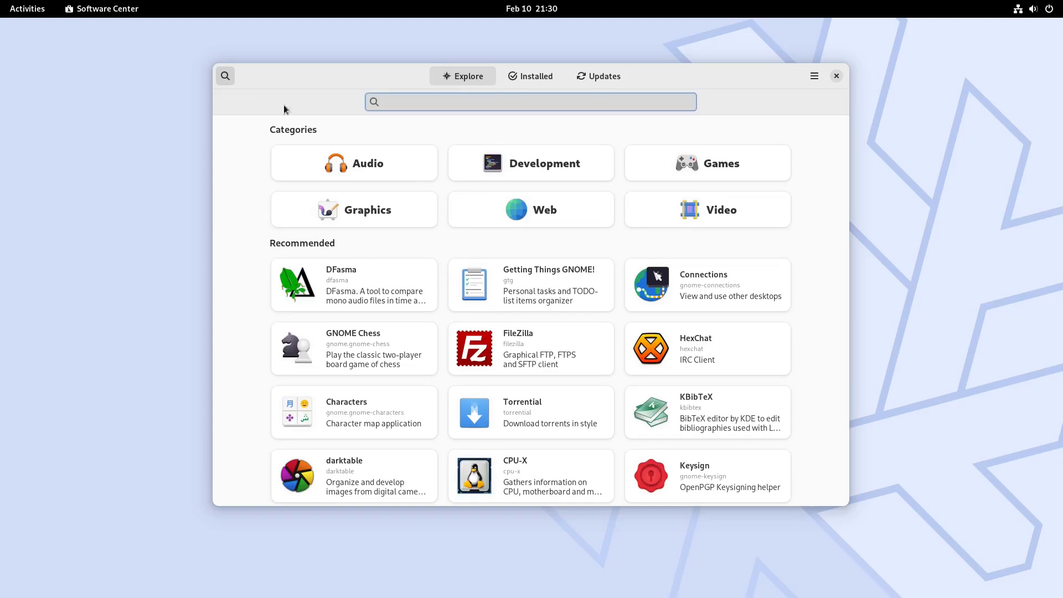
pyautogui.click(531, 102)
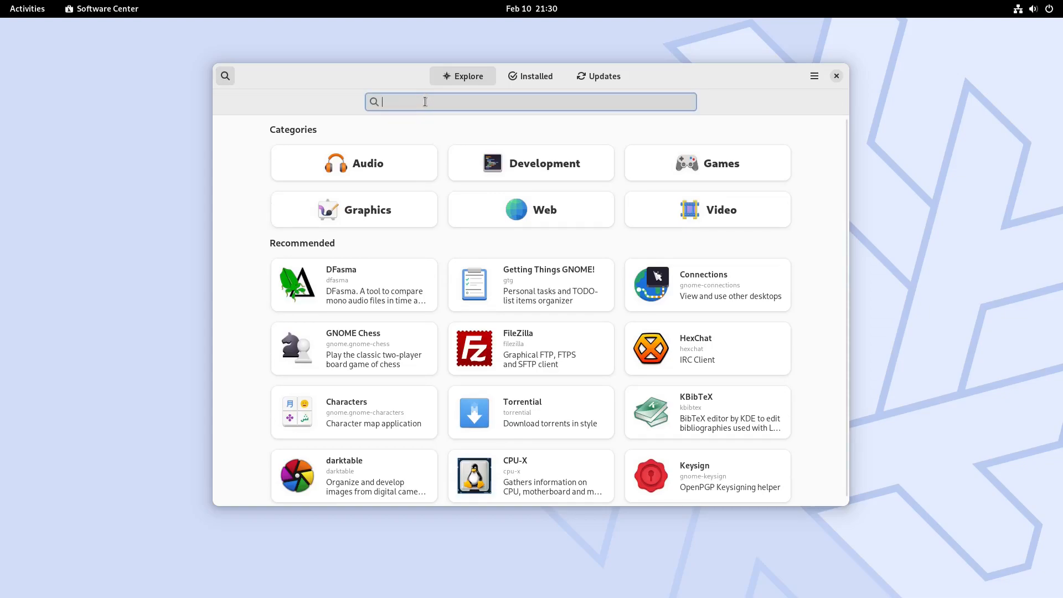
pyautogui.write('gimp')
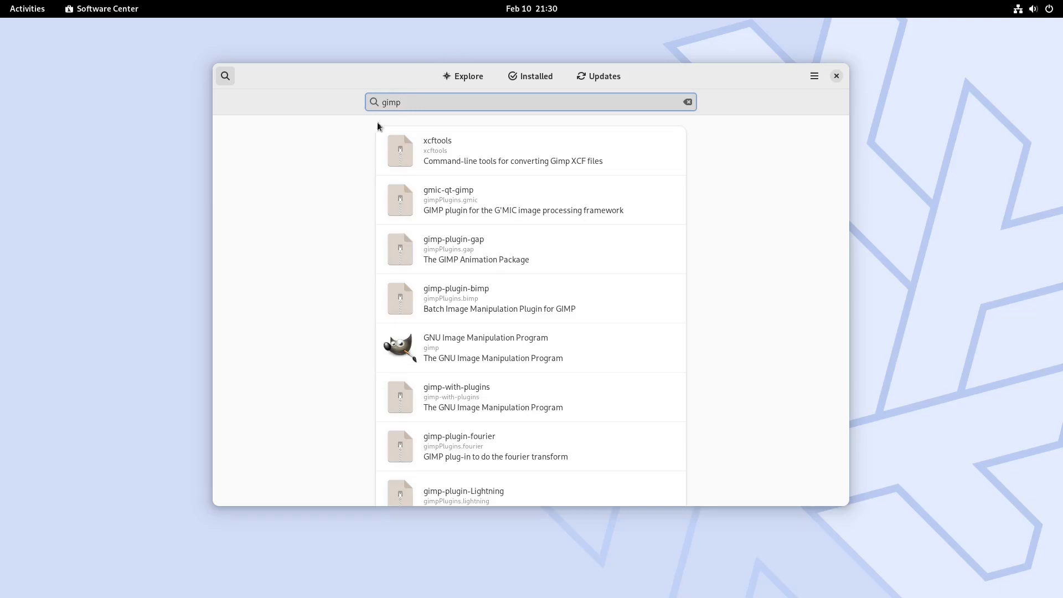
pyautogui.click(486, 347)
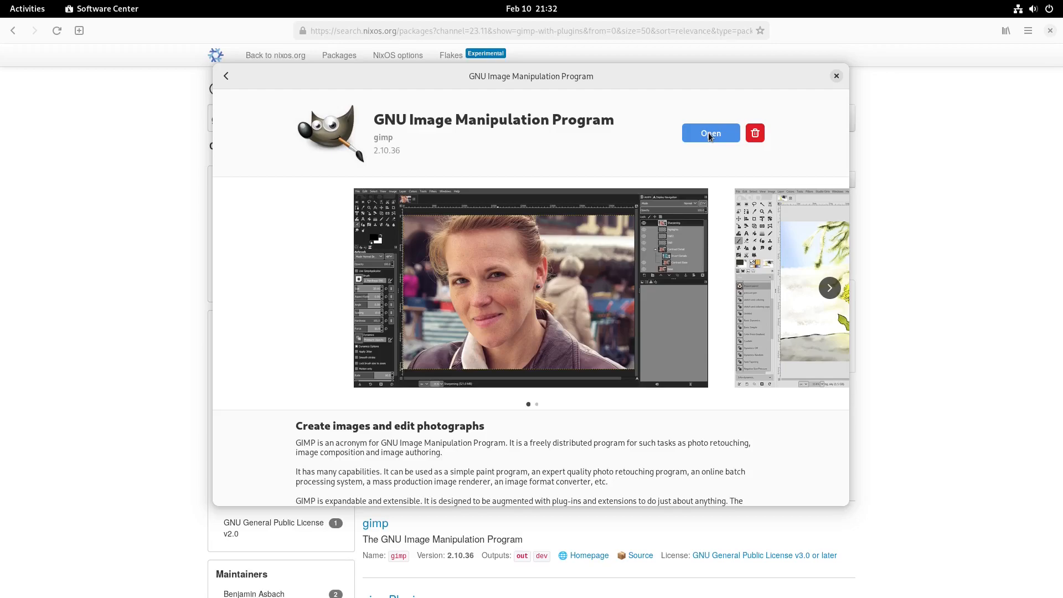
pyautogui.click(710, 132)
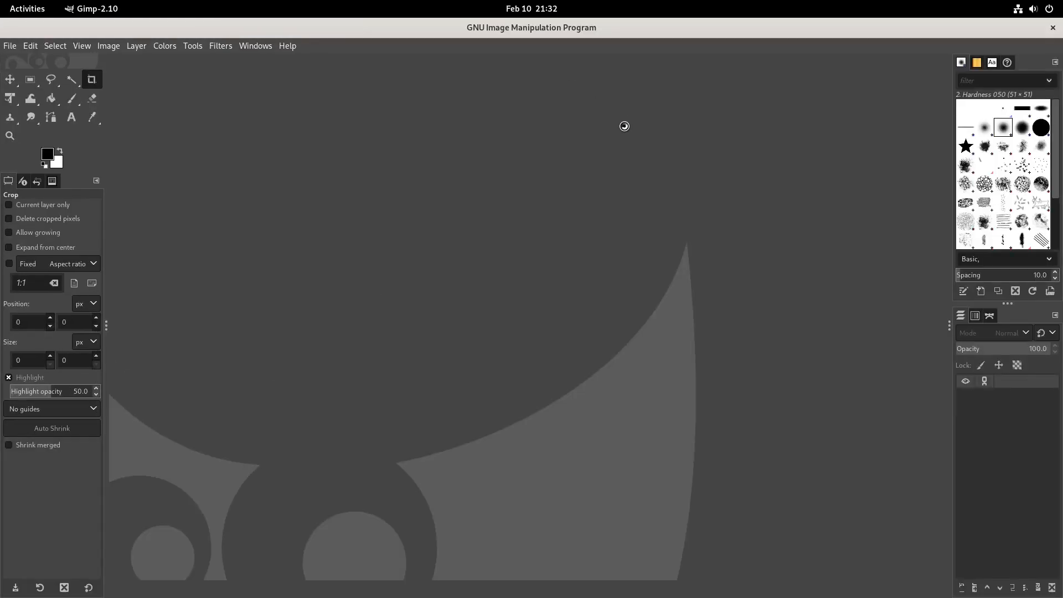
pyautogui.moveTo(319, 49)
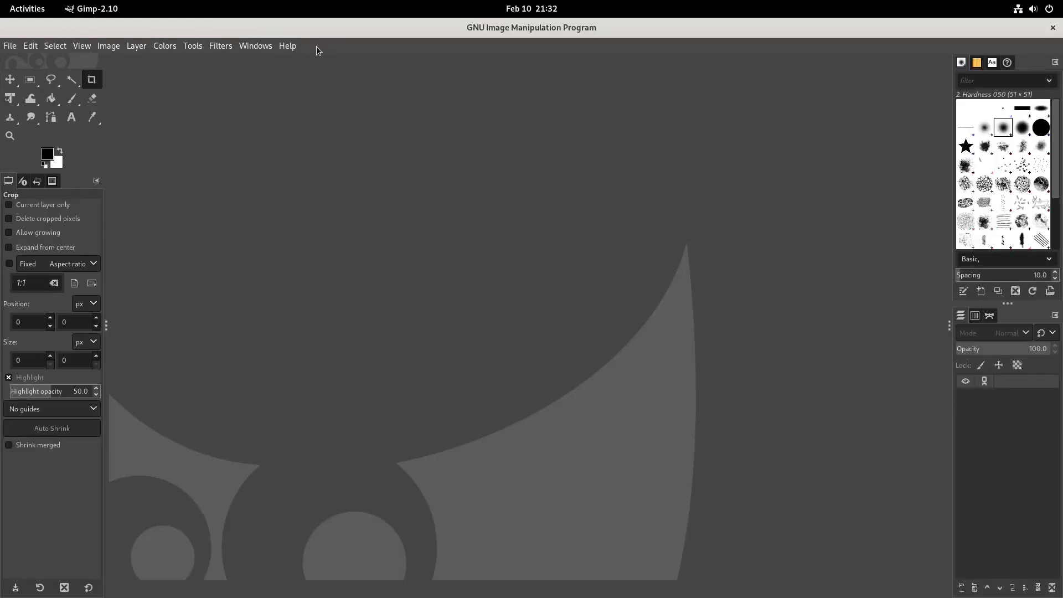
pyautogui.click(287, 45)
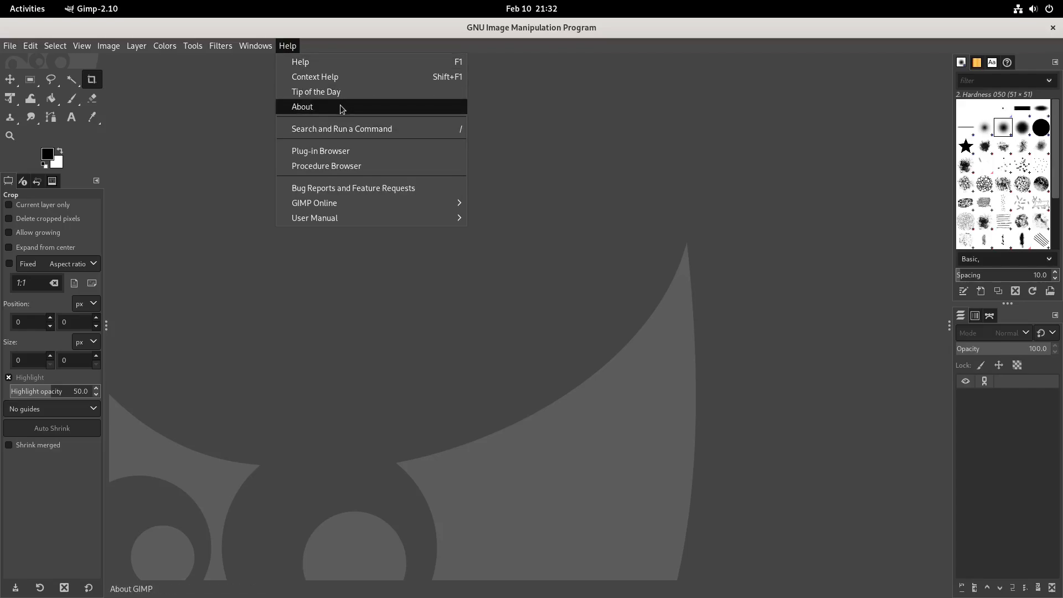
pyautogui.click(302, 107)
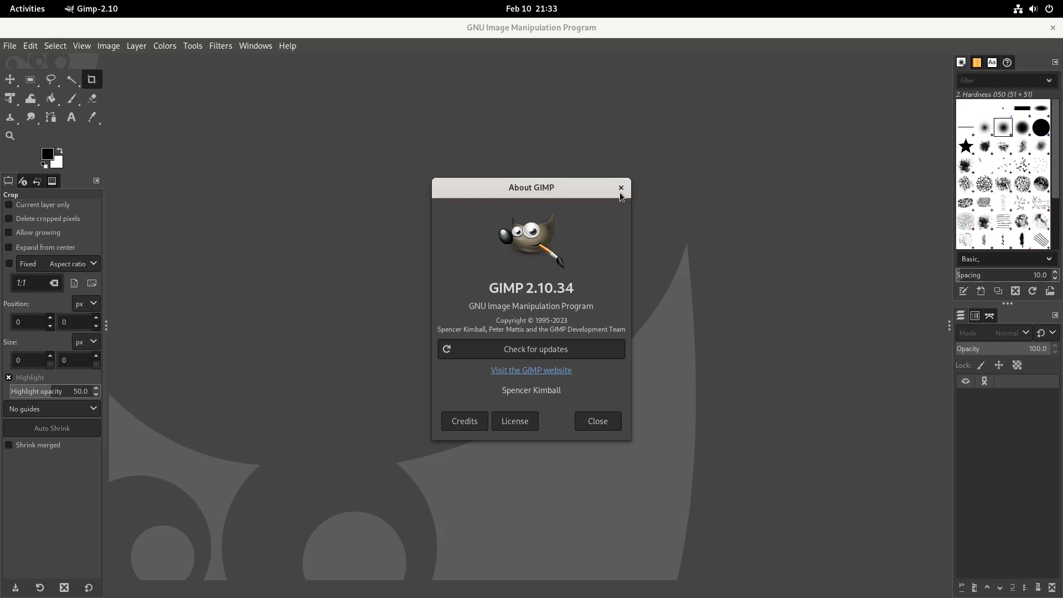
pyautogui.click(619, 188)
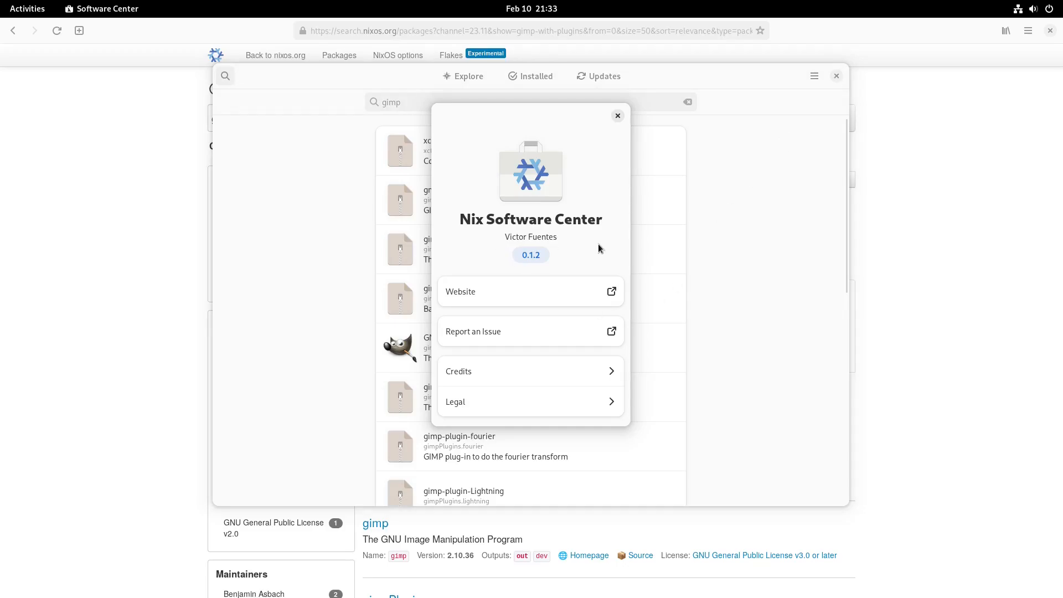
pyautogui.moveTo(589, 252)
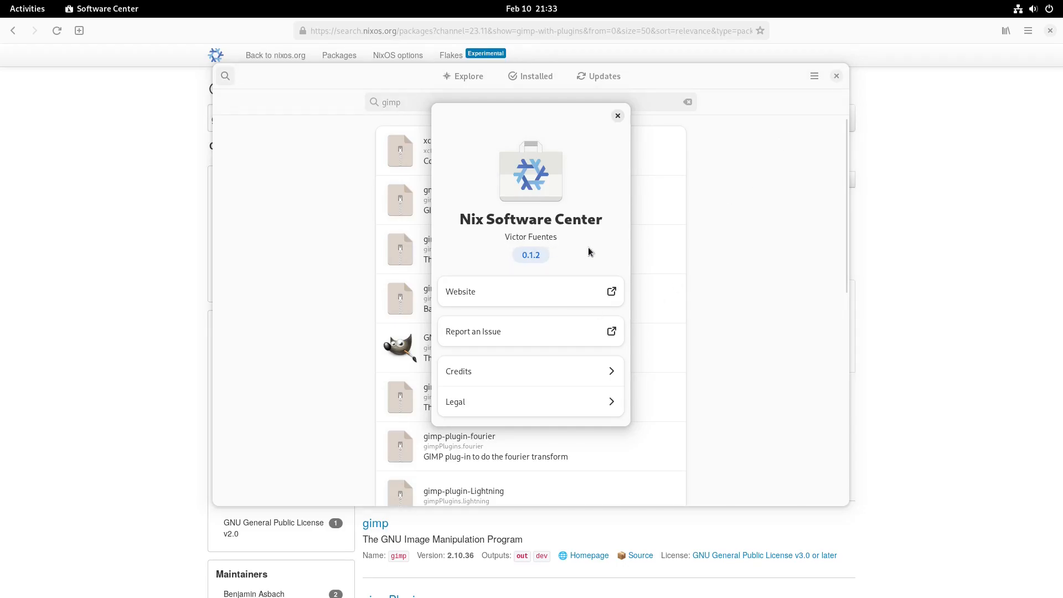
pyautogui.moveTo(547, 271)
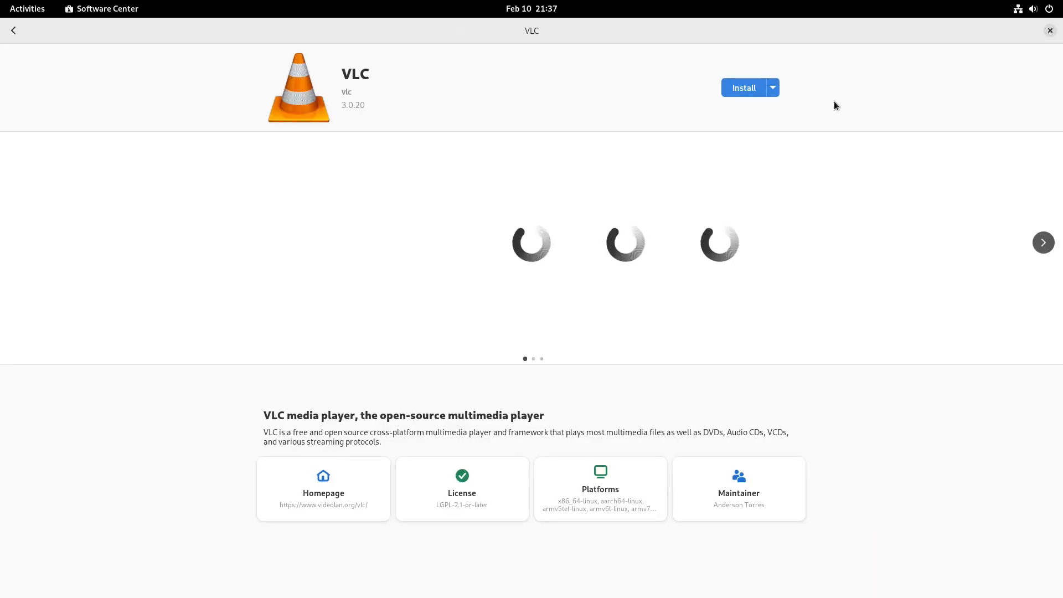
# Install VLC 3.0.20 from its package page.
pyautogui.click(744, 87)
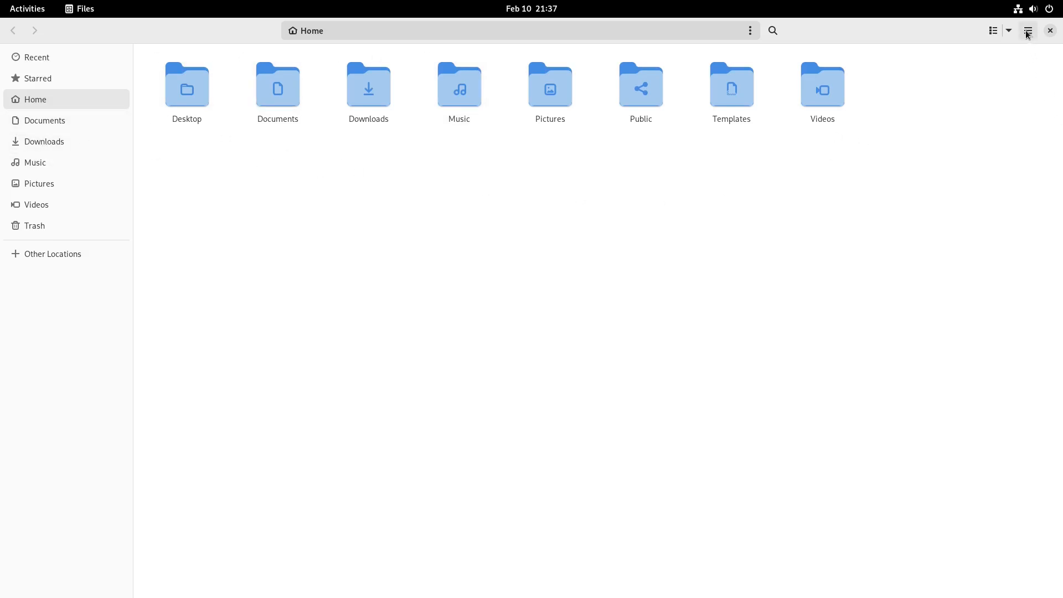
# Show the About Files window reporting version 44.2.1.
pyautogui.click(1028, 31)
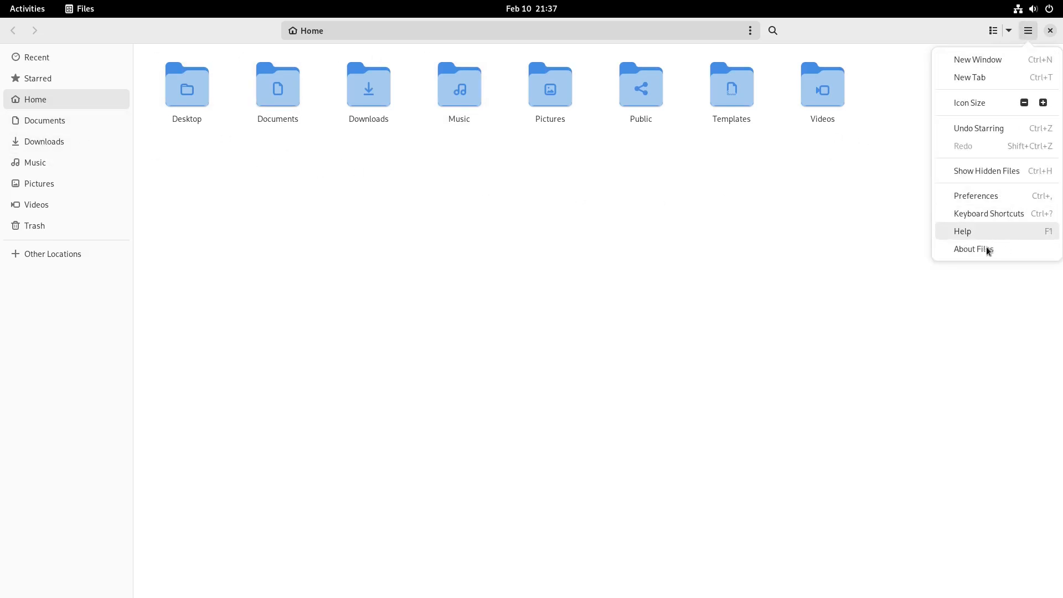
pyautogui.click(973, 249)
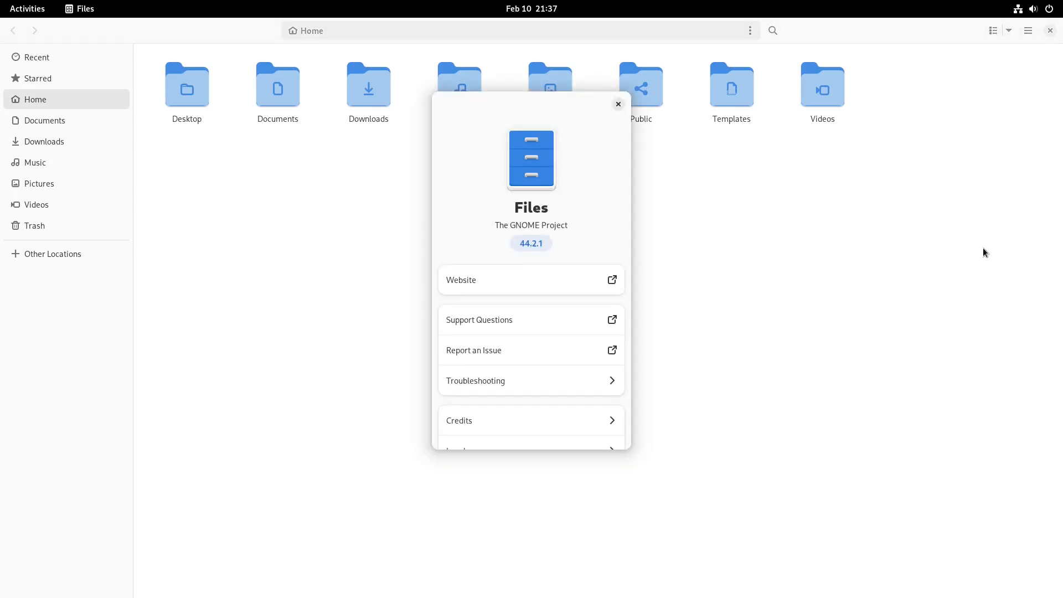
pyautogui.moveTo(632, 248)
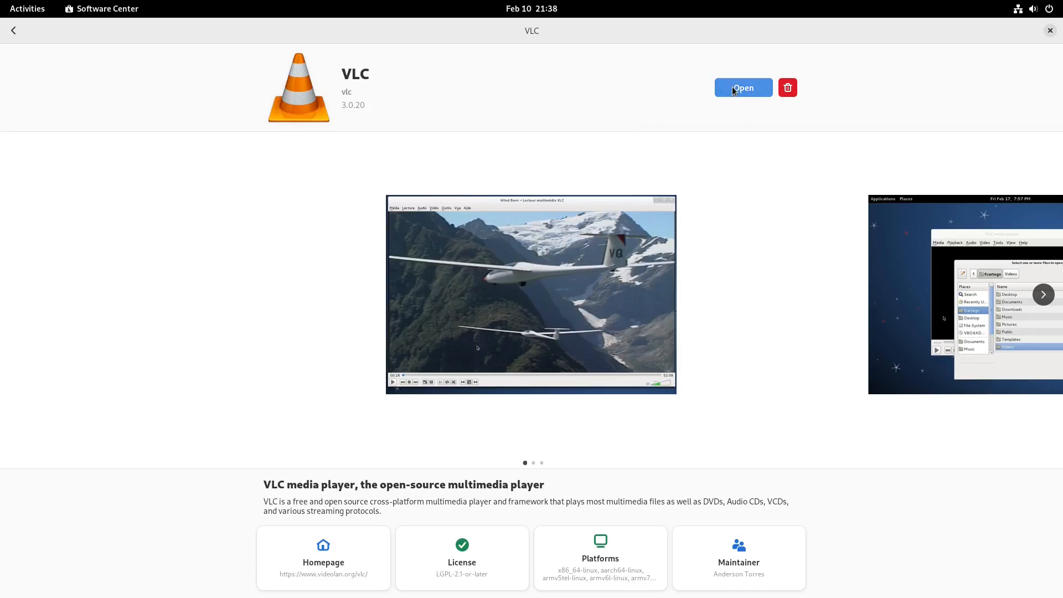
# Launch VLC, accept its network access policy, and view About showing version 3.0.18 Vetinari.
pyautogui.click(742, 87)
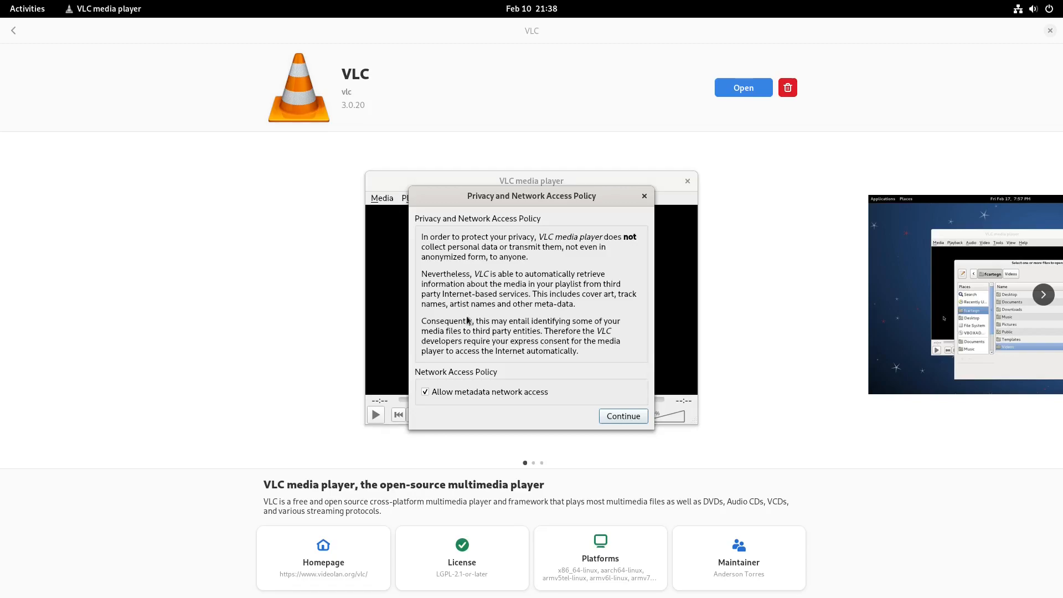
pyautogui.click(622, 416)
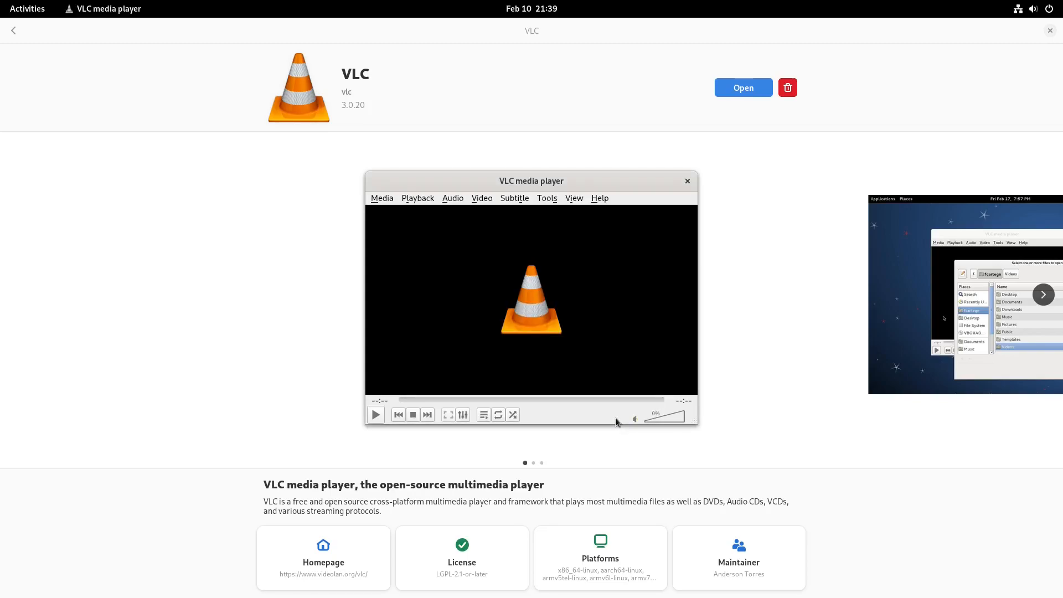
pyautogui.click(599, 199)
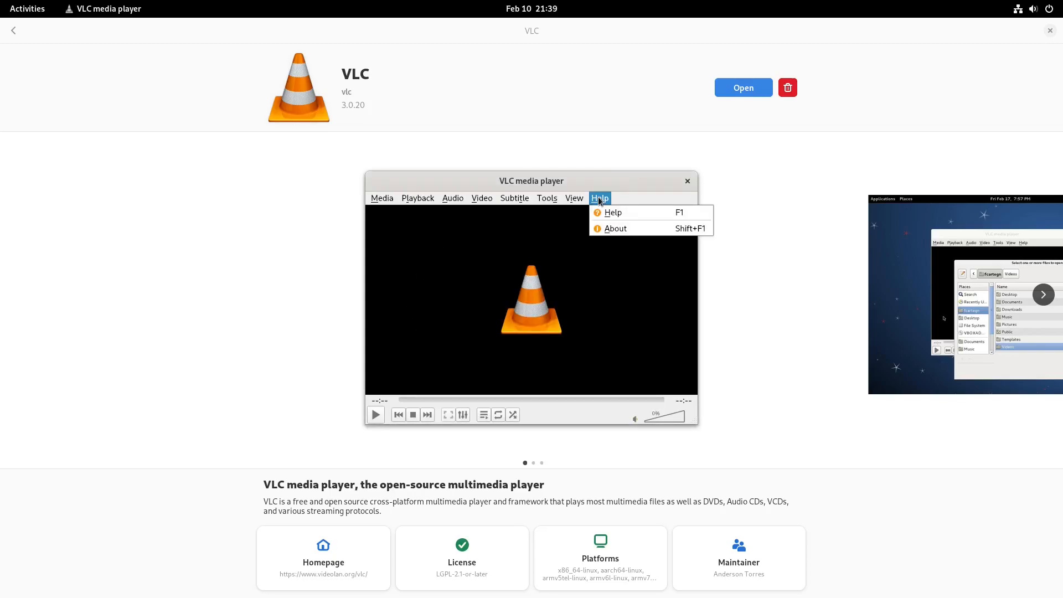
pyautogui.click(615, 228)
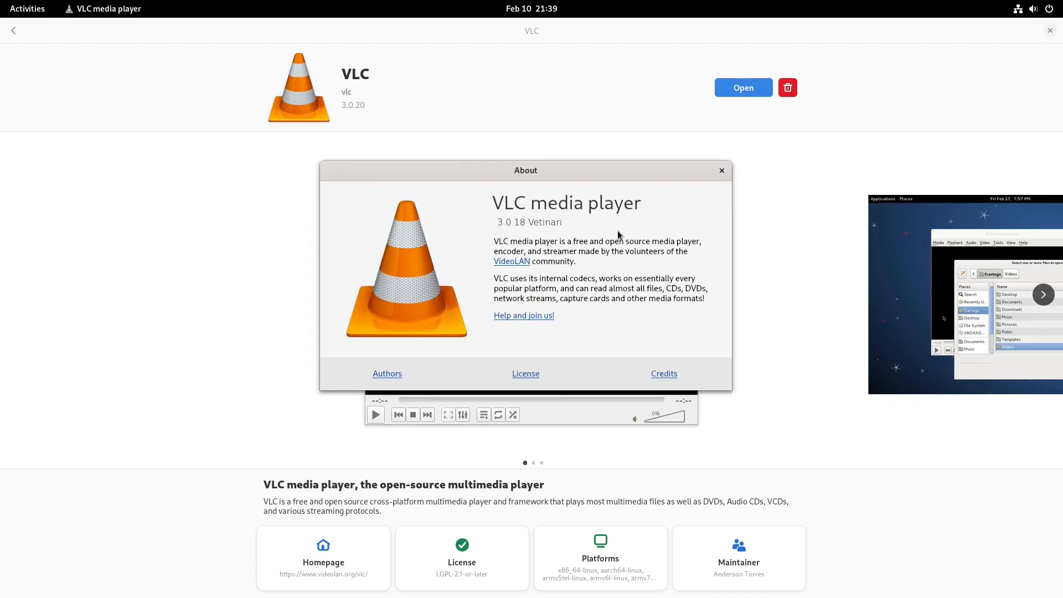
pyautogui.moveTo(795, 190)
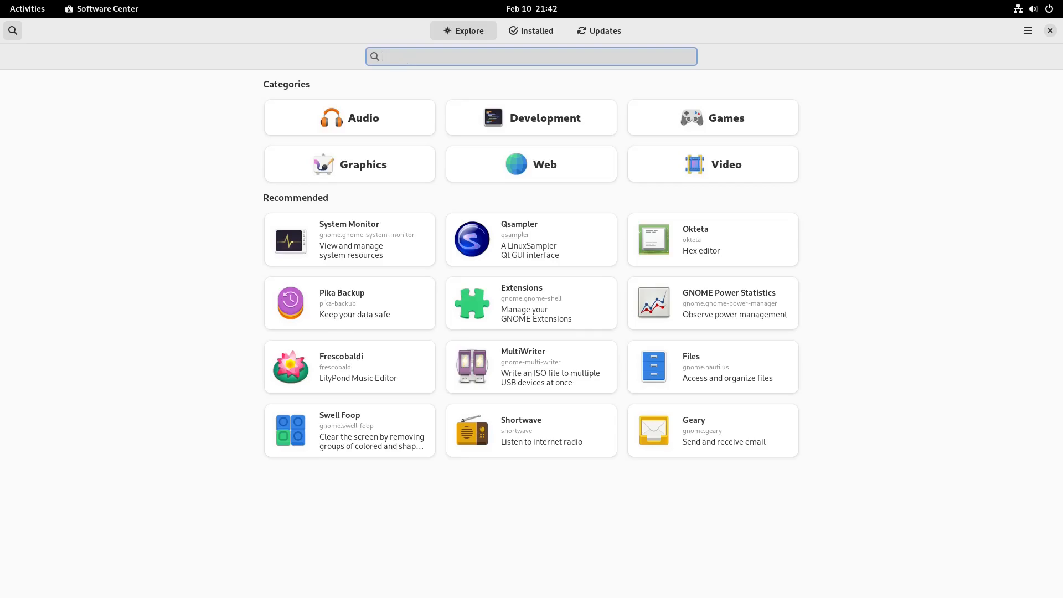
# Search for 'audacit' and install Audacity 3.4.2 from its package page.
pyautogui.write('audacit')
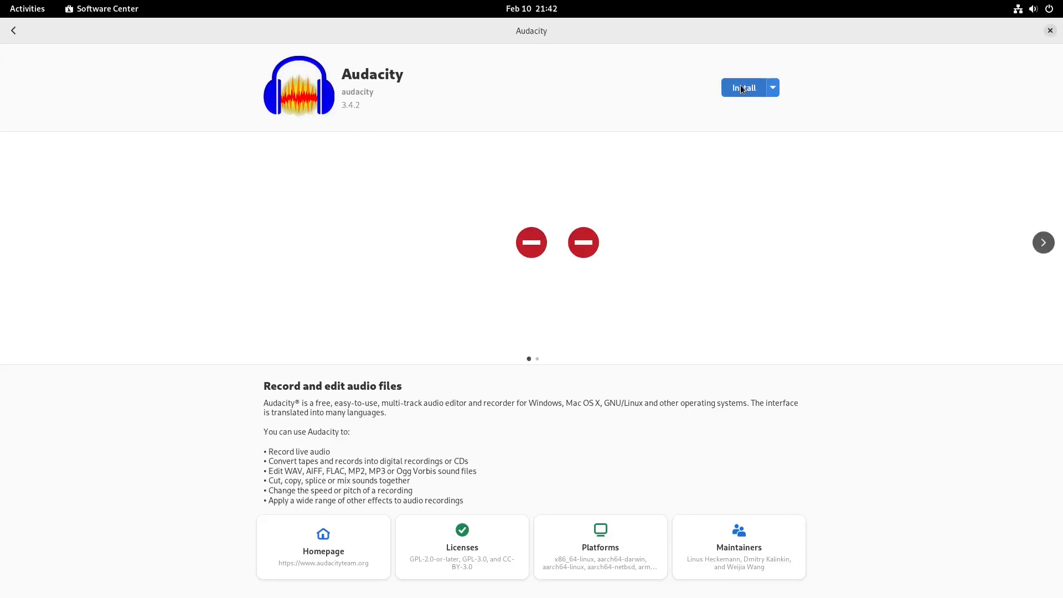
pyautogui.click(744, 87)
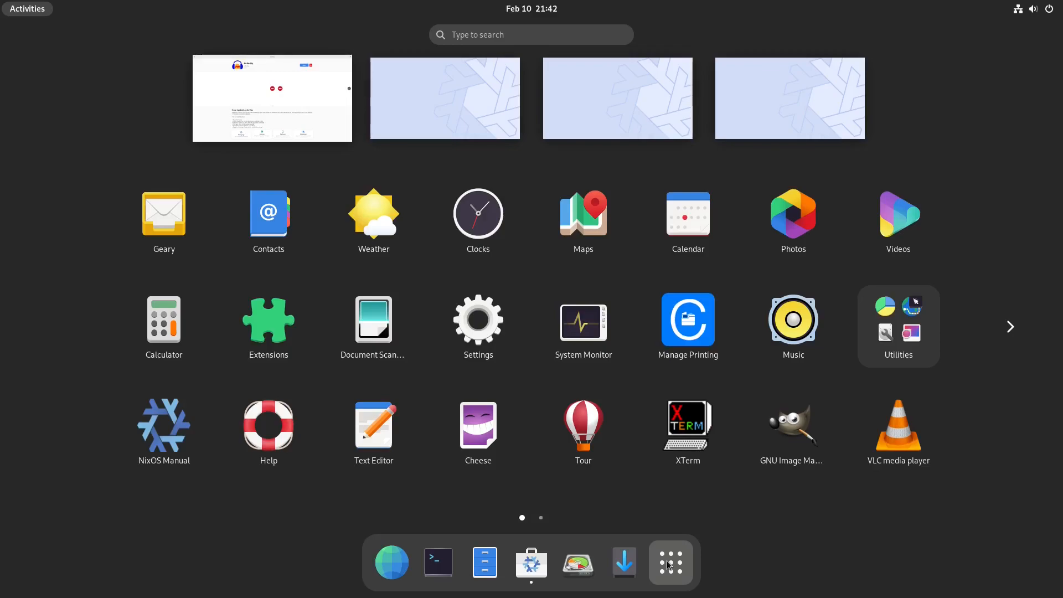
pyautogui.moveTo(1010, 308)
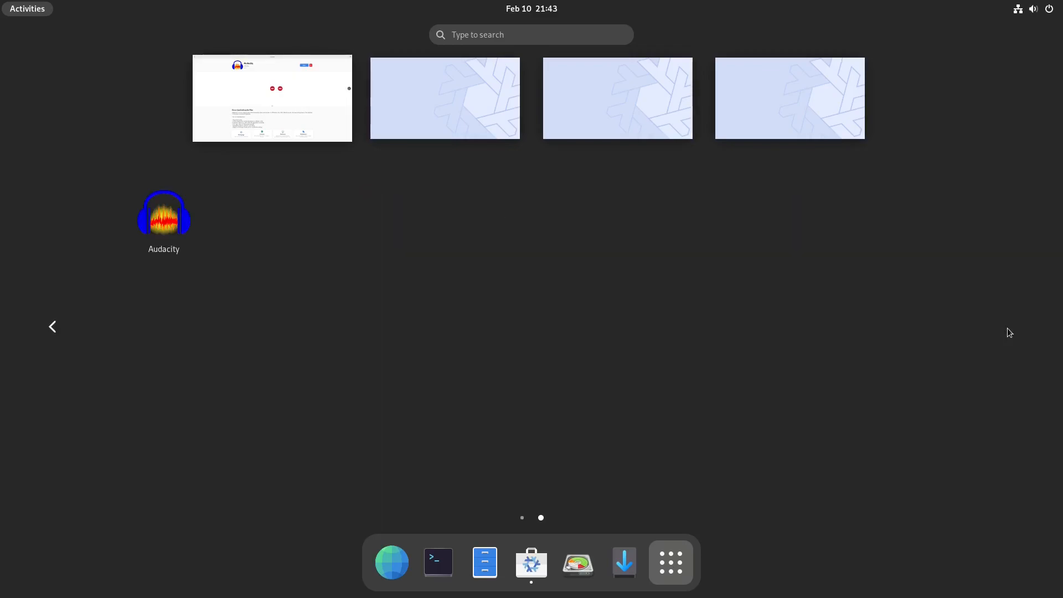
# Launch Audacity from its Software Center page and close the store window.
pyautogui.click(163, 214)
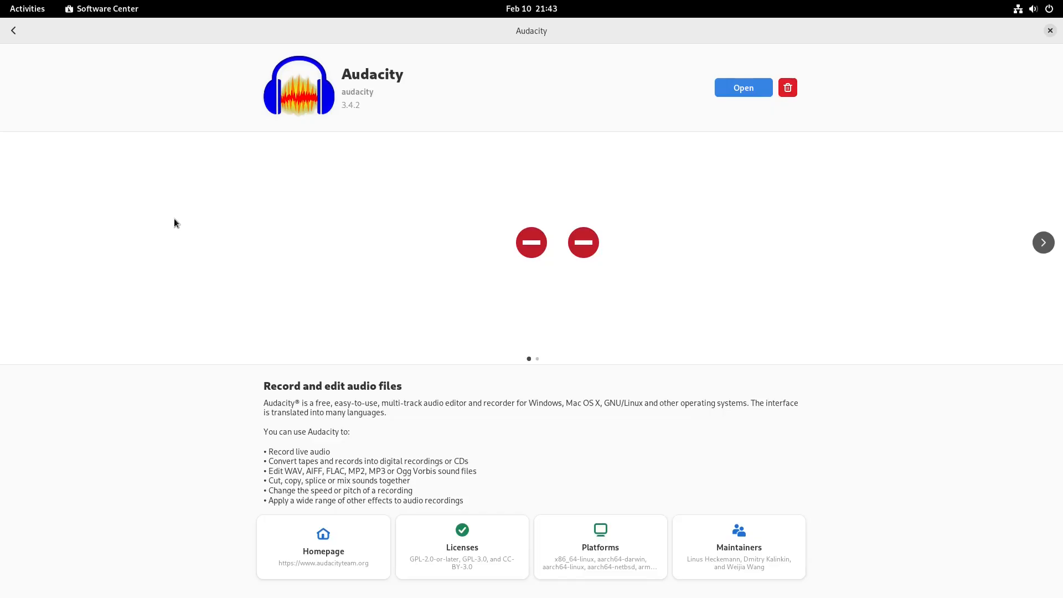
pyautogui.click(743, 88)
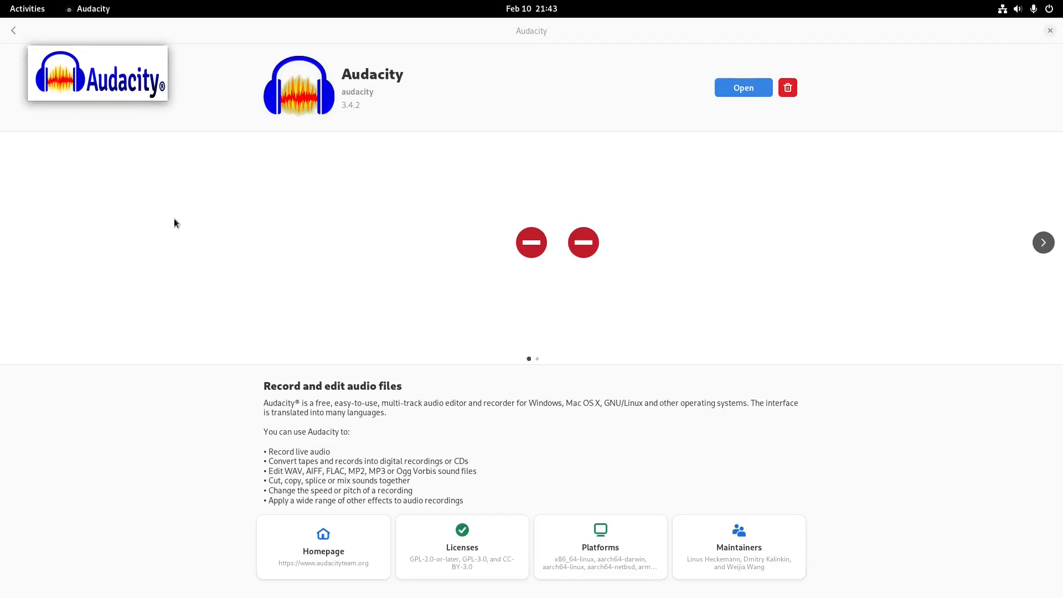
pyautogui.moveTo(1024, 51)
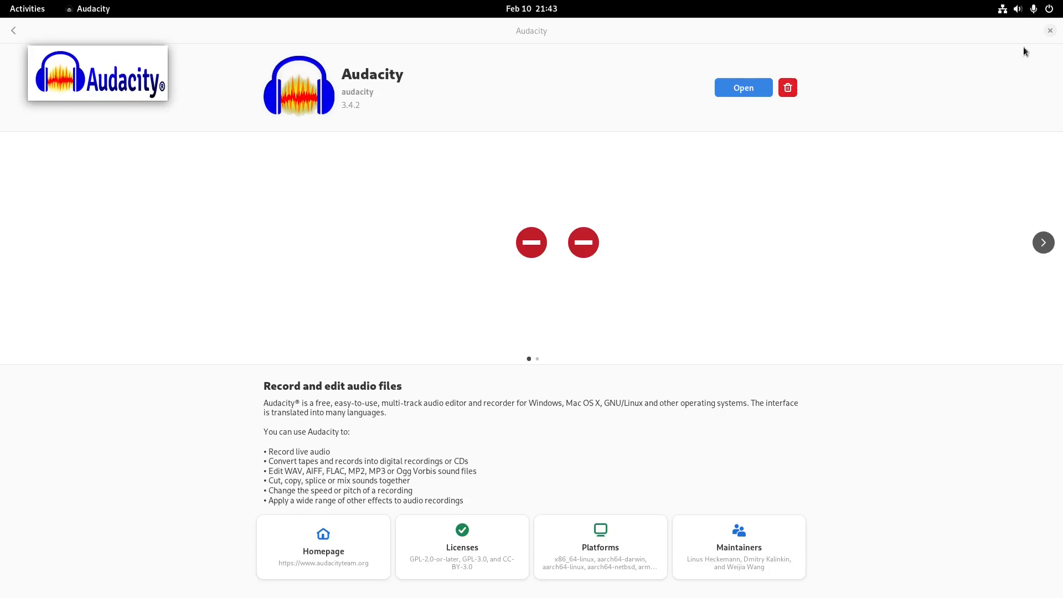
pyautogui.click(1050, 30)
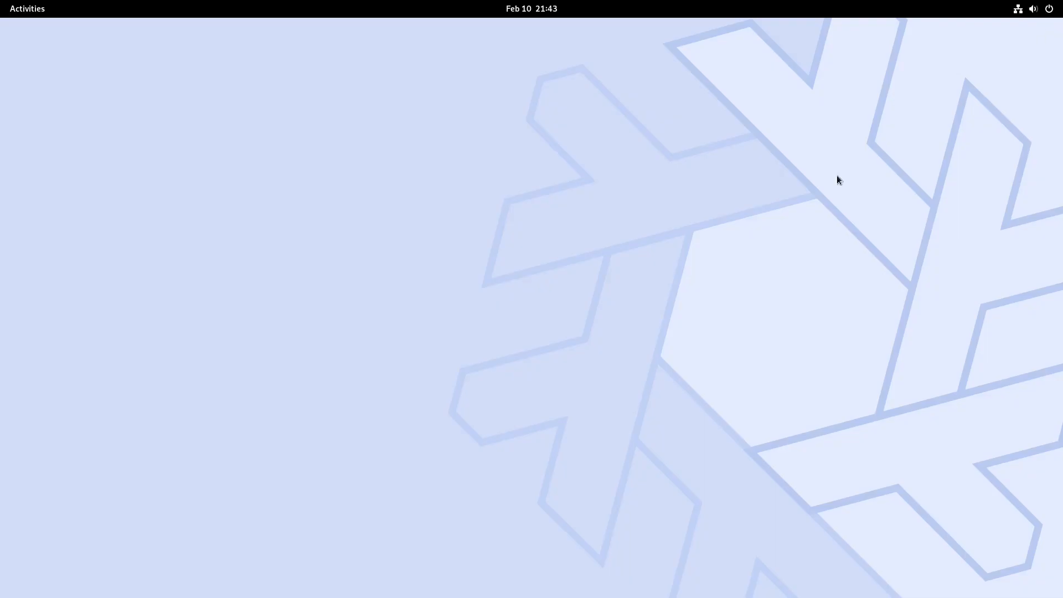
pyautogui.moveTo(414, 223)
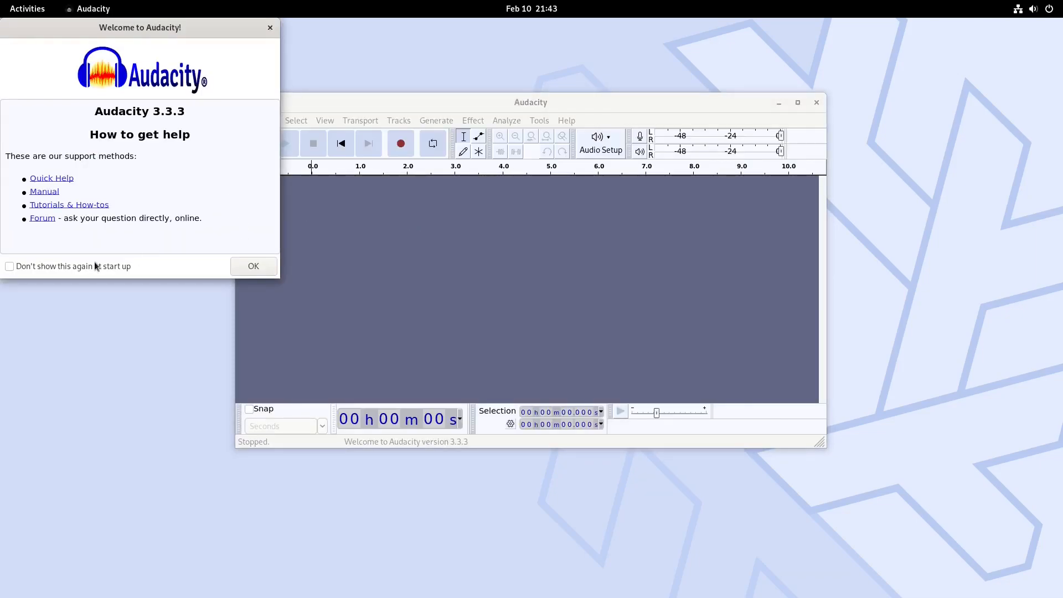
# Disable Audacity's startup welcome screen, view About (version 3.3.3), then quit Audacity.
pyautogui.click(10, 266)
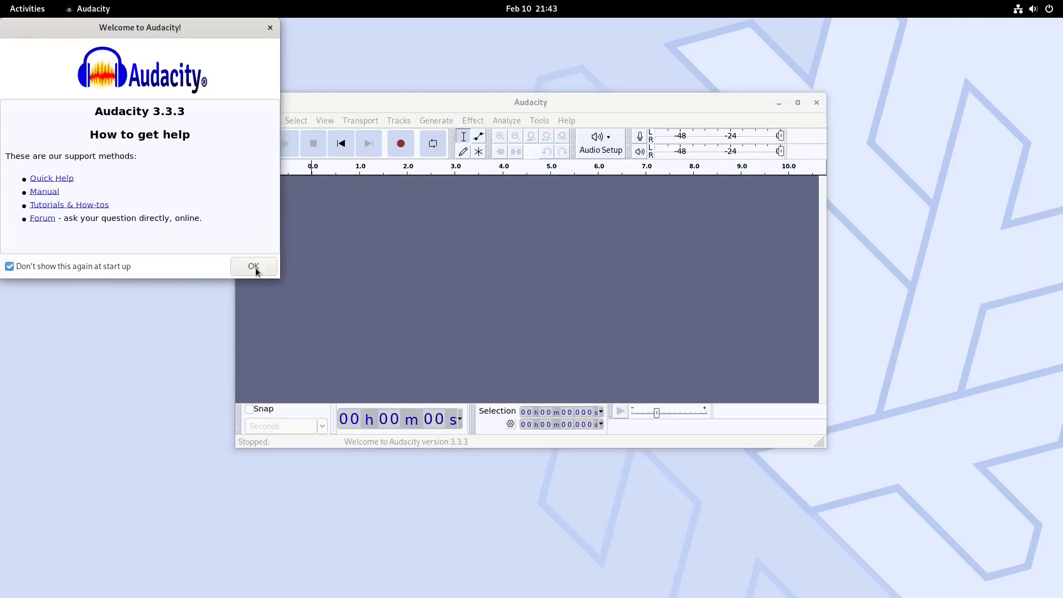
pyautogui.click(253, 266)
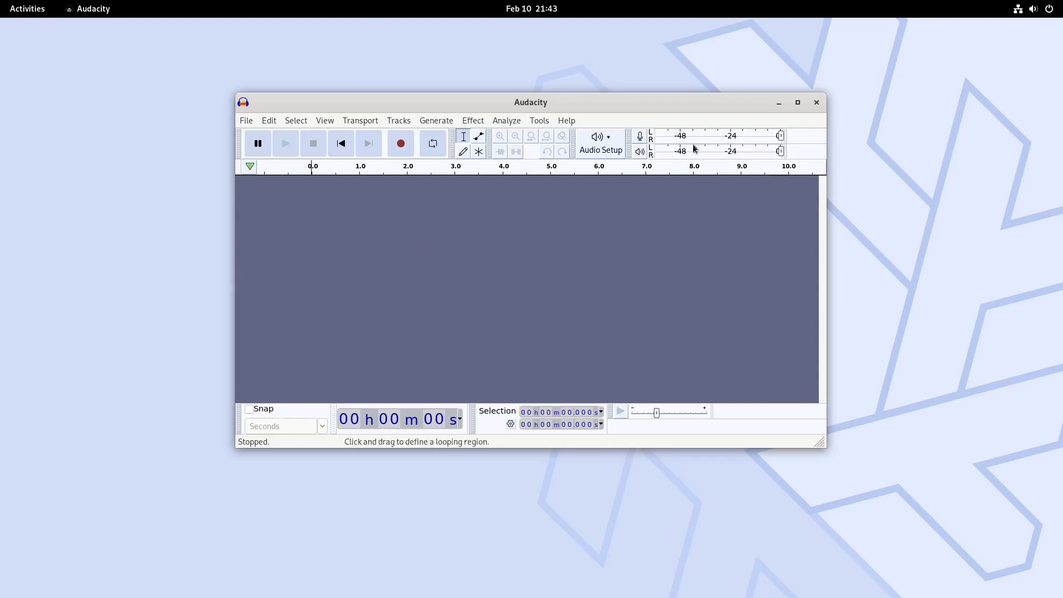
pyautogui.click(566, 120)
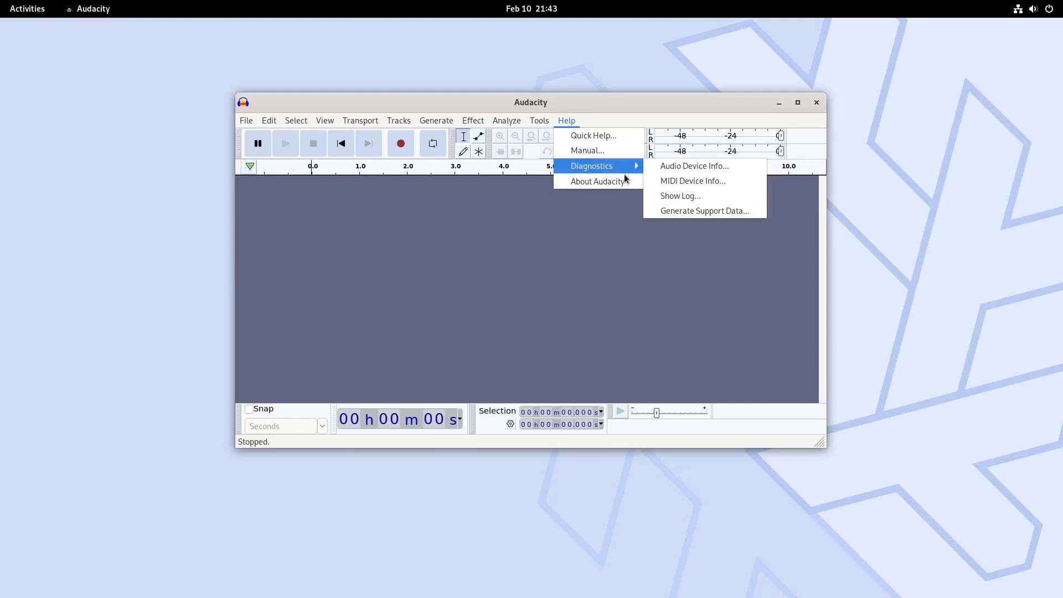
pyautogui.click(596, 181)
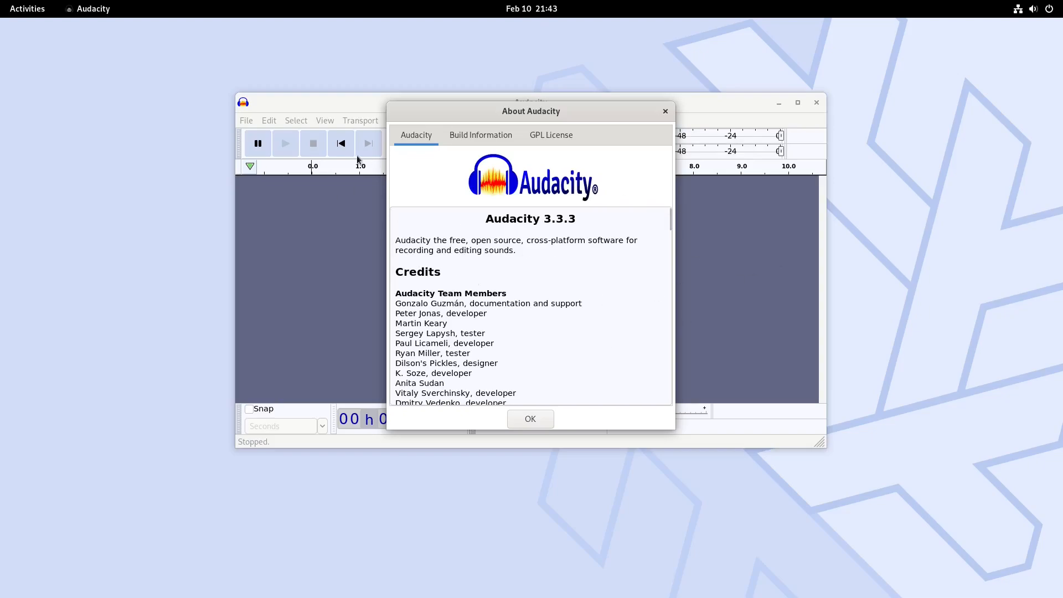
pyautogui.moveTo(598, 140)
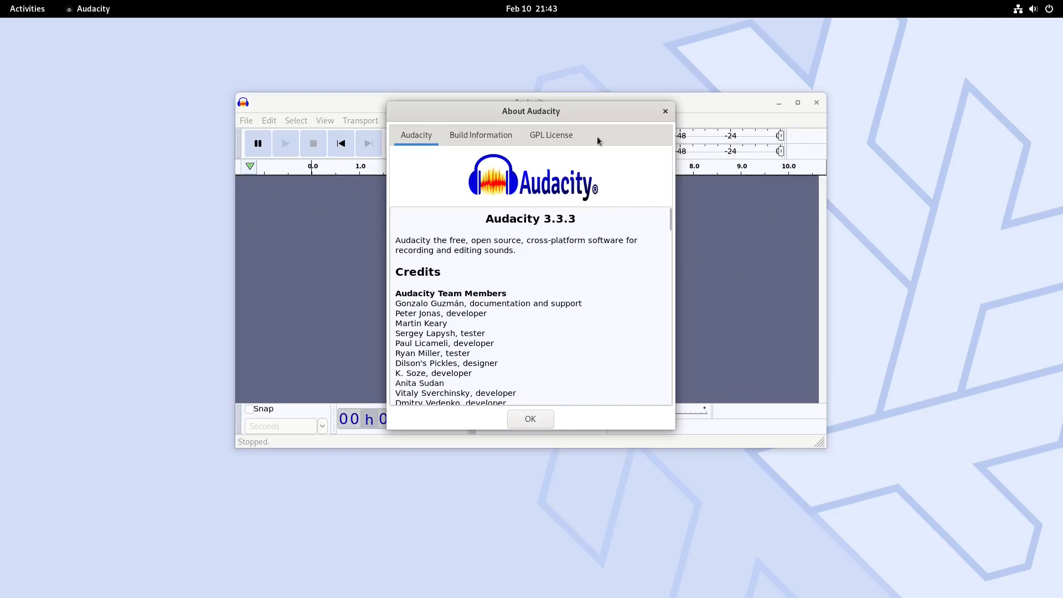
pyautogui.moveTo(537, 348)
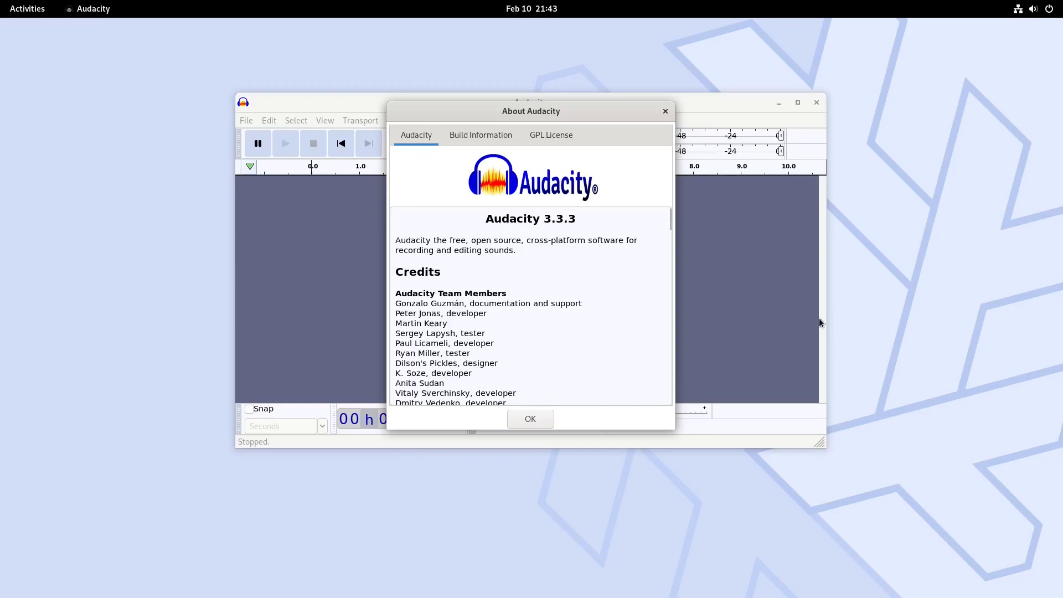
pyautogui.moveTo(493, 194)
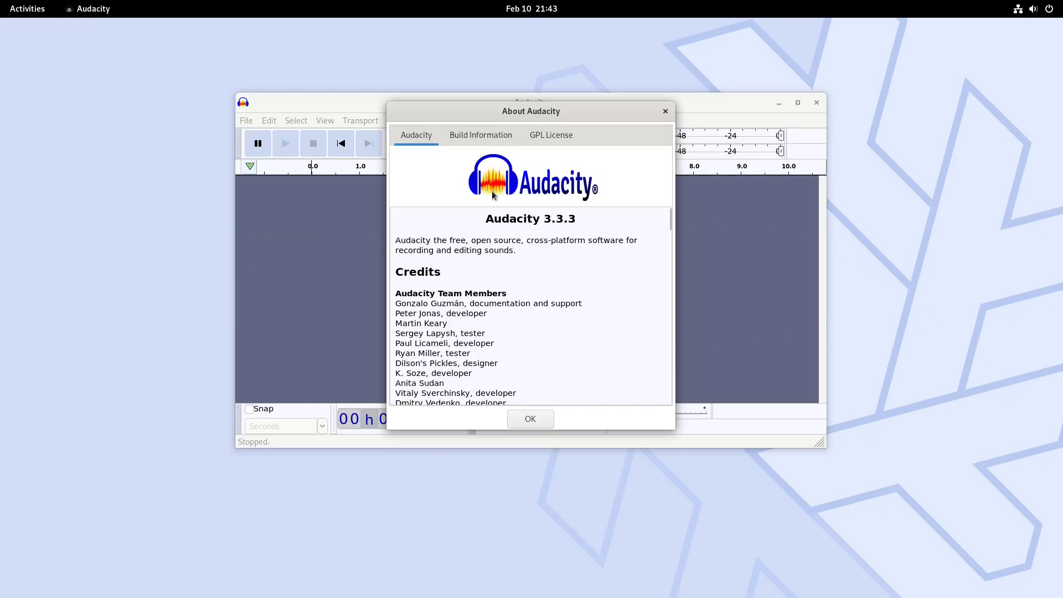
pyautogui.moveTo(830, 239)
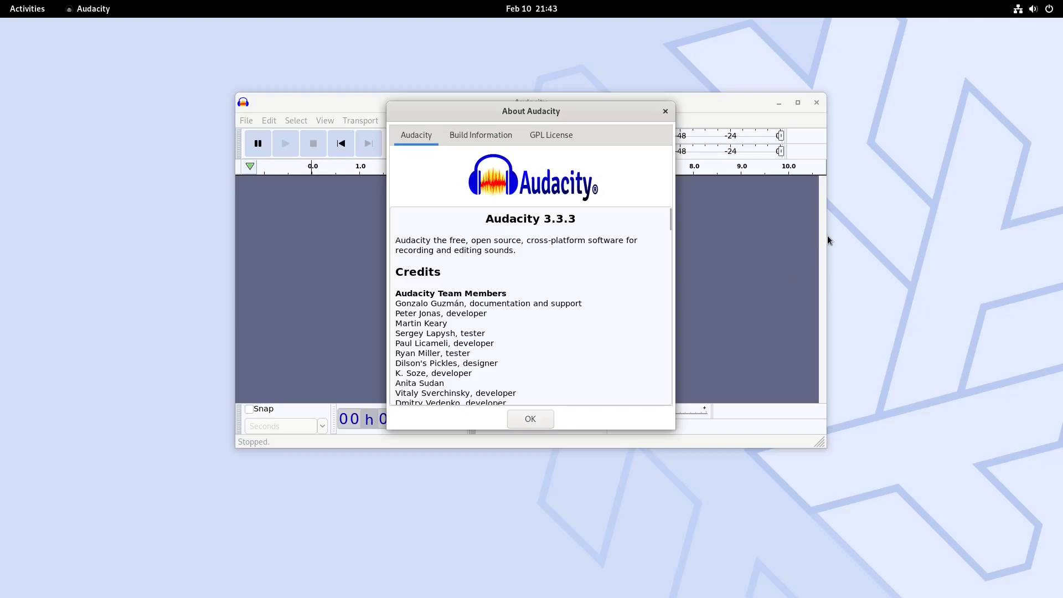
pyautogui.moveTo(773, 197)
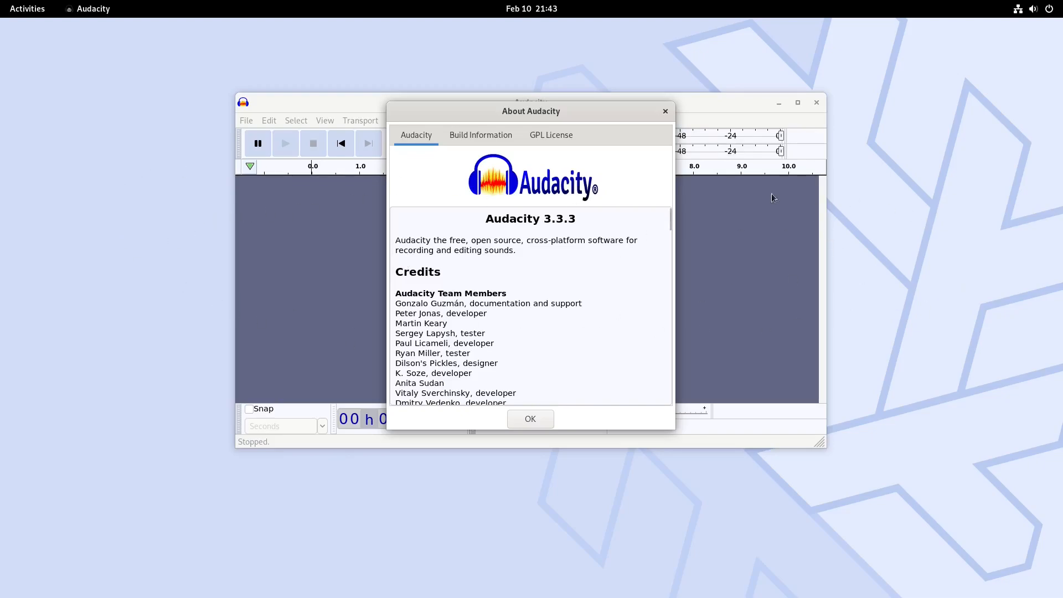
pyautogui.moveTo(125, 248)
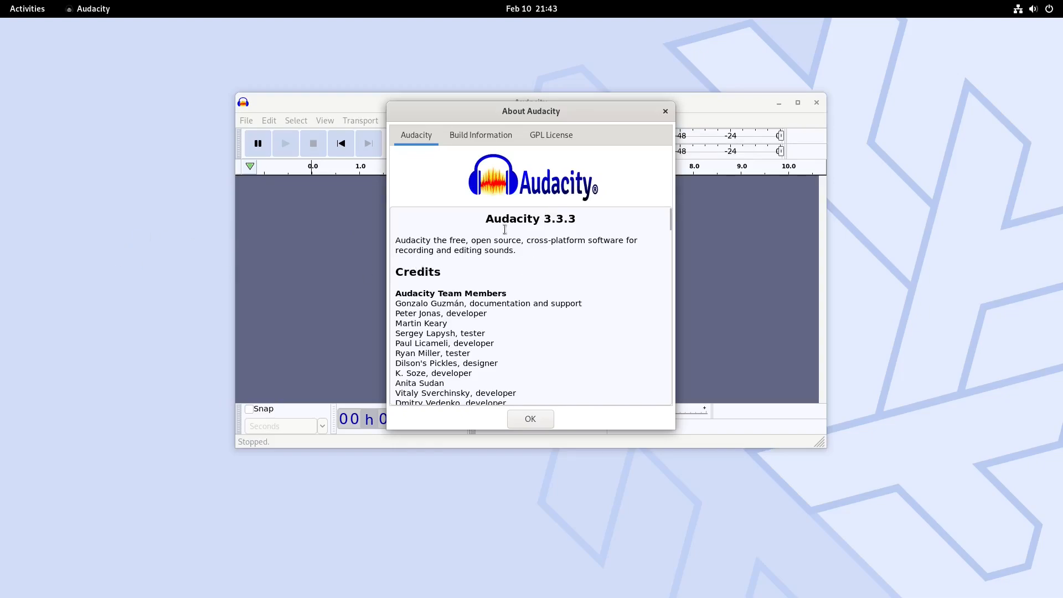
pyautogui.click(530, 418)
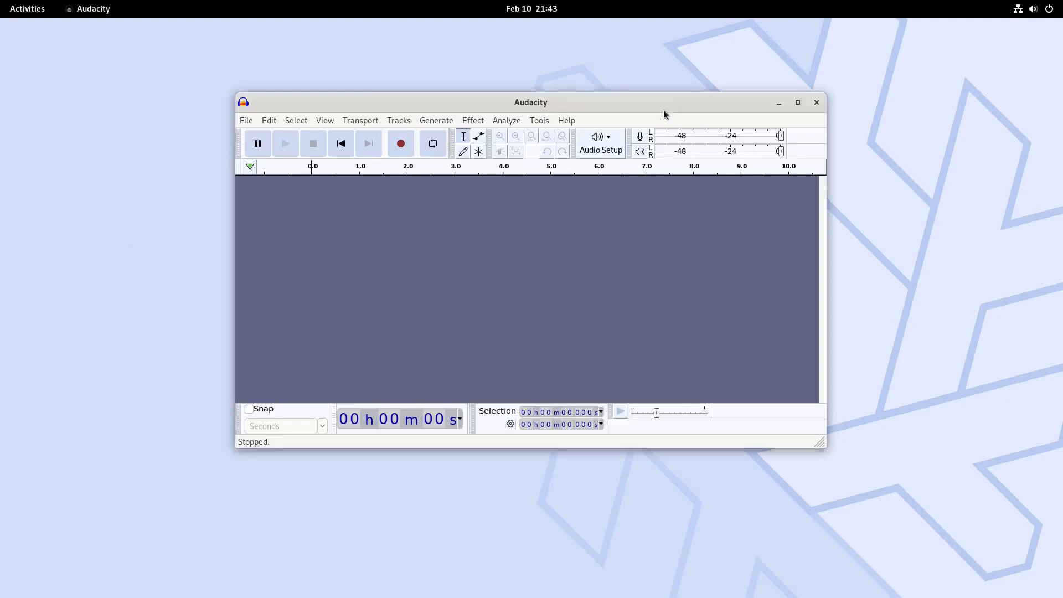
pyautogui.click(816, 102)
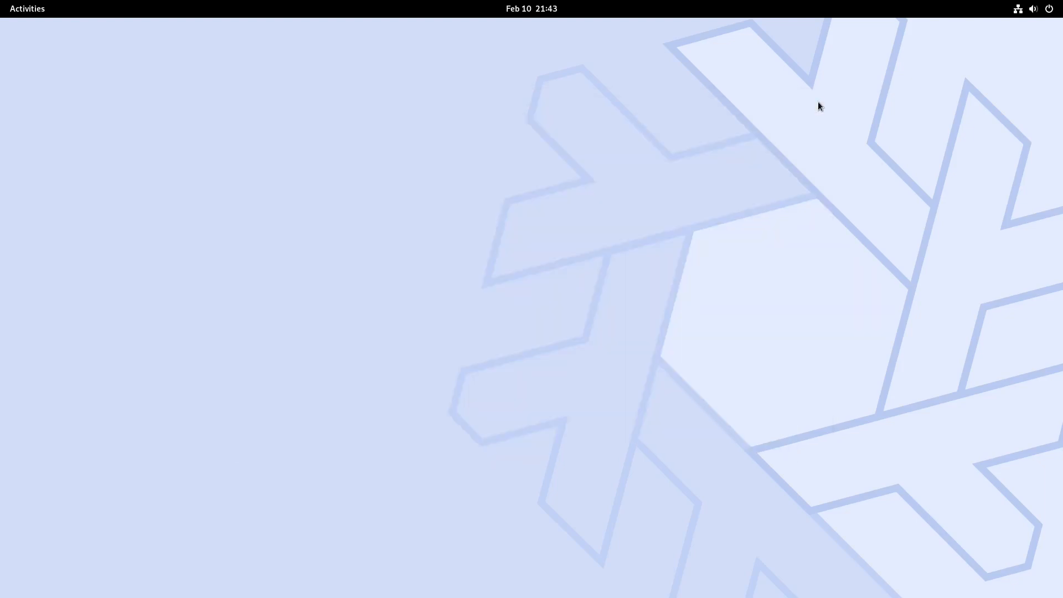
pyautogui.moveTo(434, 229)
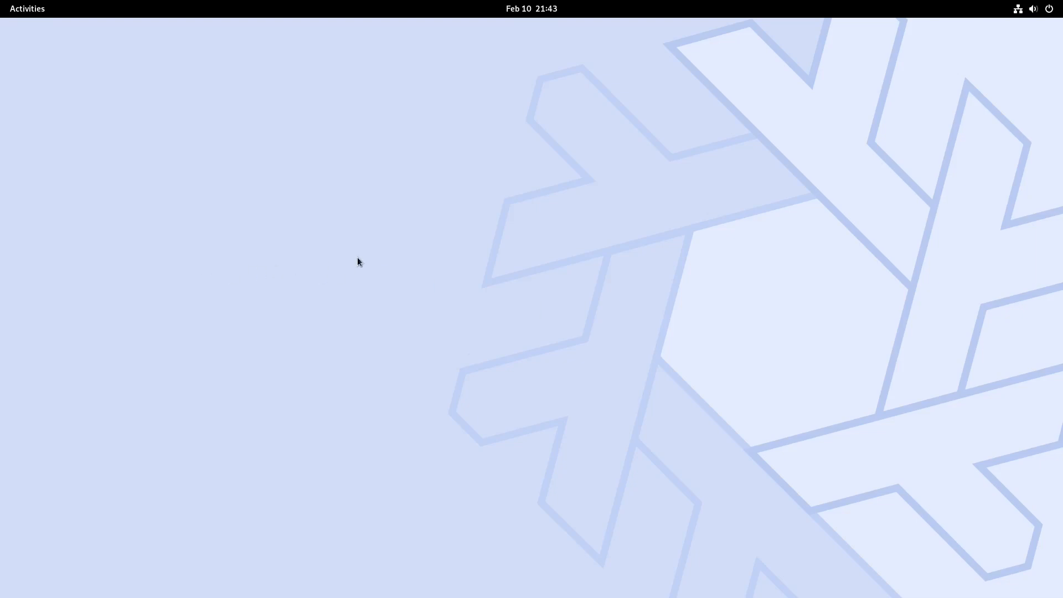
pyautogui.moveTo(551, 233)
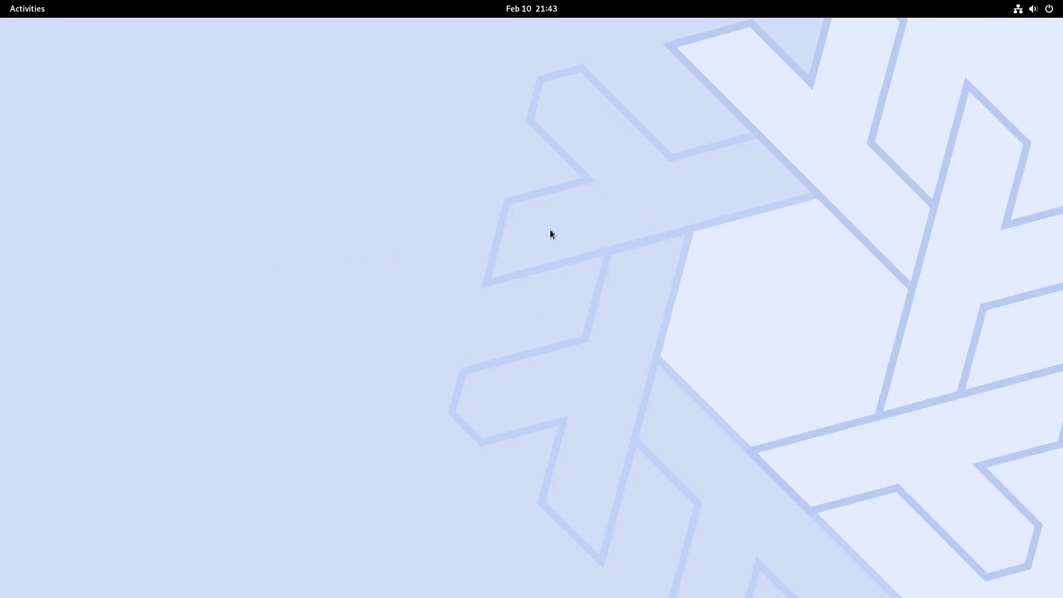
pyautogui.moveTo(404, 330)
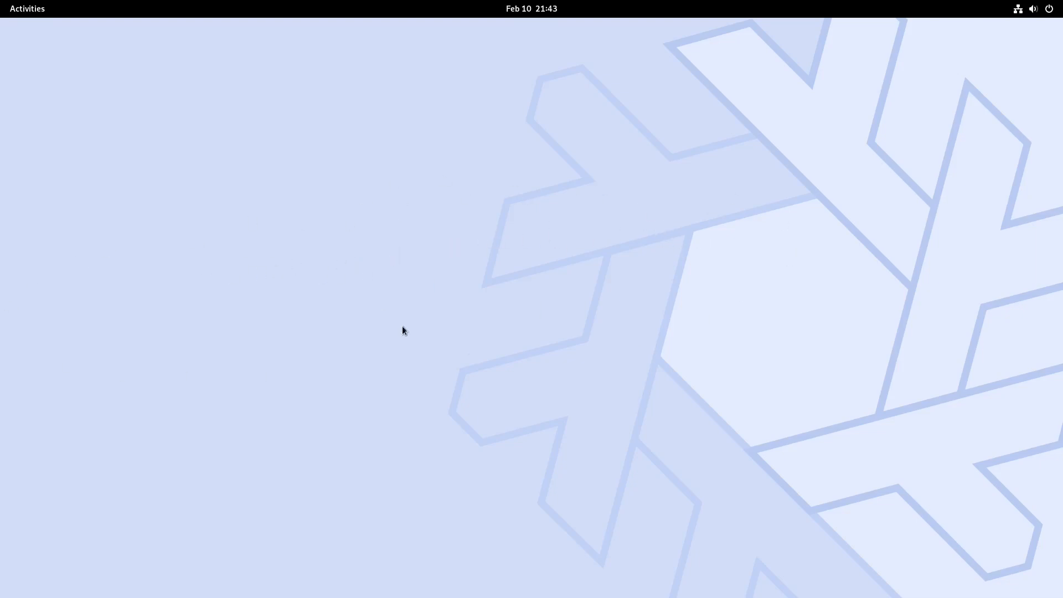
pyautogui.moveTo(605, 301)
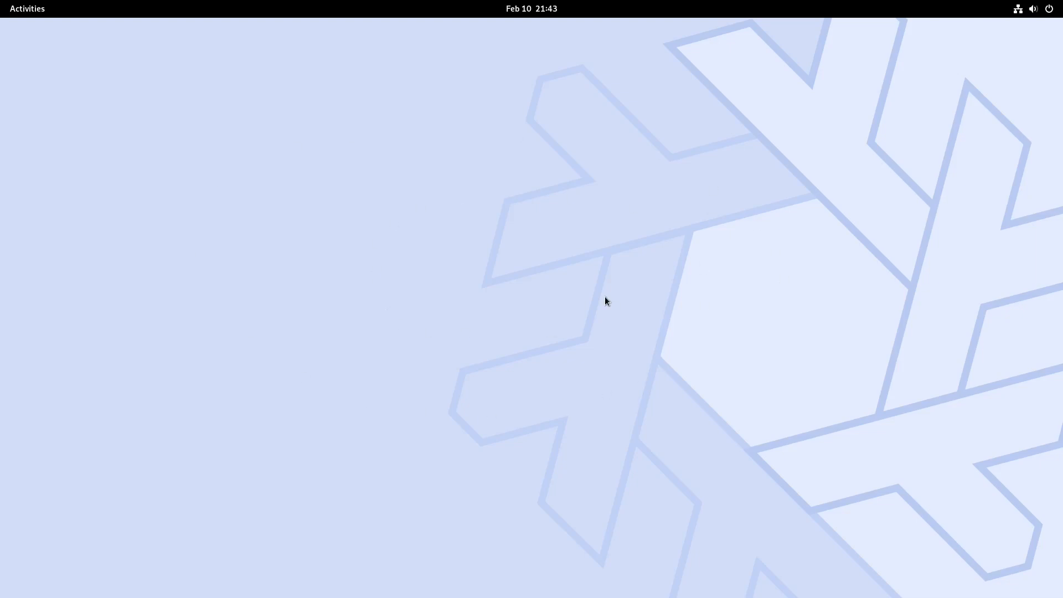
pyautogui.moveTo(817, 258)
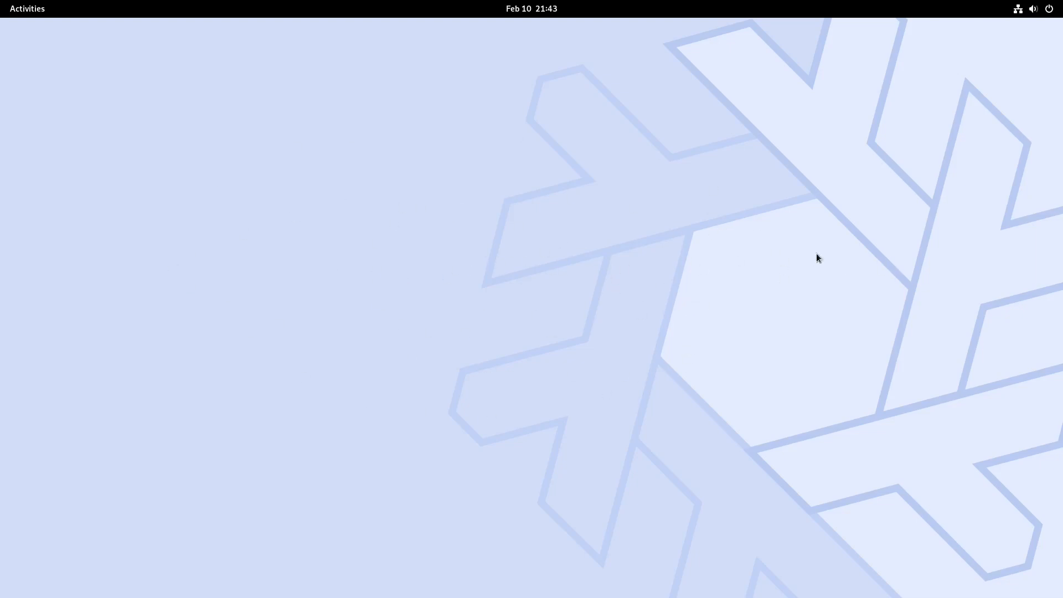
pyautogui.moveTo(496, 319)
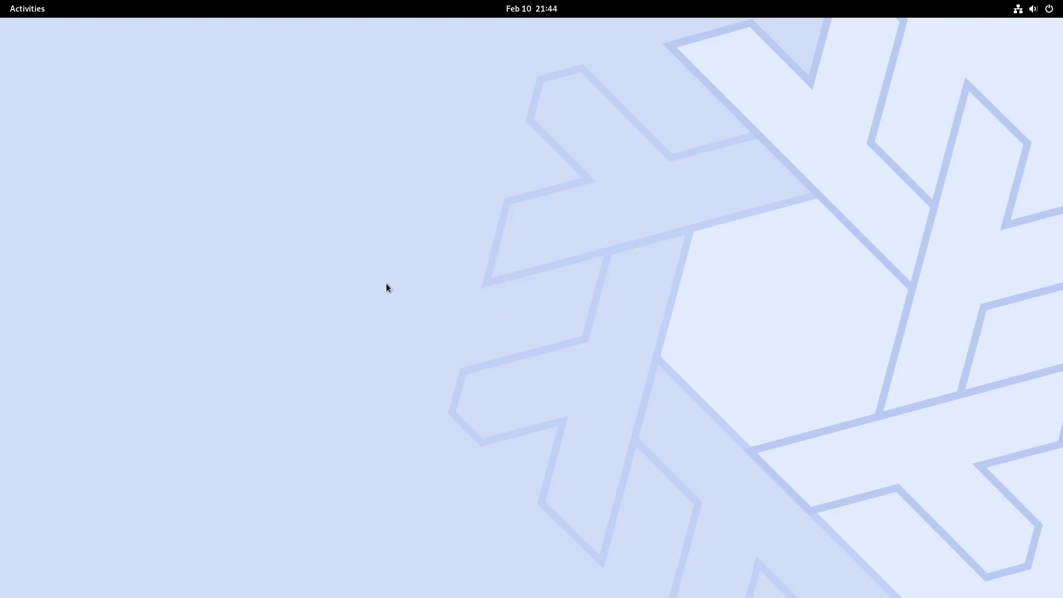
pyautogui.moveTo(394, 234)
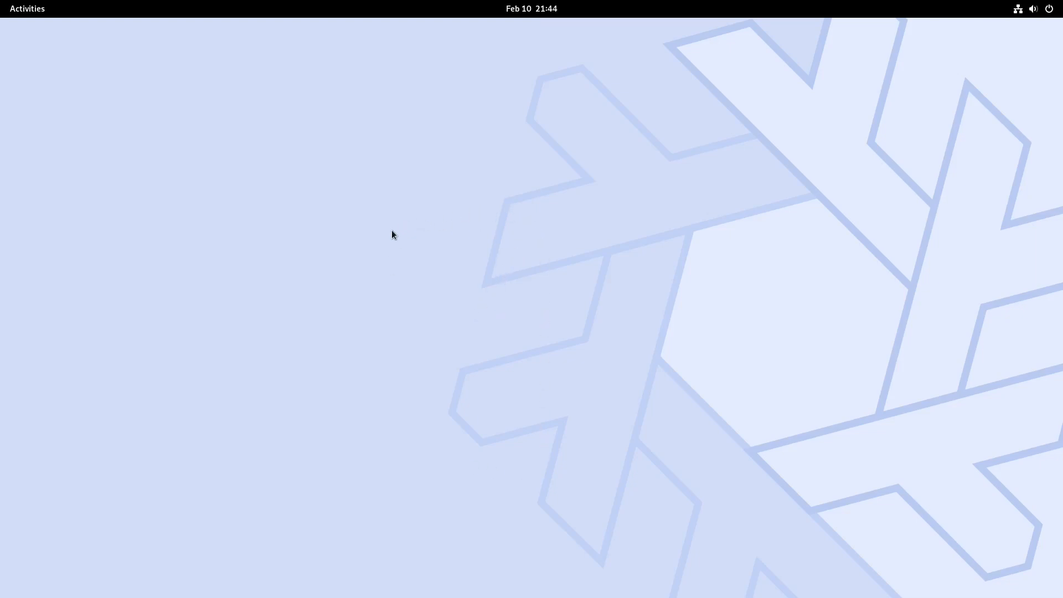
pyautogui.moveTo(513, 204)
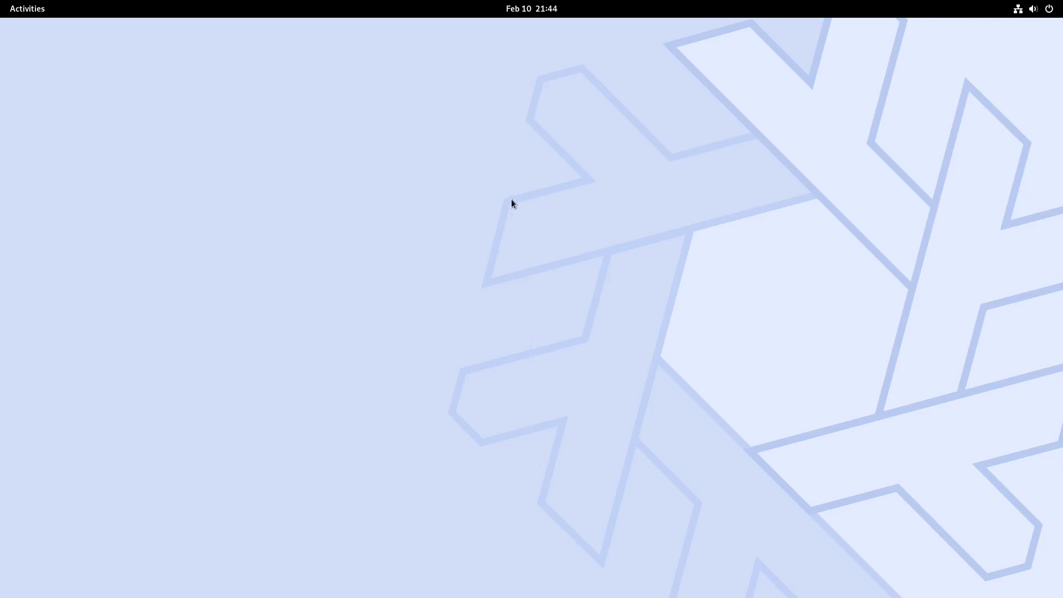
pyautogui.moveTo(550, 352)
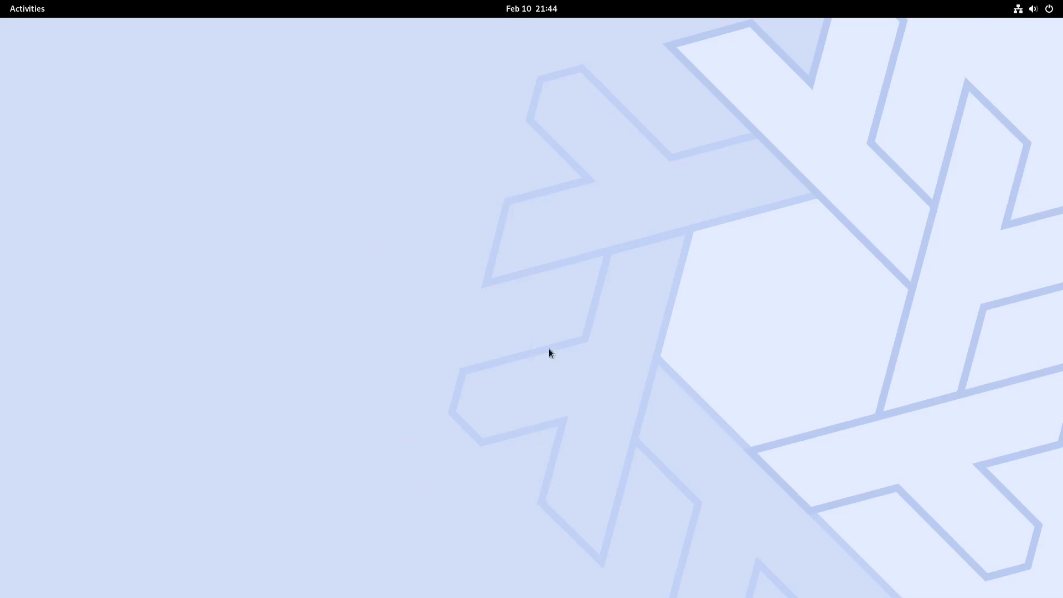
pyautogui.moveTo(410, 478)
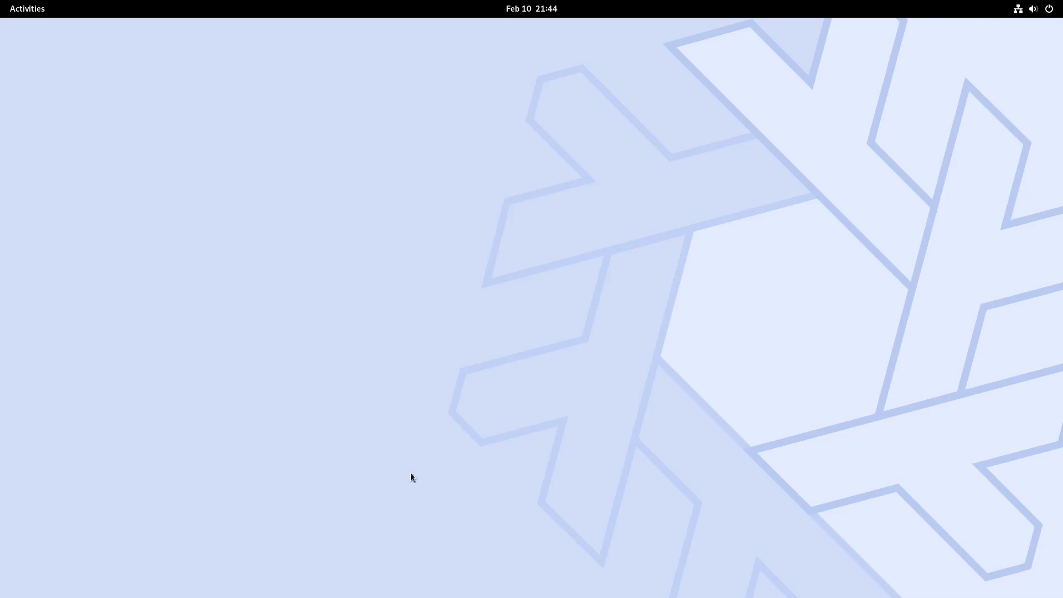
pyautogui.moveTo(332, 184)
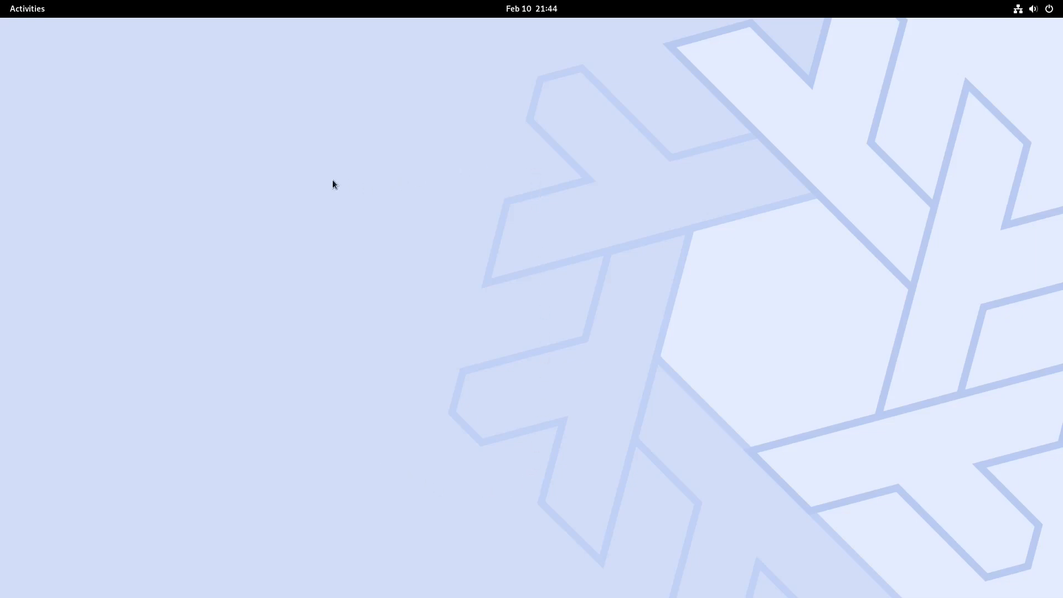
pyautogui.moveTo(510, 523)
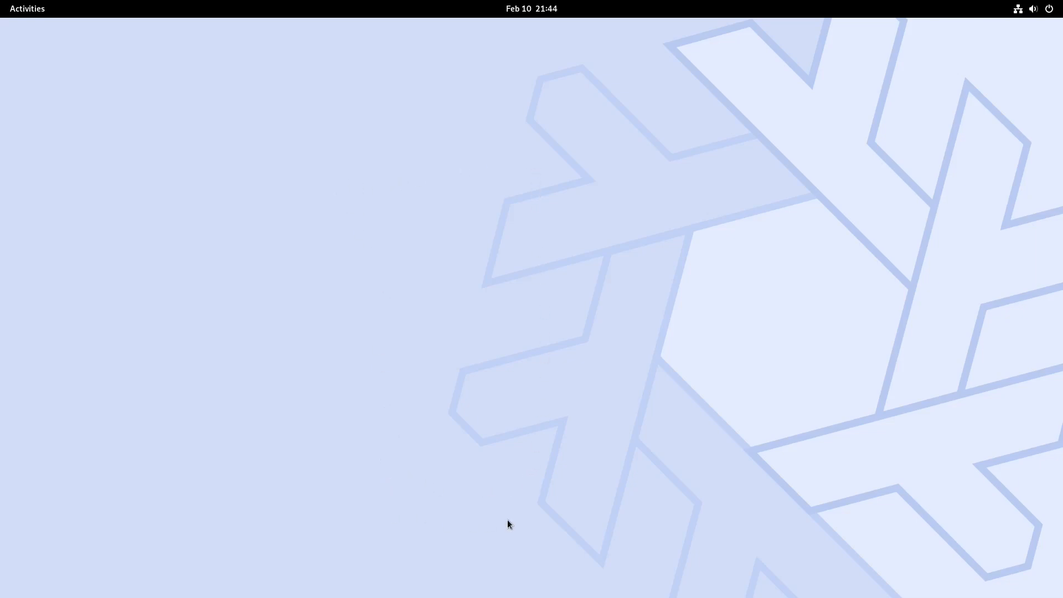
pyautogui.moveTo(532, 506)
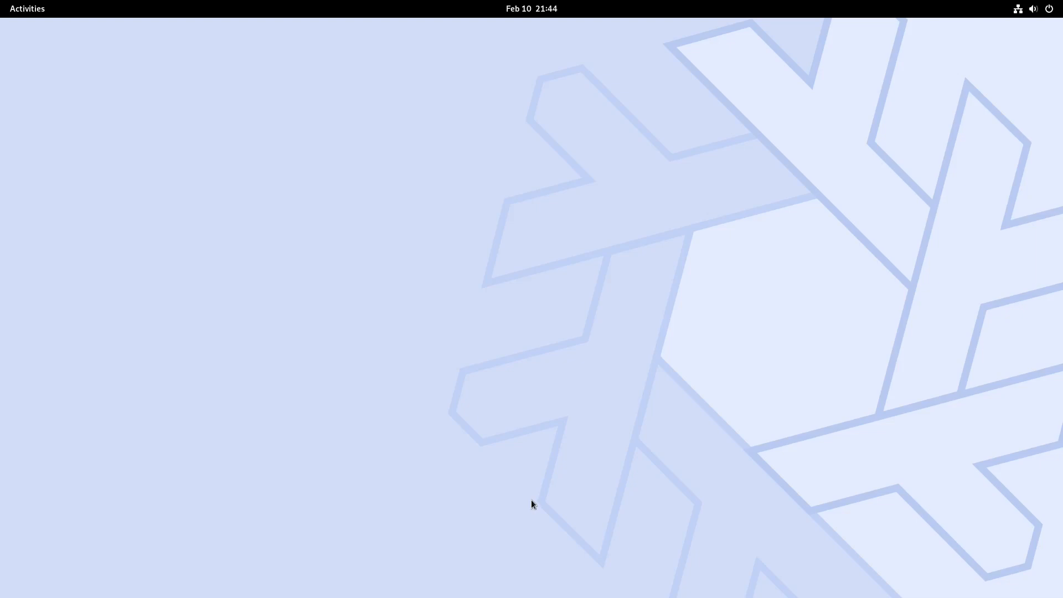
pyautogui.moveTo(479, 370)
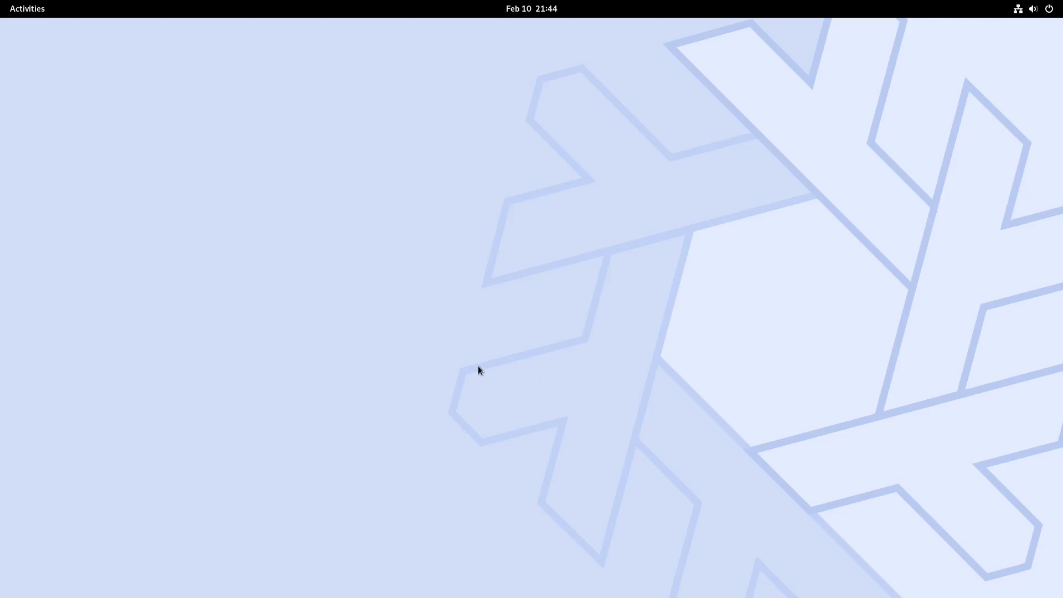
pyautogui.moveTo(473, 296)
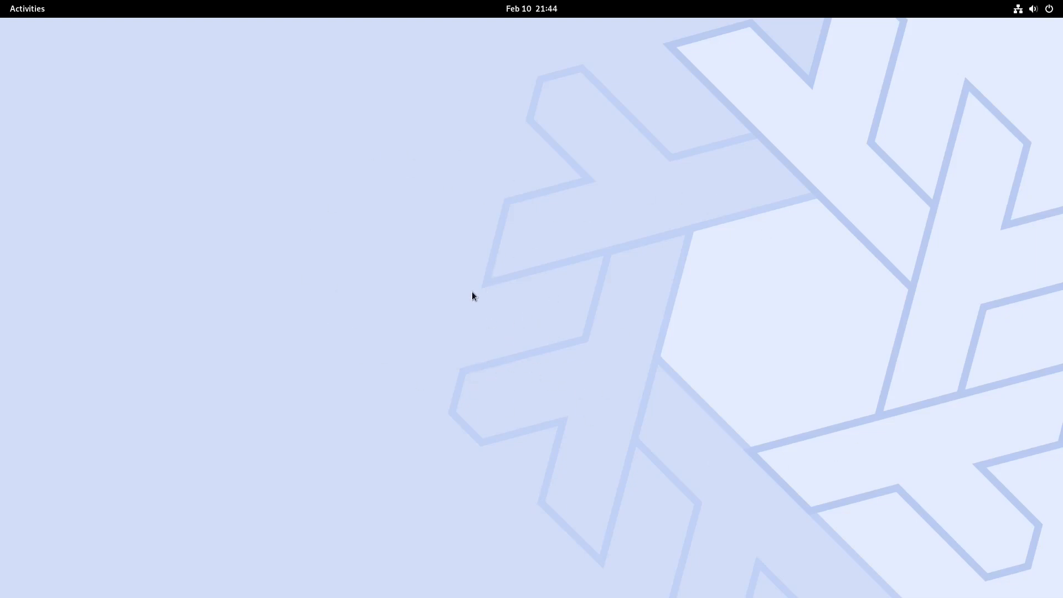
pyautogui.moveTo(459, 344)
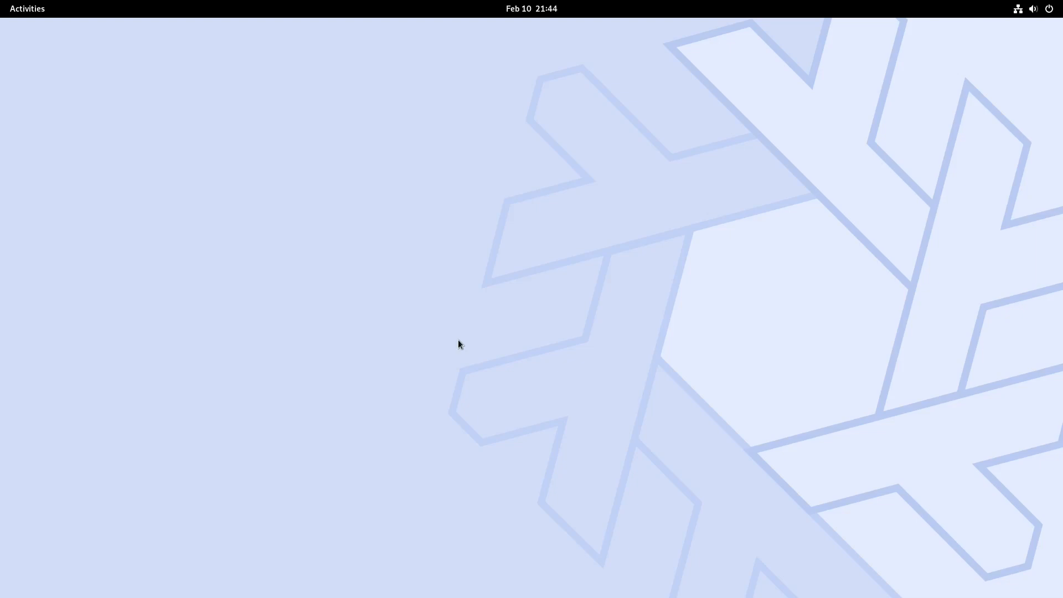
pyautogui.moveTo(439, 327)
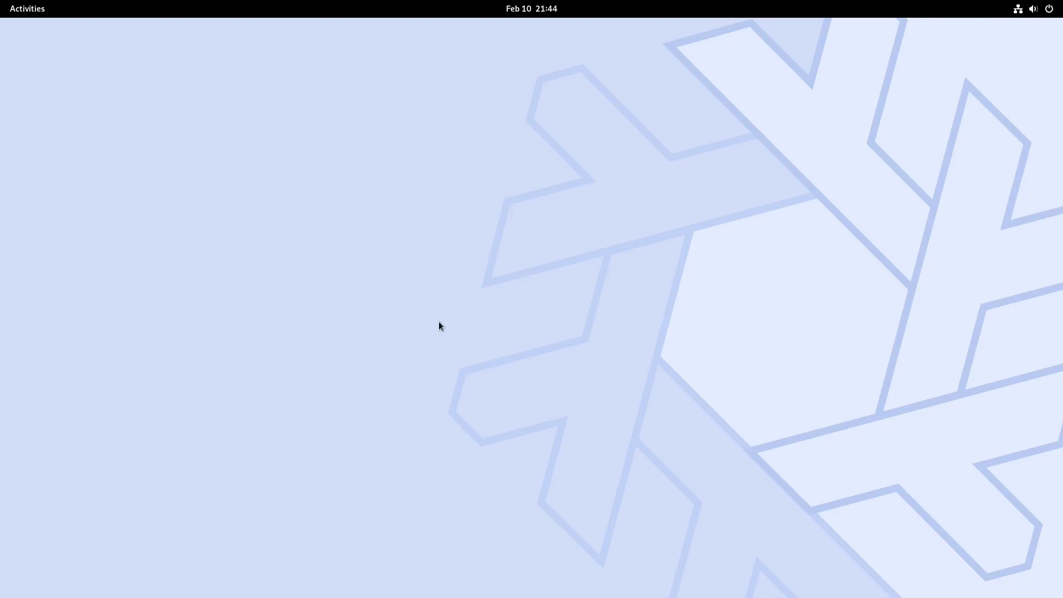